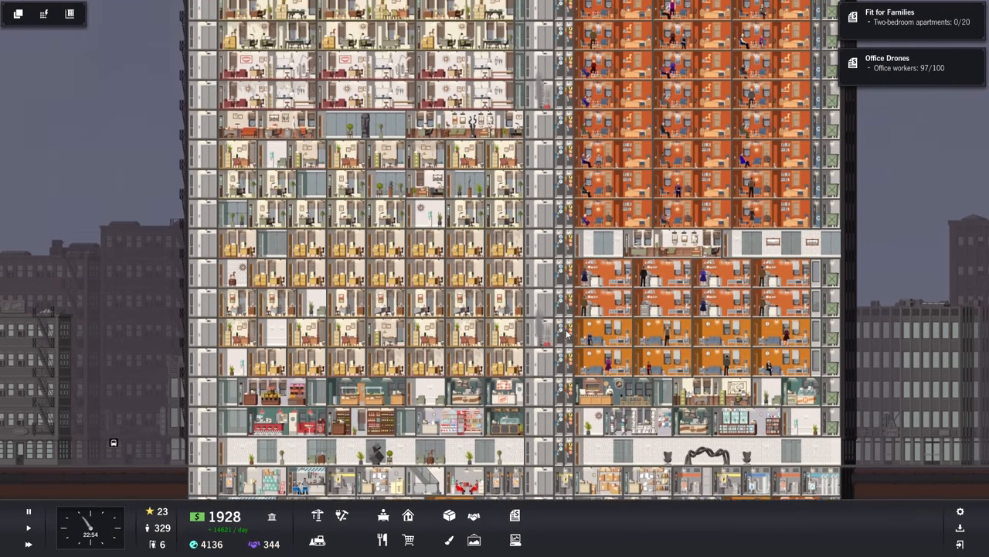
Scroll the tower view and dismiss the Daily Budget Summary popup
{"action": "scroll", "scroll_direction": "down", "scroll_amount": 3}
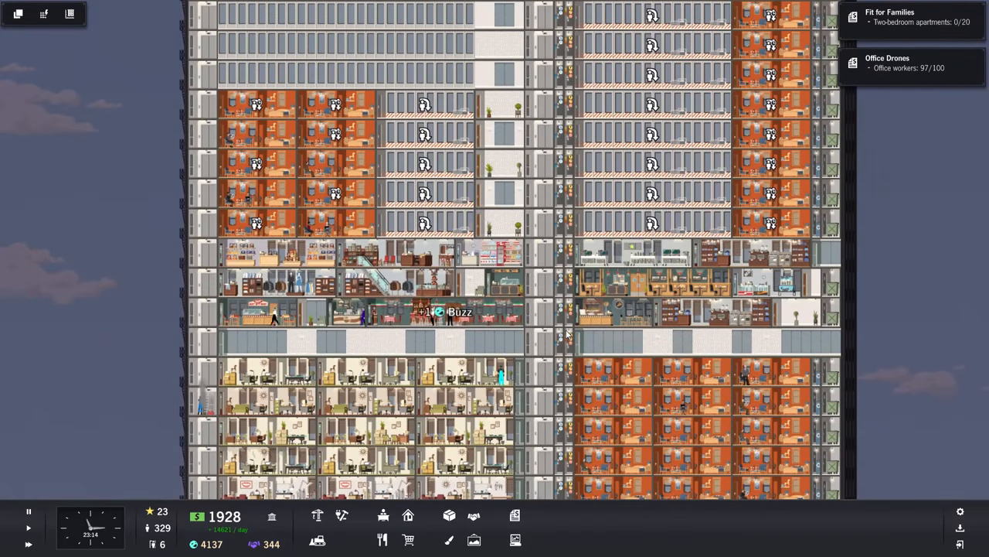
{"action": "scroll", "scroll_direction": "down", "scroll_amount": 3}
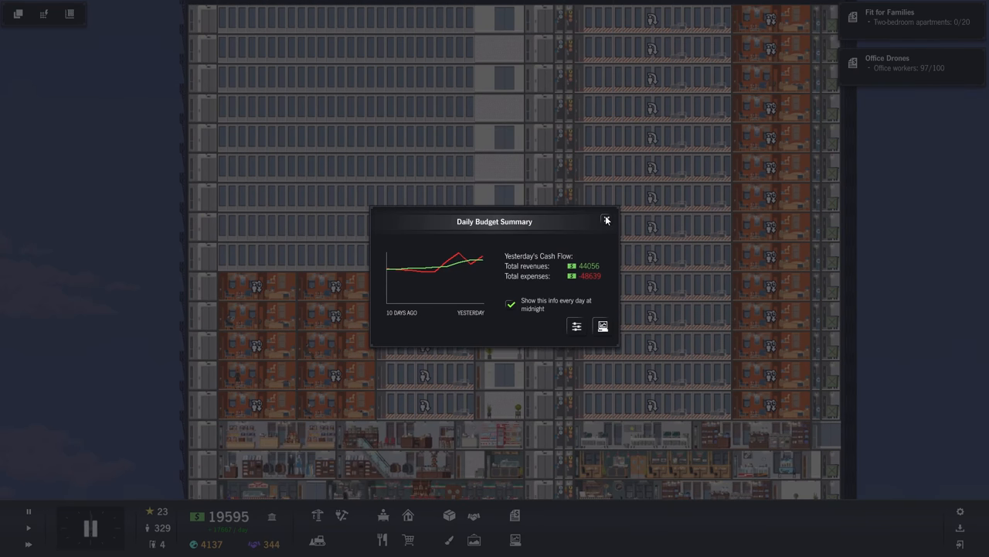
{"action": "left_click", "coordinate": [606, 220]}
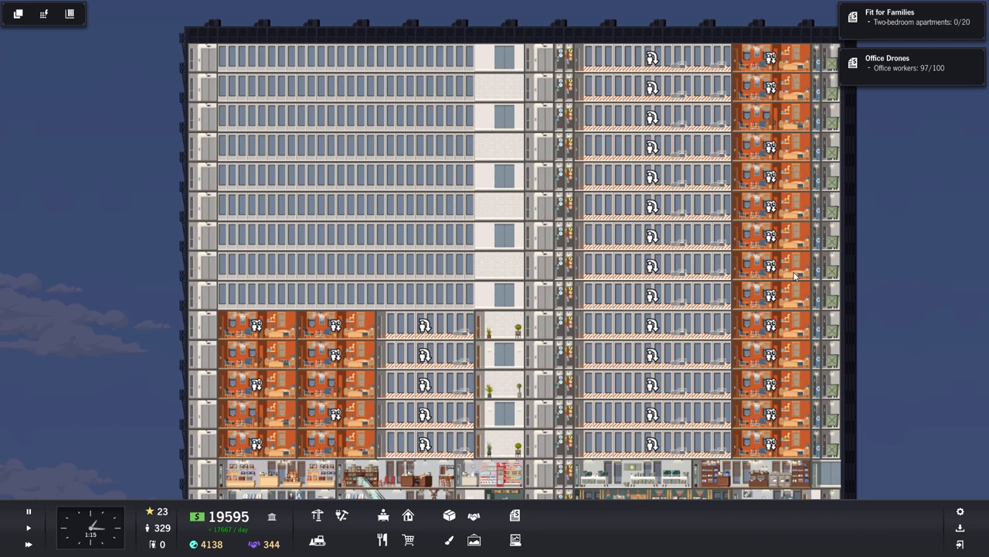
{"action": "mouse_move", "coordinate": [761, 201]}
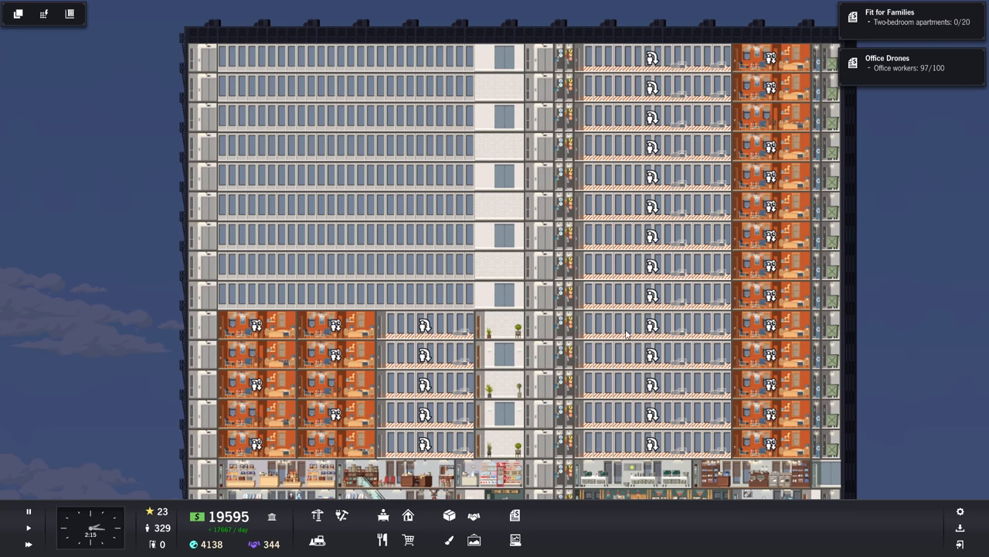
{"action": "left_click", "coordinate": [426, 325]}
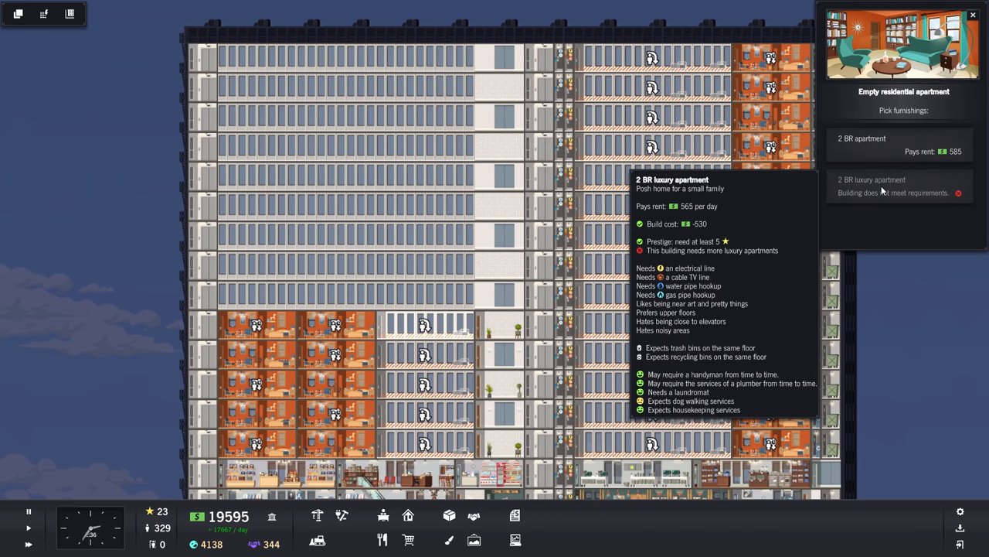
{"action": "left_click", "coordinate": [972, 16]}
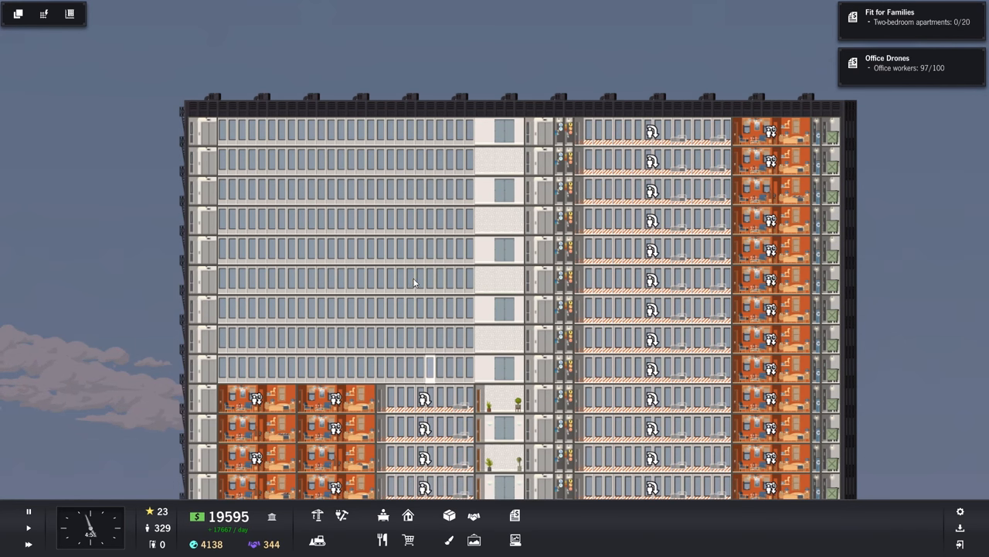
{"action": "scroll", "scroll_direction": "down", "scroll_amount": 3}
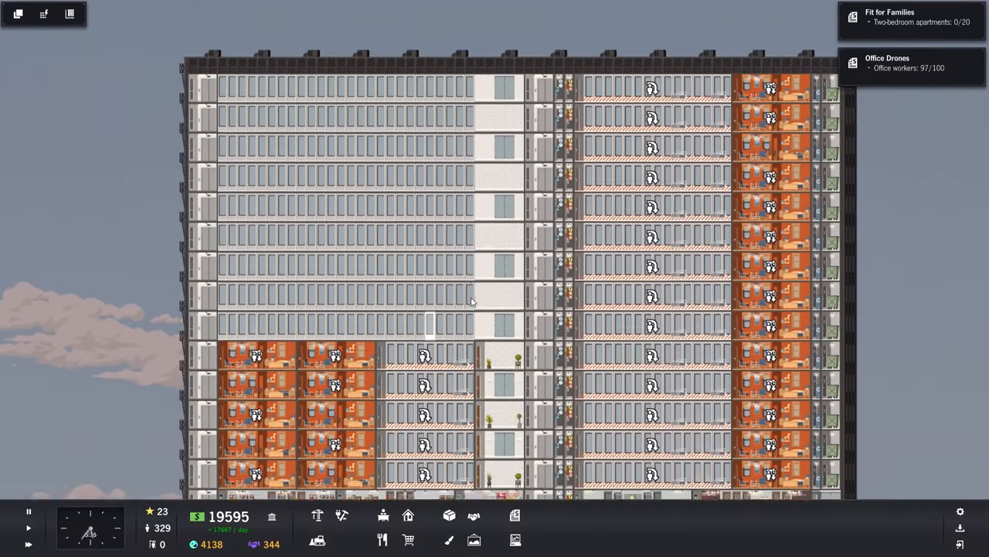
{"action": "scroll", "scroll_direction": "down", "scroll_amount": 3}
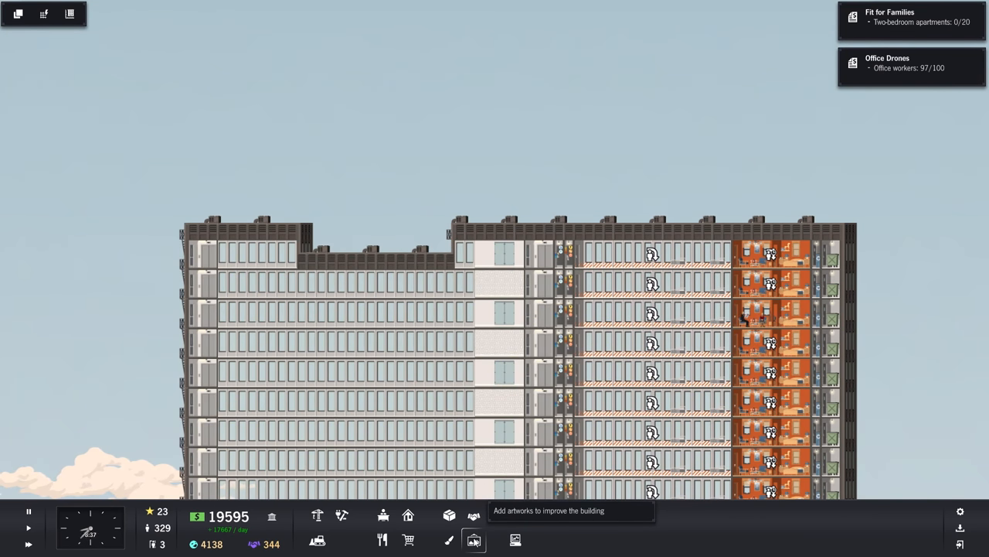
Browse Plazas art (Concrete Paving Tile, outdoor statues), then bring up Construction options
{"action": "left_click", "coordinate": [473, 540]}
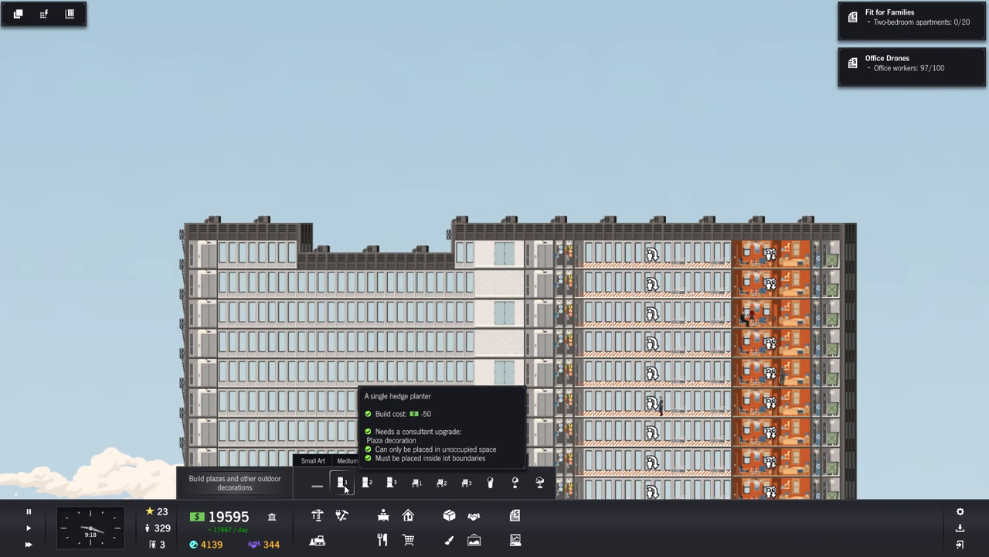
{"action": "left_click", "coordinate": [343, 483]}
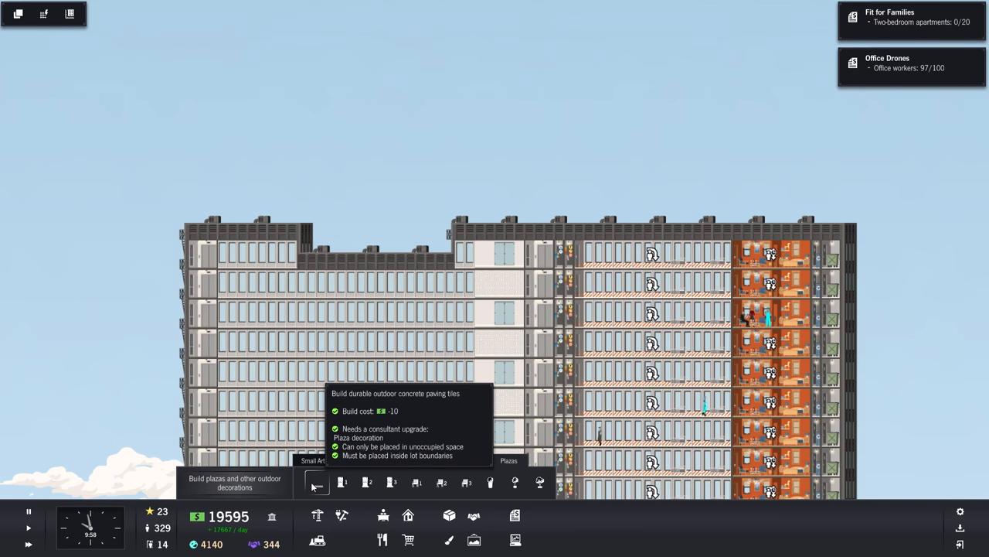
{"action": "left_click", "coordinate": [317, 482]}
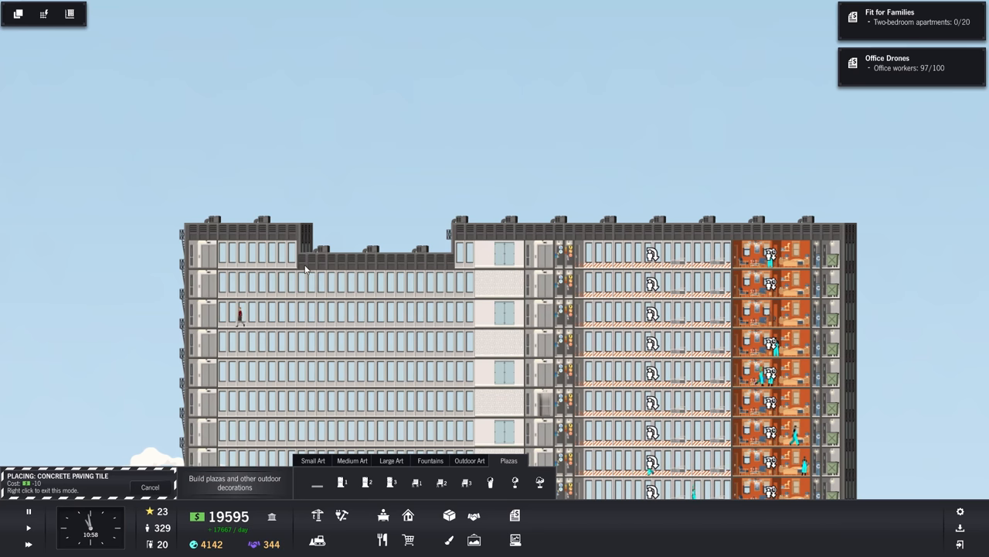
{"action": "mouse_move", "coordinate": [490, 483]}
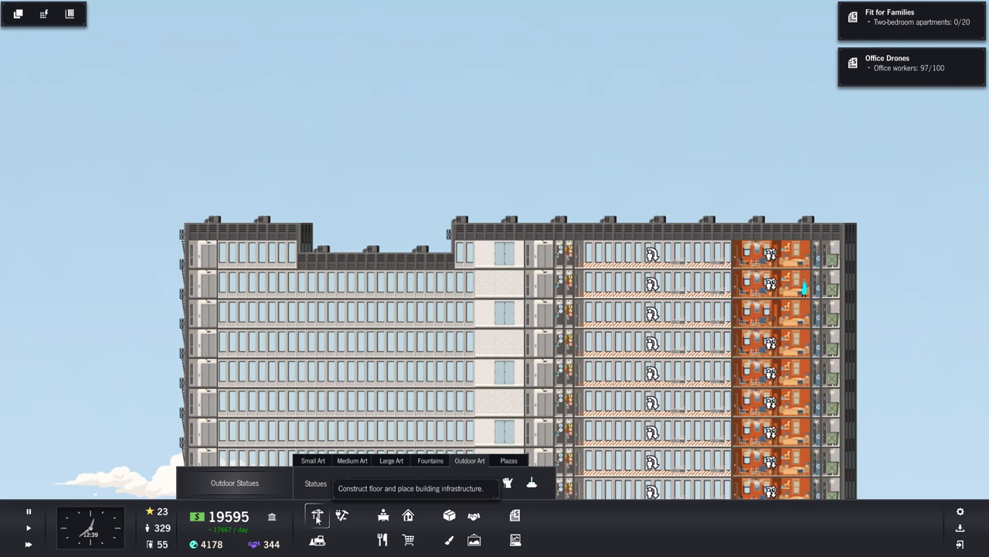
{"action": "left_click", "coordinate": [317, 515]}
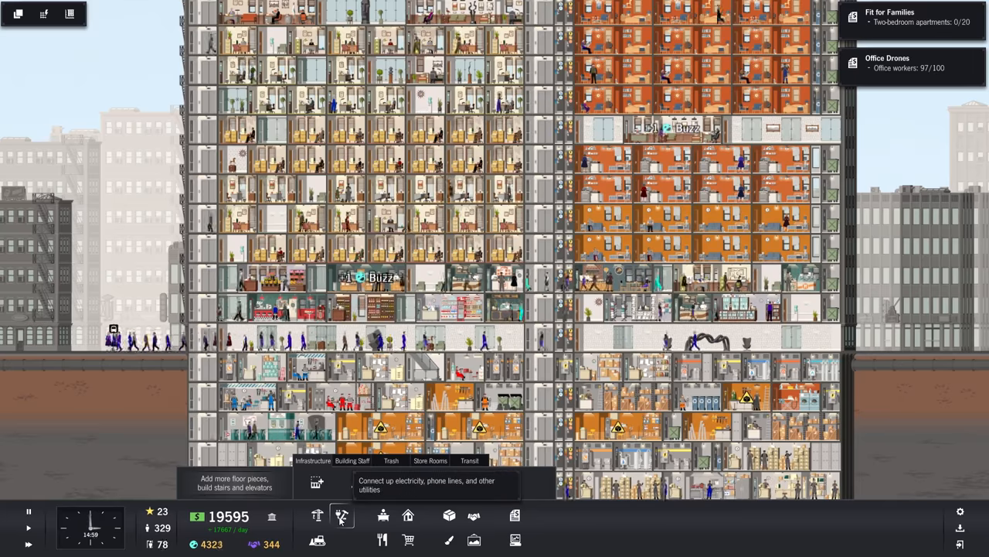
Select Medium Tree under Art > Plazas and plant one on the street left of the tower
{"action": "left_click", "coordinate": [341, 515]}
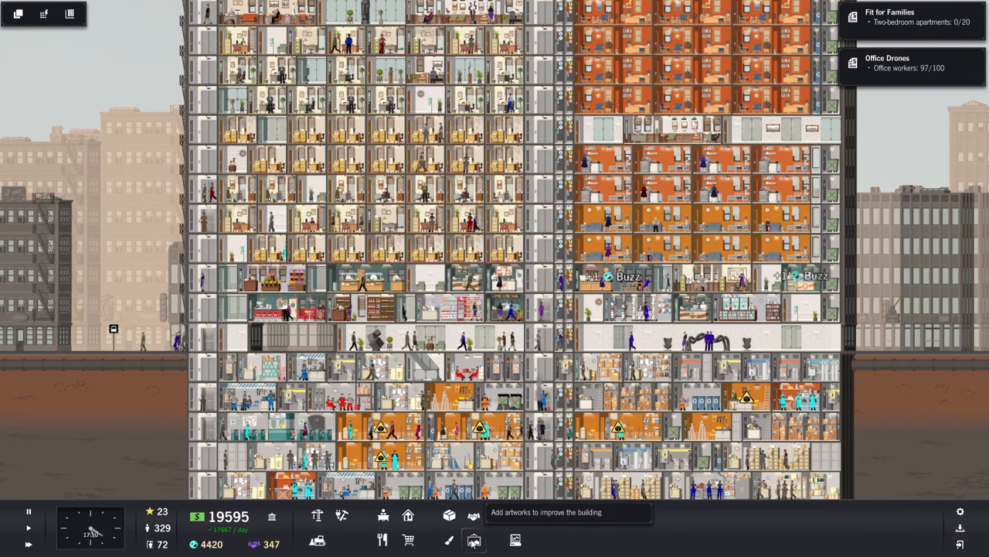
{"action": "left_click", "coordinate": [473, 539]}
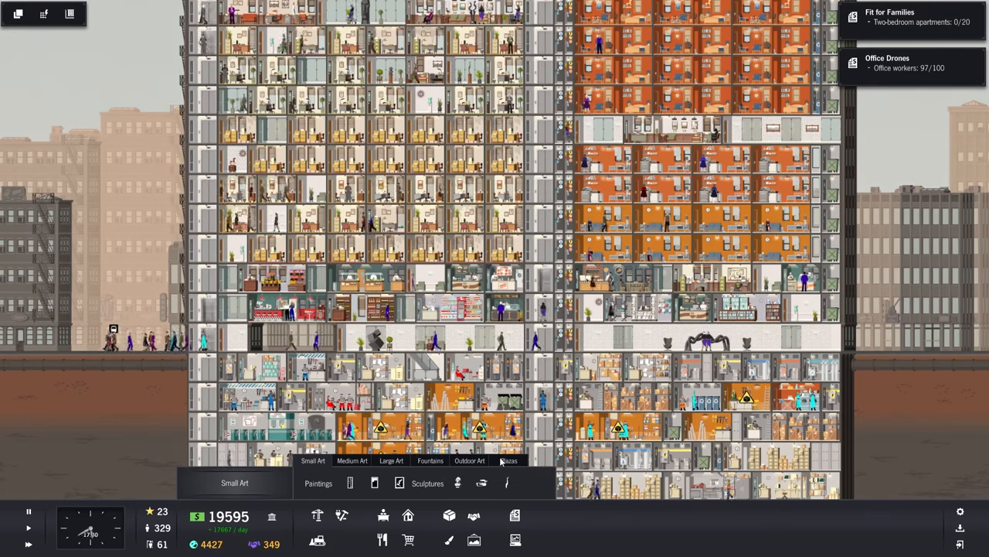
{"action": "left_click", "coordinate": [508, 461]}
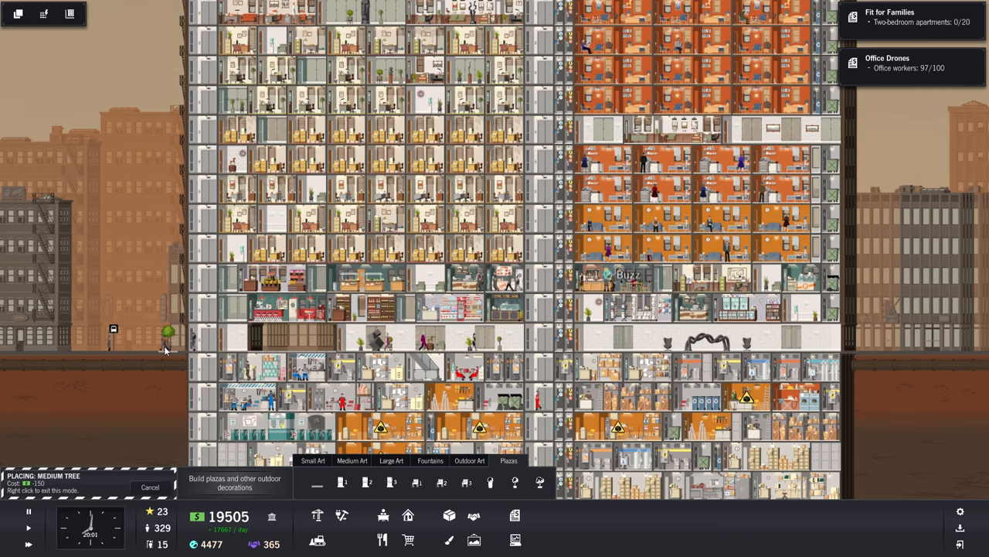
{"action": "left_click", "coordinate": [163, 337]}
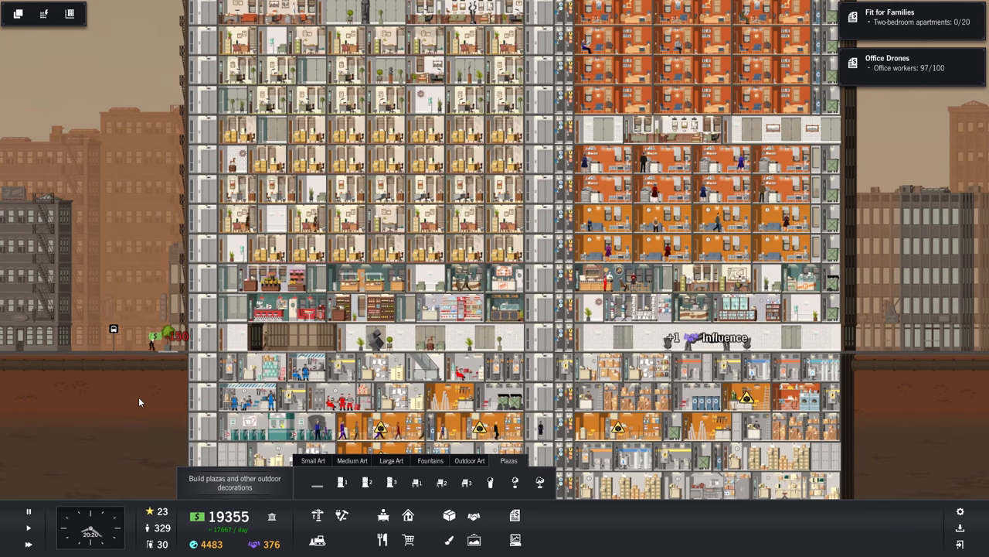
{"action": "mouse_move", "coordinate": [442, 482]}
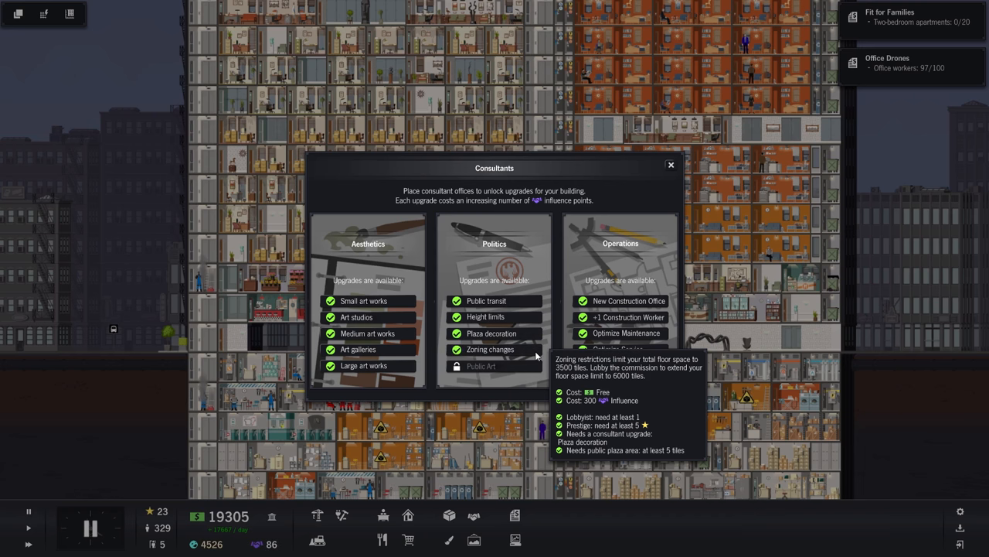
Buy the Politics > Zoning changes consultant upgrade, dismiss the budget popup and close Consultants
{"action": "left_click", "coordinate": [671, 164]}
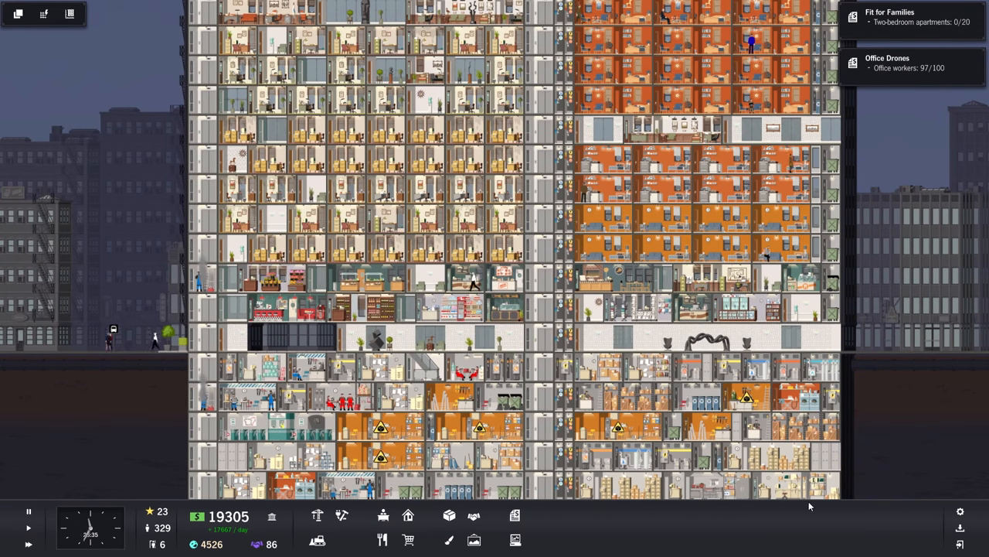
{"action": "mouse_move", "coordinate": [89, 21]}
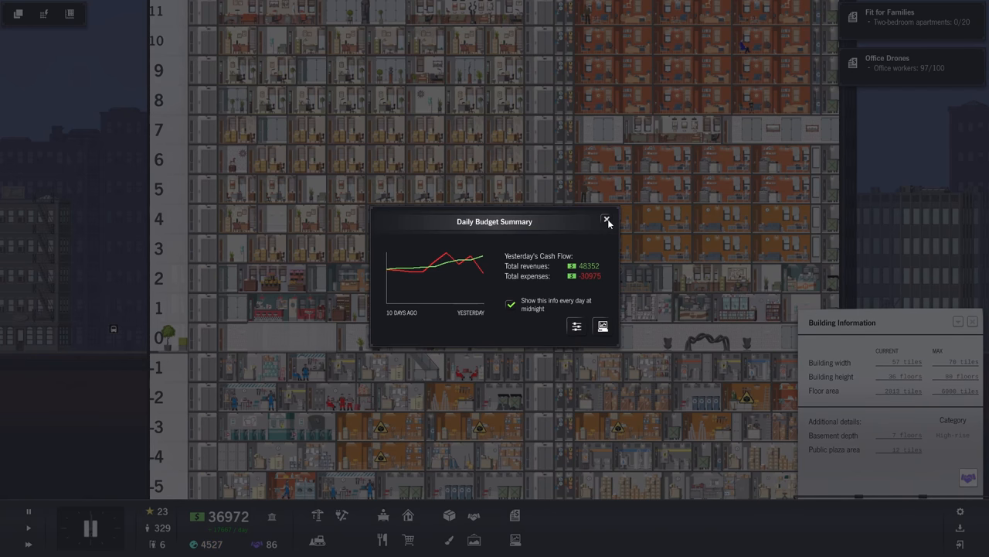
{"action": "left_click", "coordinate": [607, 219]}
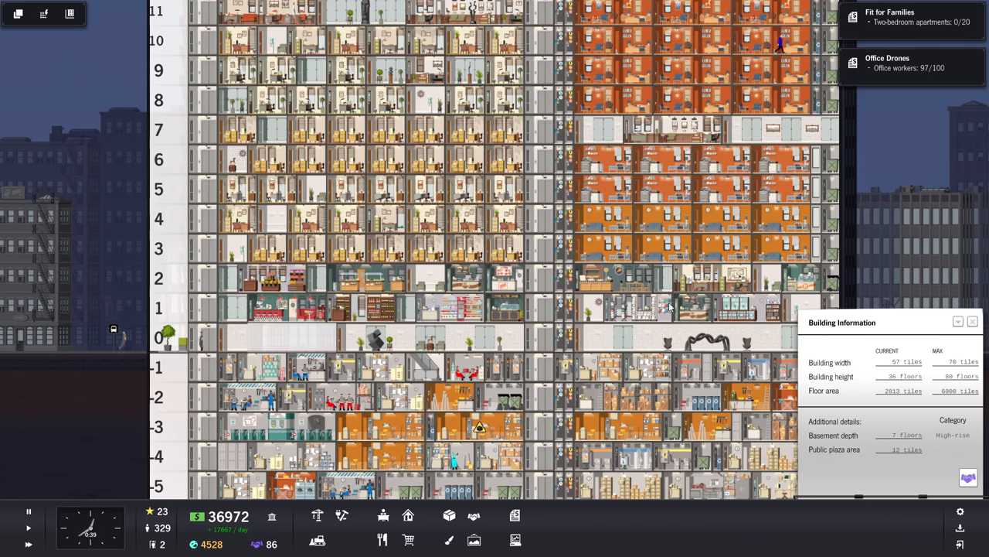
{"action": "scroll", "scroll_direction": "down", "scroll_amount": 3}
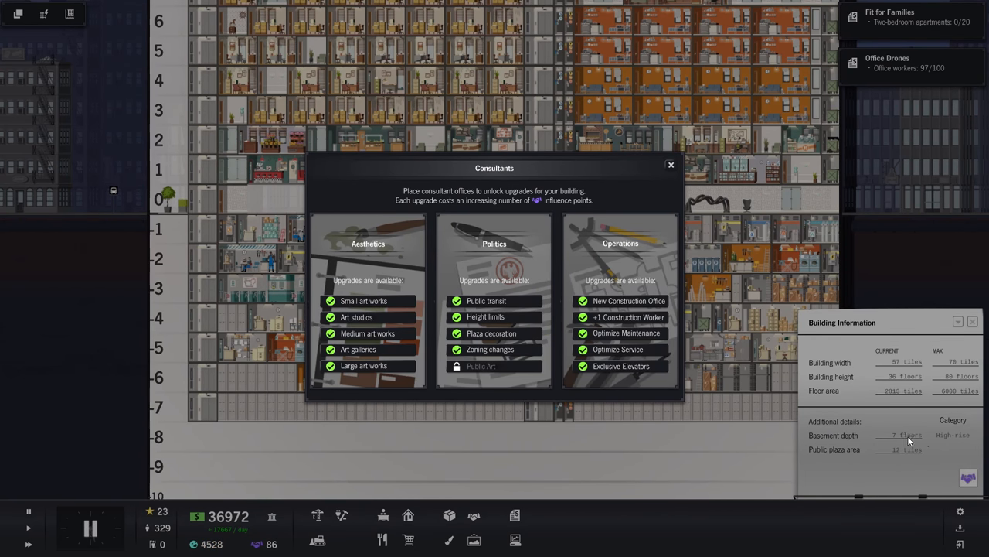
{"action": "mouse_move", "coordinate": [897, 456]}
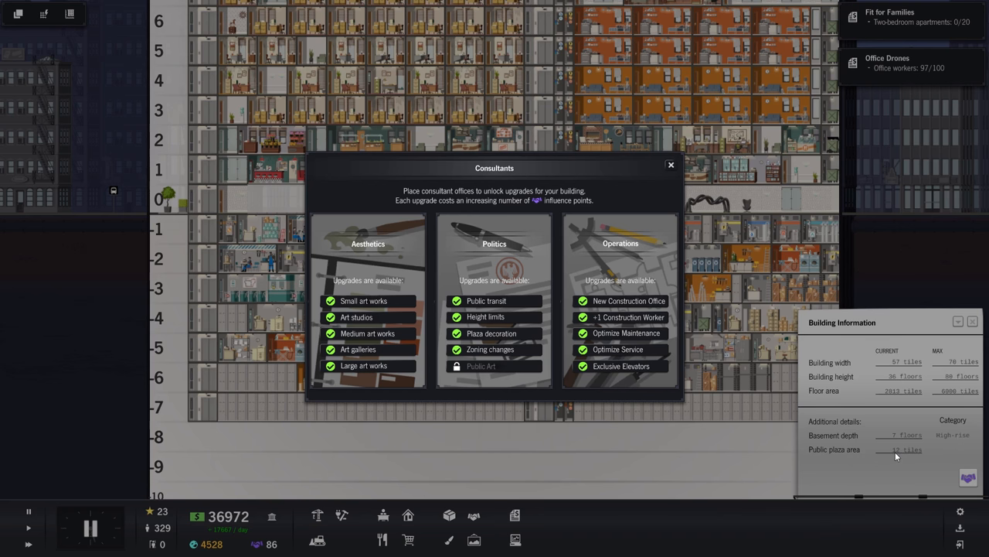
{"action": "mouse_move", "coordinate": [893, 399]}
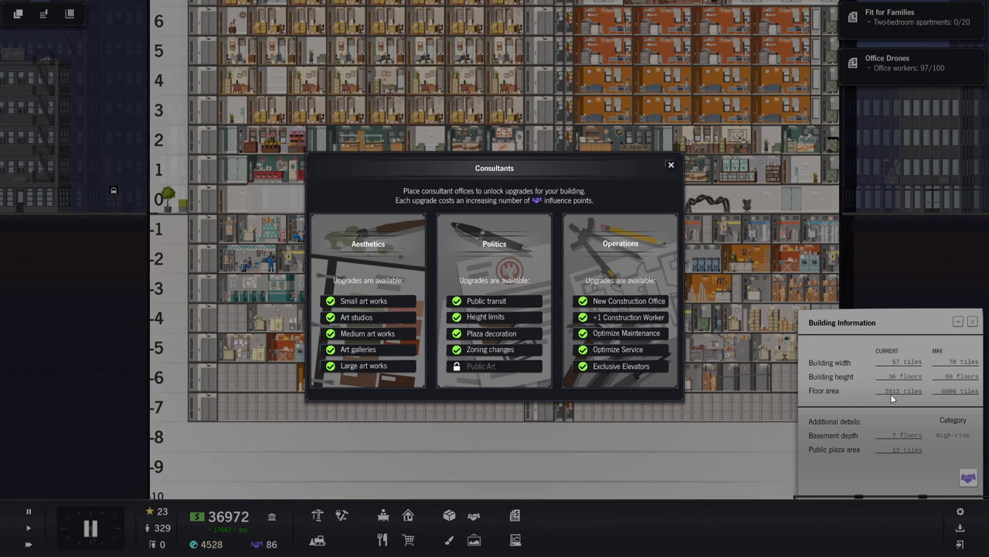
{"action": "mouse_move", "coordinate": [668, 196]}
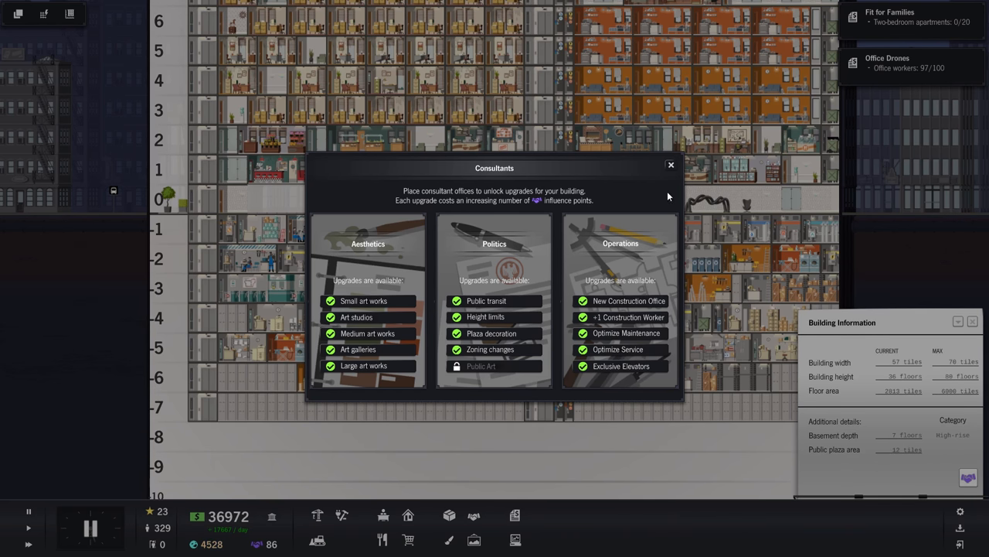
{"action": "mouse_move", "coordinate": [925, 395]}
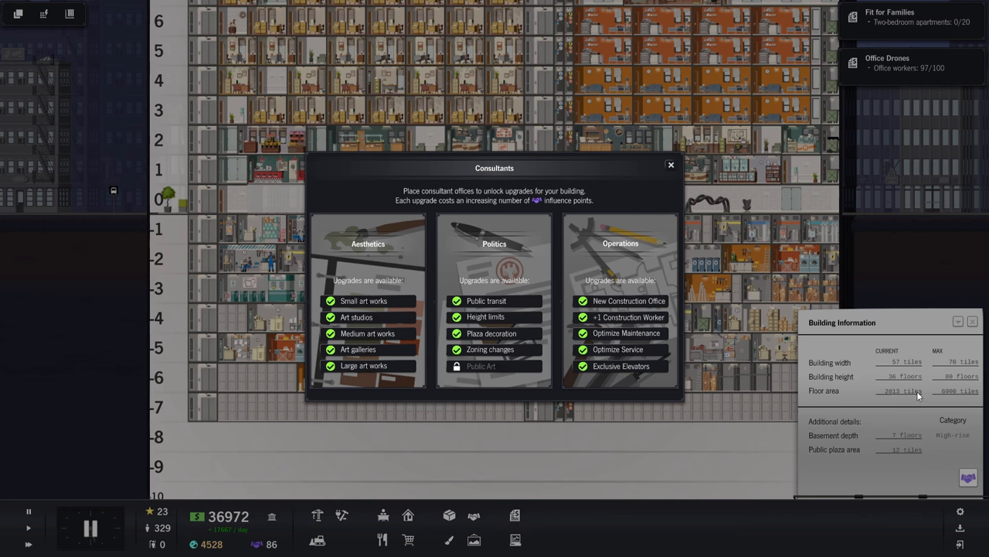
{"action": "mouse_move", "coordinate": [952, 368]}
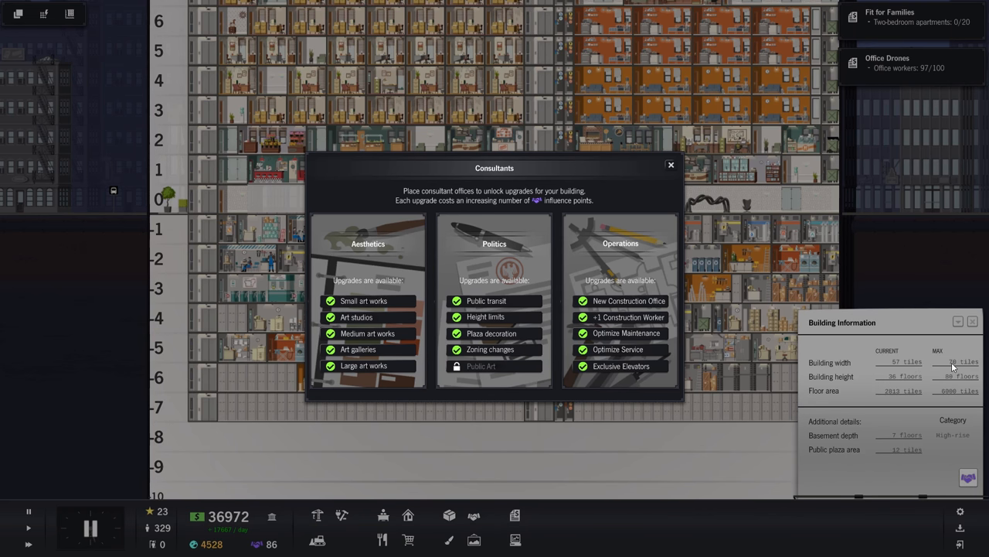
{"action": "left_click", "coordinate": [671, 164]}
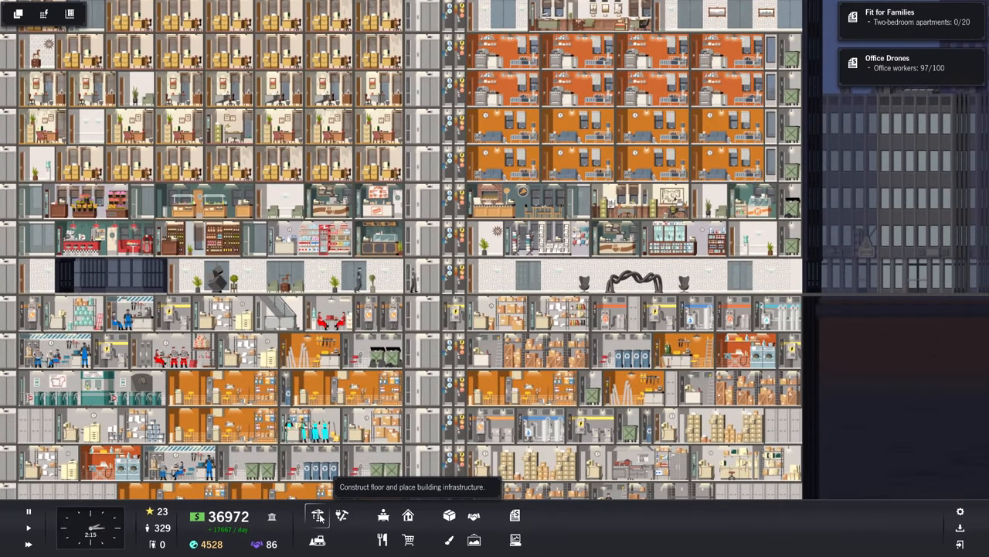
Choose New Floor under Infrastructure and scroll down to the lowest basement levels
{"action": "left_click", "coordinate": [317, 517]}
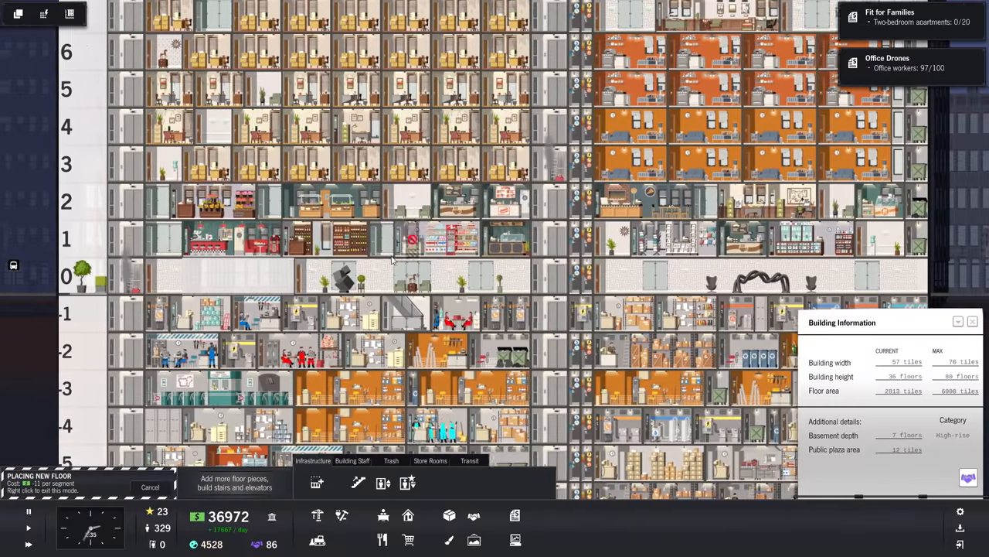
{"action": "scroll", "scroll_direction": "down", "scroll_amount": 3}
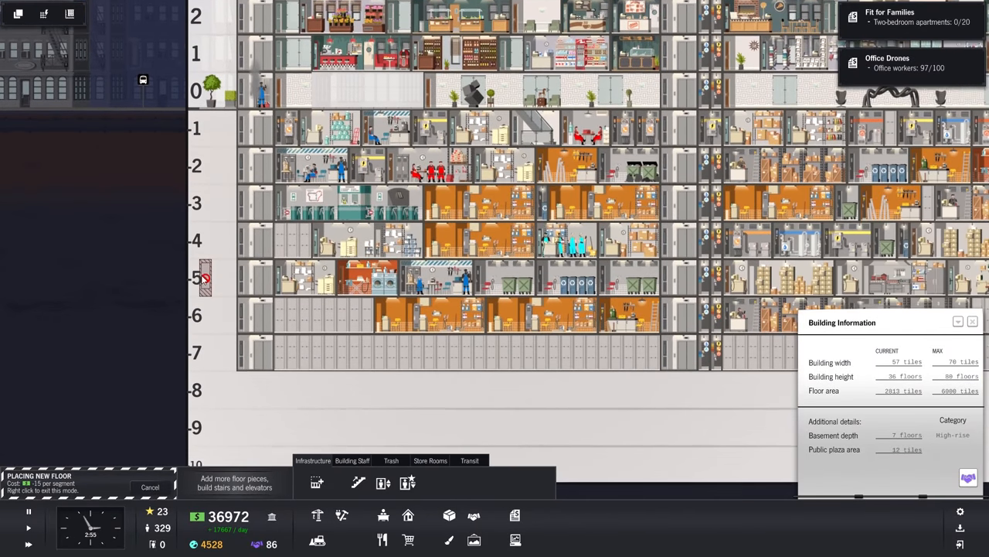
{"action": "scroll", "scroll_direction": "down", "scroll_amount": 3}
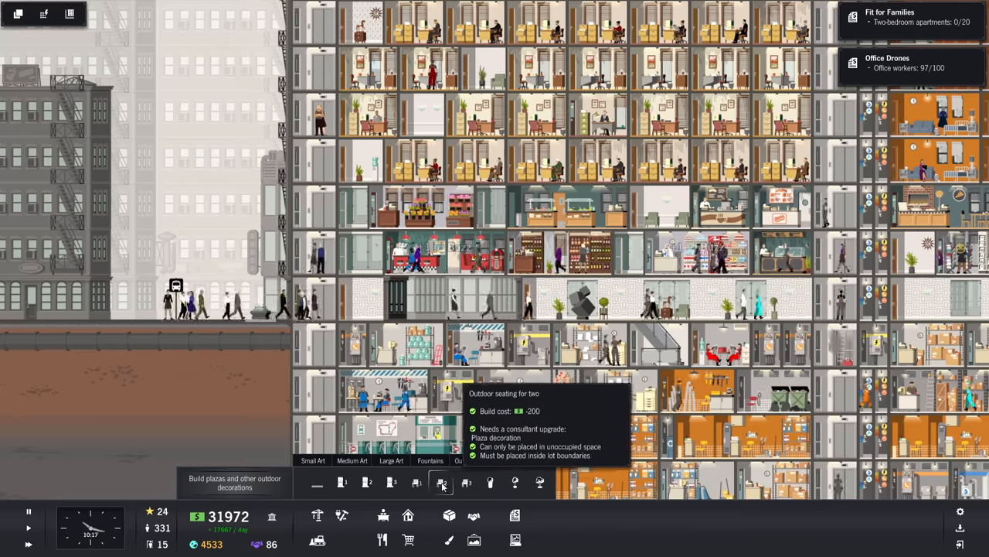
From Infrastructure, place an elevator shaft extending into the lower basement floors
{"action": "left_click", "coordinate": [442, 482]}
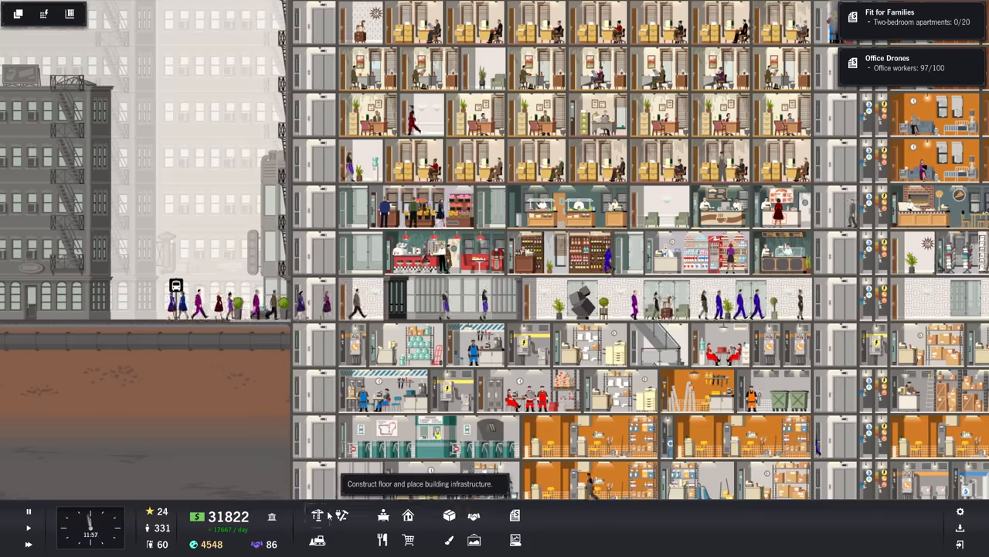
{"action": "left_click", "coordinate": [317, 515]}
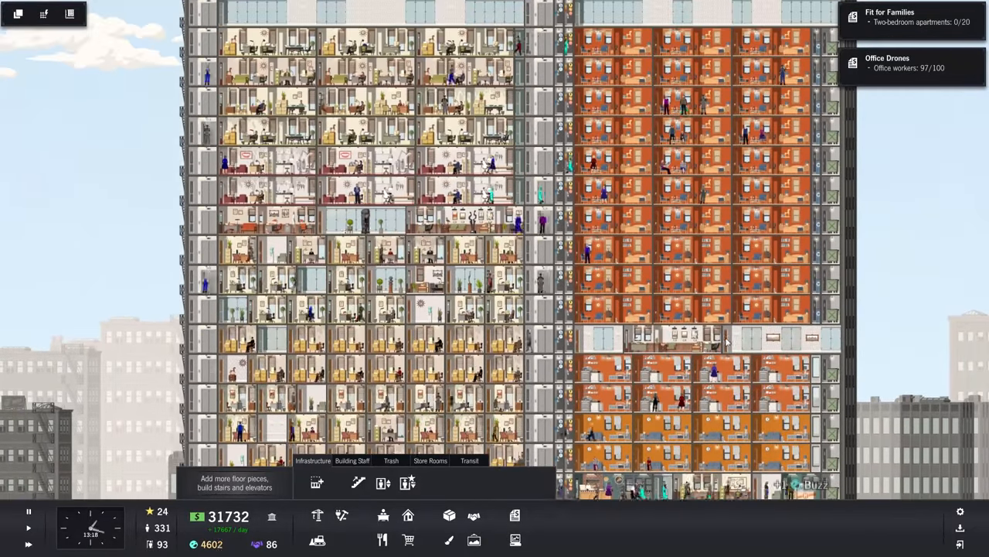
{"action": "scroll", "scroll_direction": "down", "scroll_amount": 3}
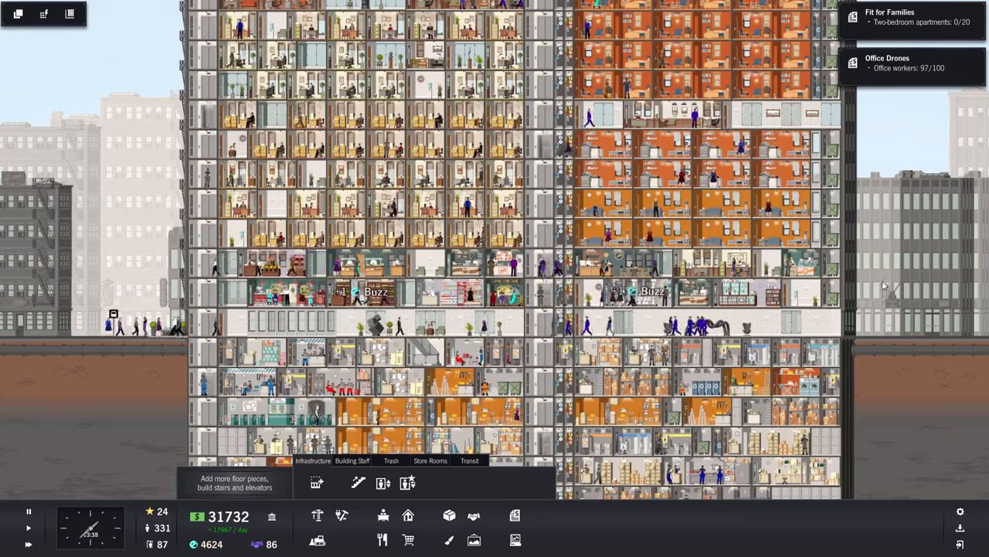
{"action": "scroll", "scroll_direction": "down", "scroll_amount": 3}
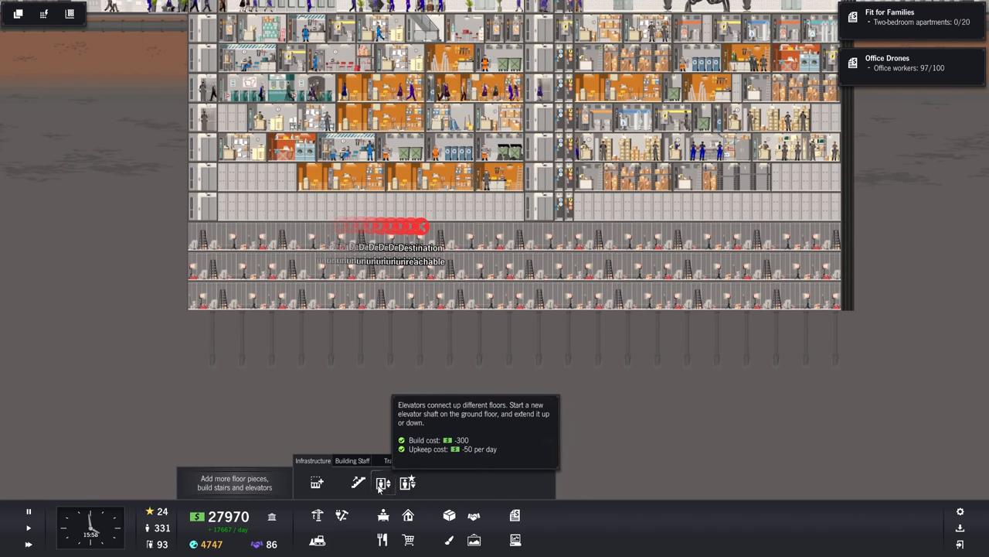
{"action": "left_click", "coordinate": [383, 482]}
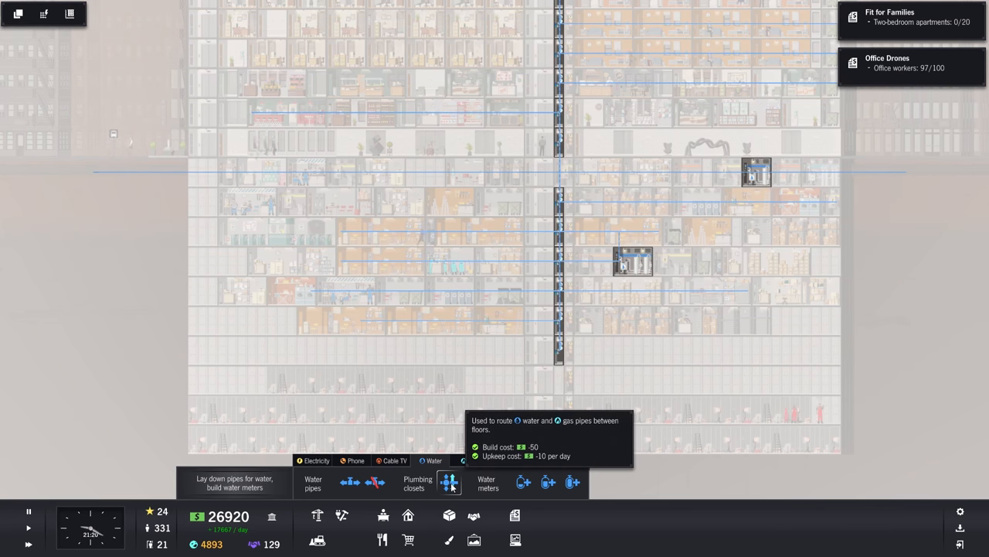
Exit the Water utilities overlay and dismiss the new Daily Budget Summary
{"action": "left_click", "coordinate": [560, 410]}
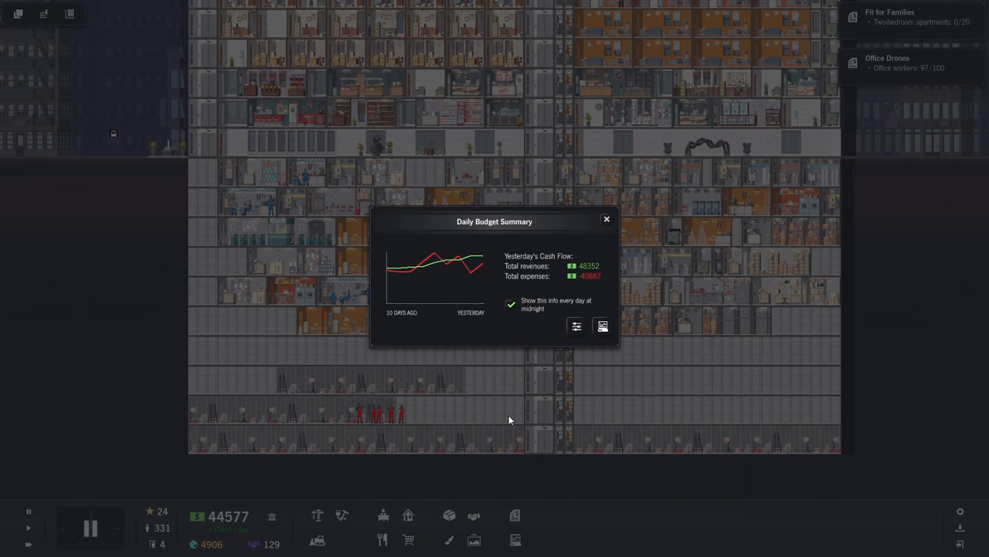
{"action": "mouse_move", "coordinate": [617, 158]}
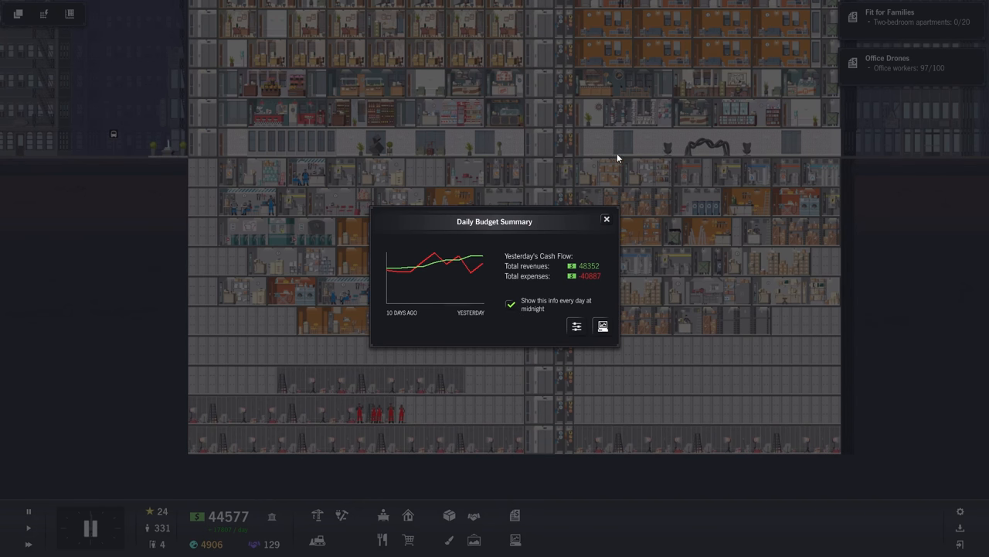
{"action": "mouse_move", "coordinate": [259, 442]}
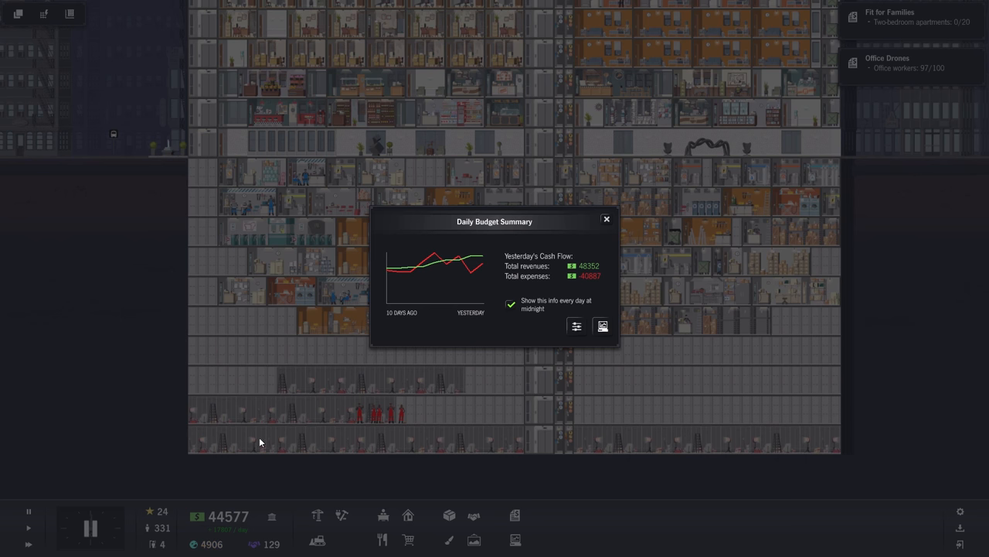
{"action": "mouse_move", "coordinate": [615, 224]}
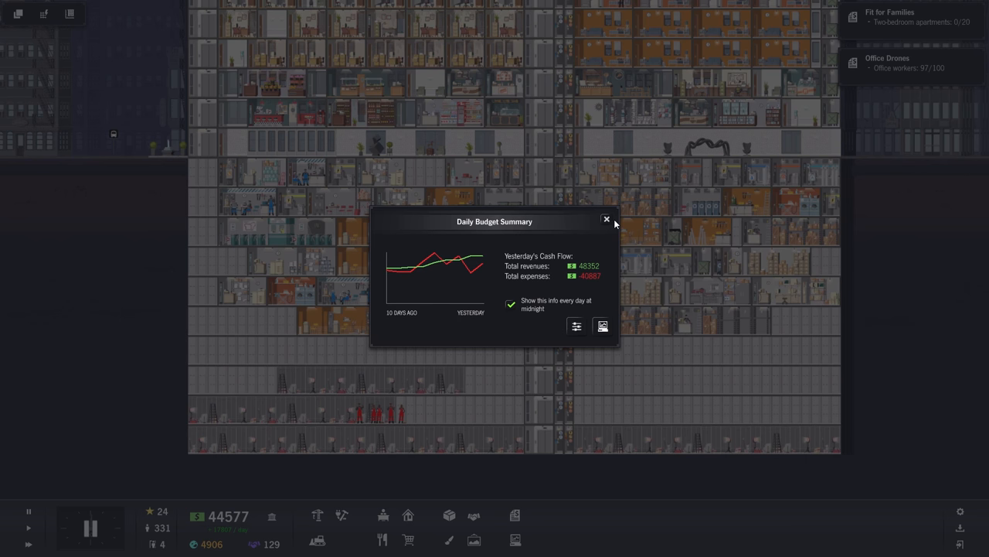
{"action": "left_click", "coordinate": [606, 219]}
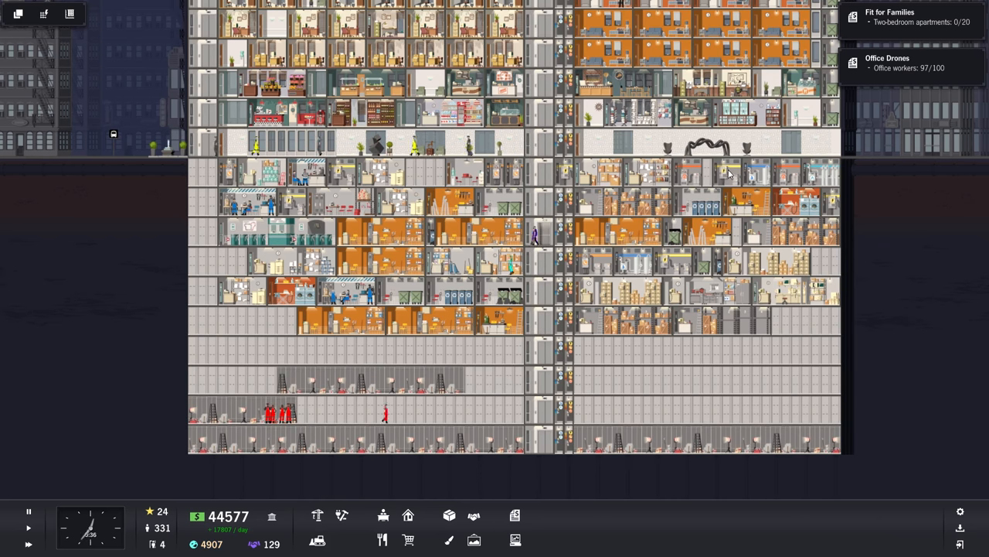
Bring up the Decorations build menu on the Lighting tab
{"action": "left_click", "coordinate": [726, 171]}
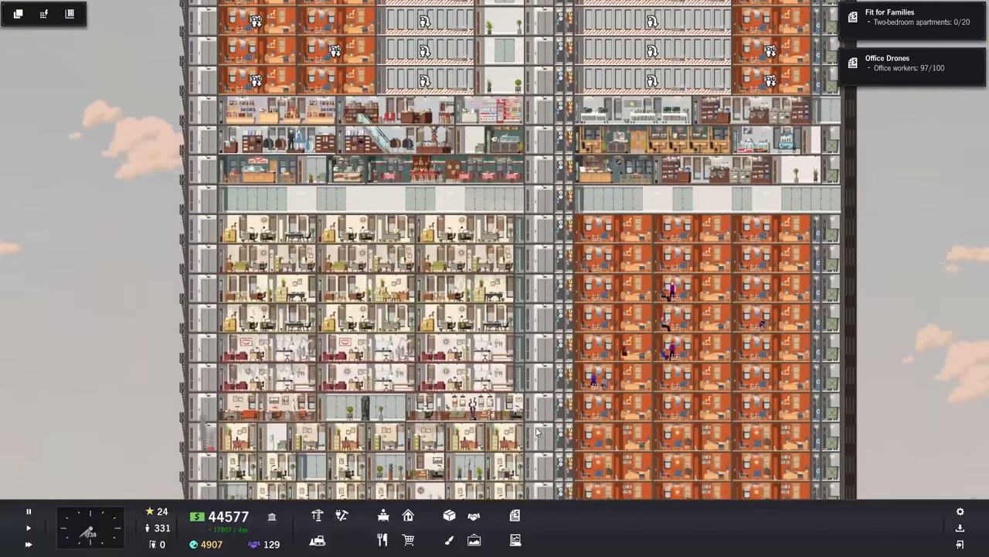
{"action": "scroll", "scroll_direction": "down", "scroll_amount": 3}
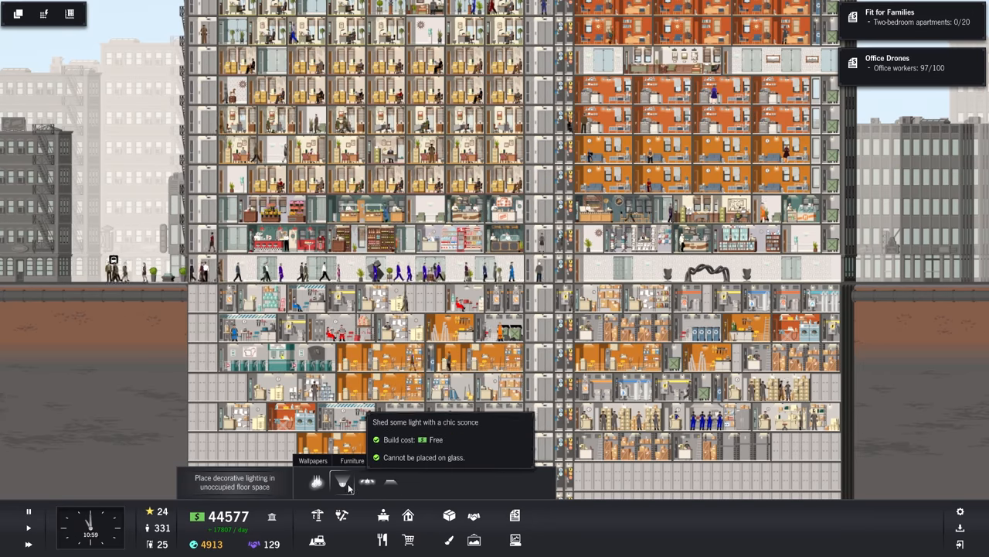
Place a spherical water feature and a small sculpture from Decorations > Art, then view Furniture
{"action": "left_click", "coordinate": [342, 482]}
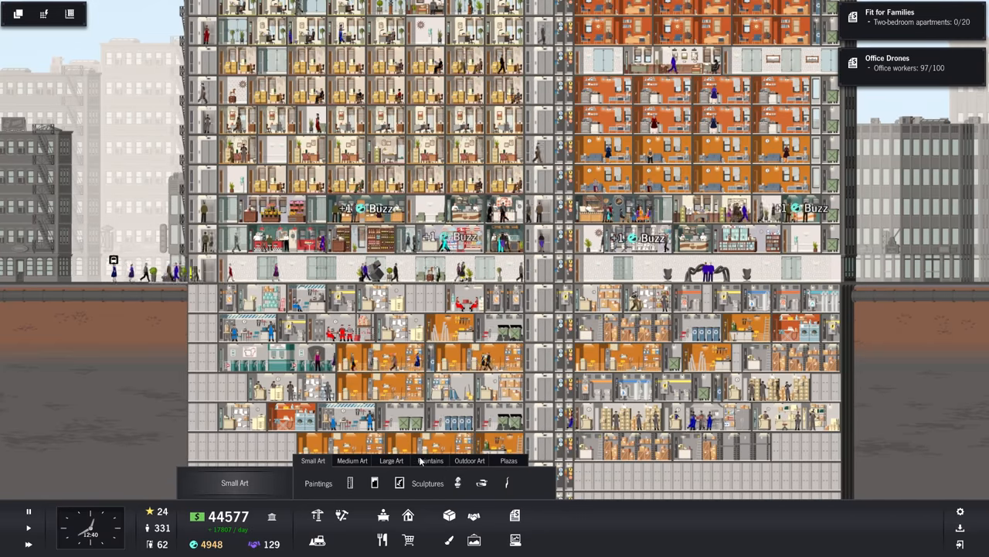
{"action": "left_click", "coordinate": [353, 461]}
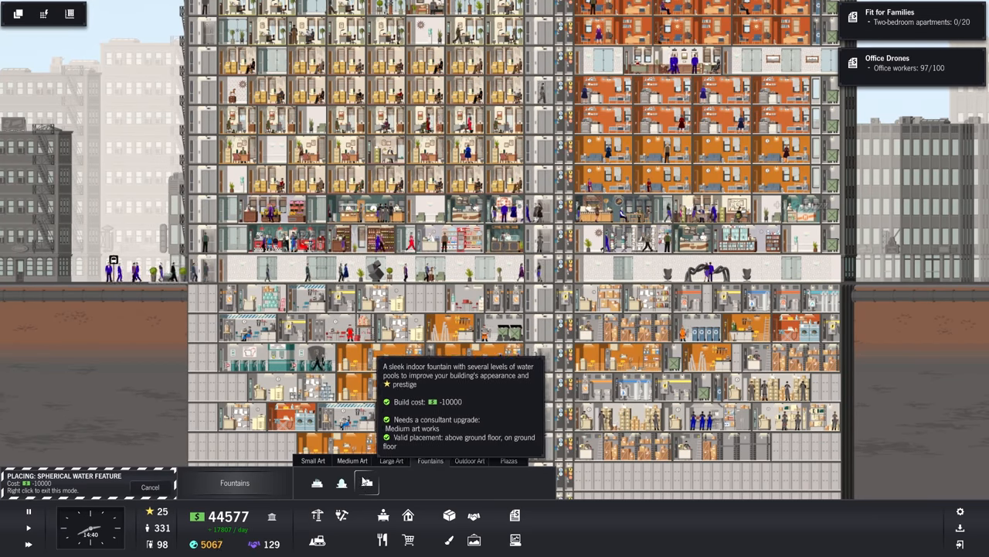
{"action": "left_click", "coordinate": [366, 482]}
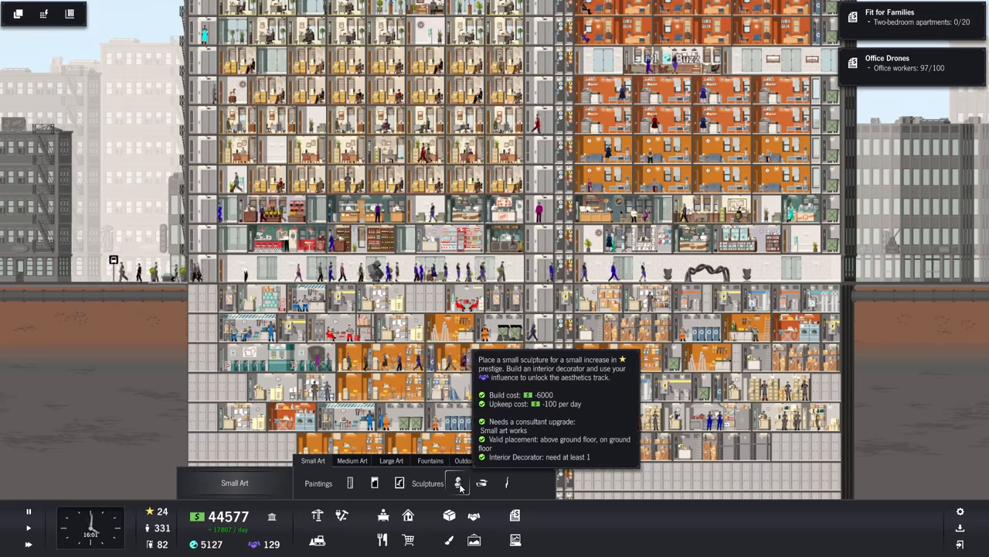
{"action": "left_click", "coordinate": [457, 482]}
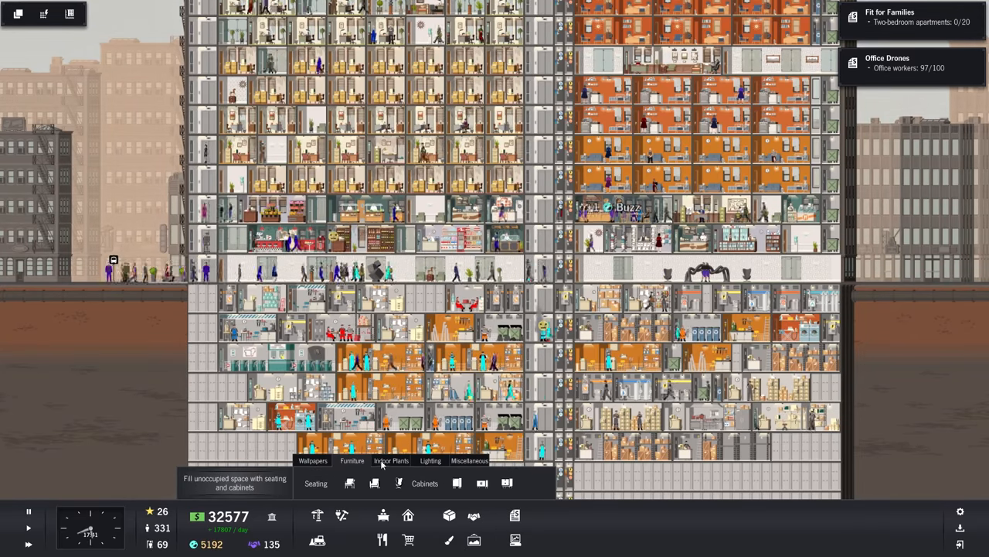
{"action": "left_click", "coordinate": [390, 461]}
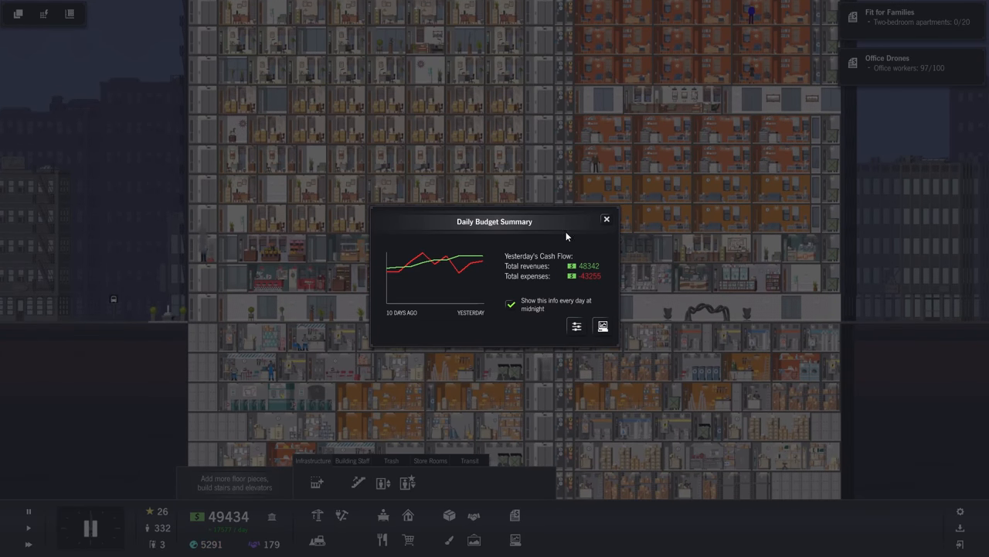
{"action": "mouse_move", "coordinate": [606, 220]}
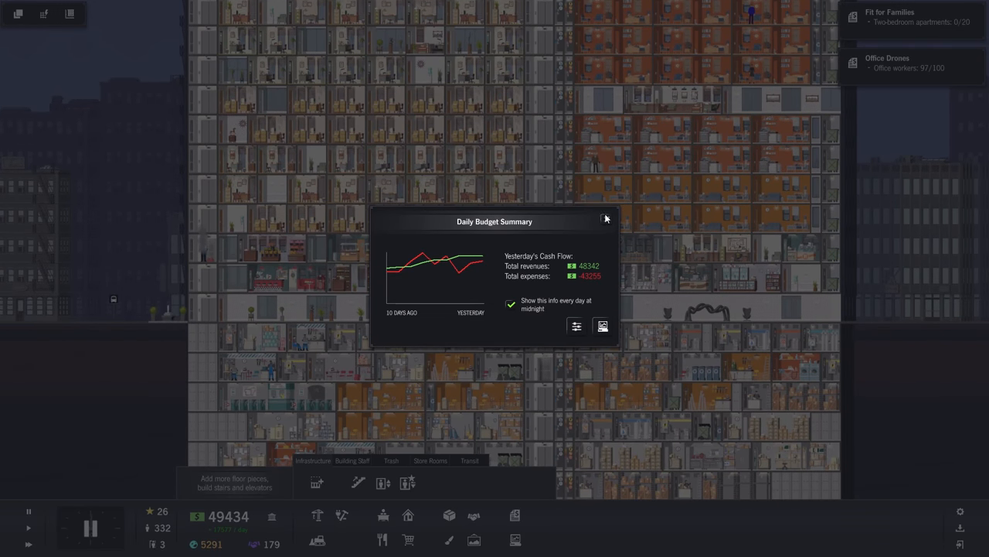
Dismiss the budget summary, scroll to the lower basement and select an empty floor
{"action": "left_click", "coordinate": [606, 220]}
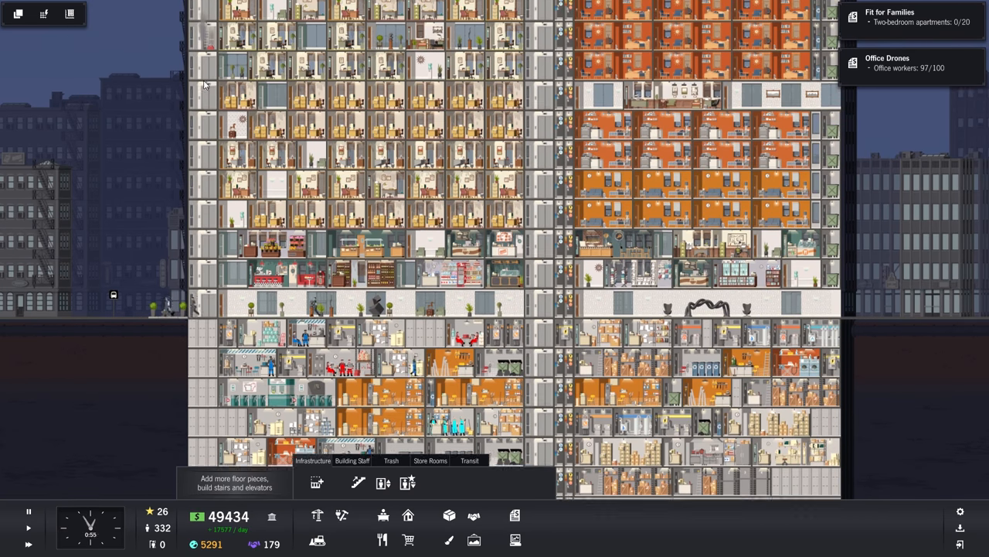
{"action": "scroll", "scroll_direction": "down", "scroll_amount": 3}
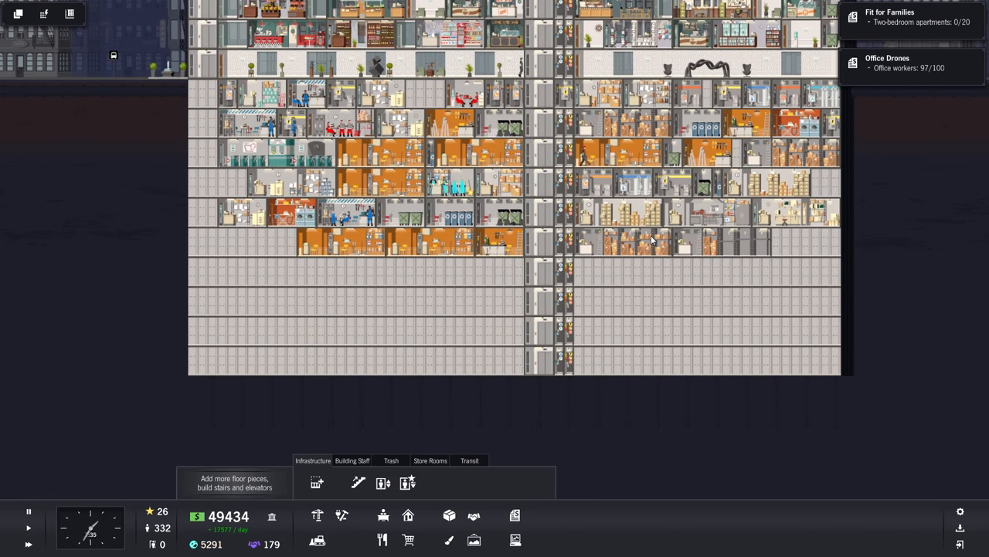
{"action": "scroll", "scroll_direction": "down", "scroll_amount": 3}
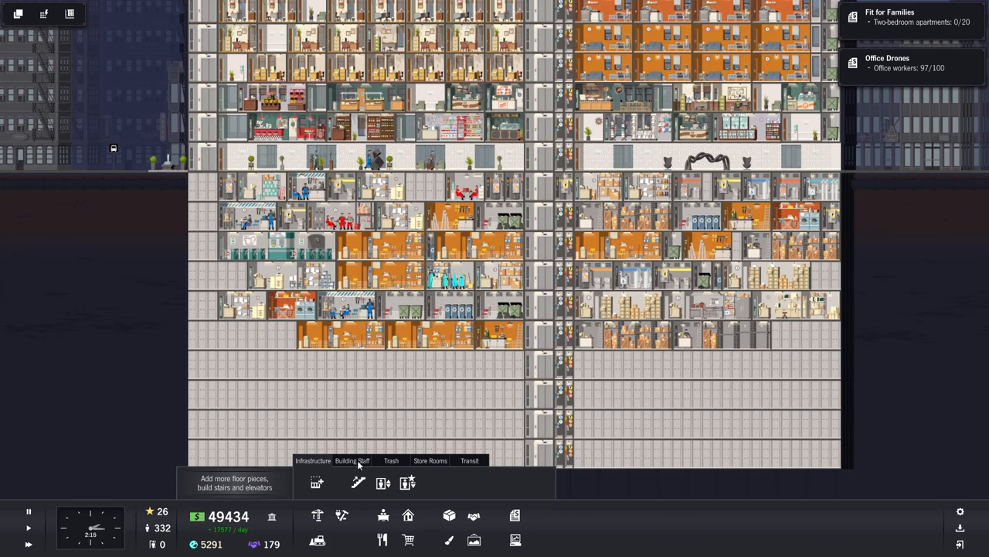
{"action": "scroll", "scroll_direction": "down", "scroll_amount": 3}
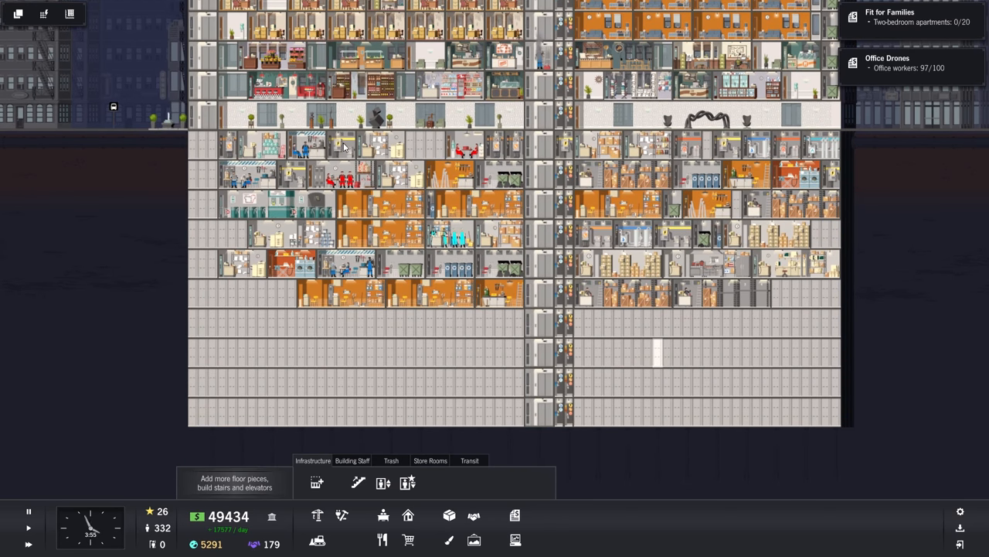
{"action": "left_click", "coordinate": [656, 352]}
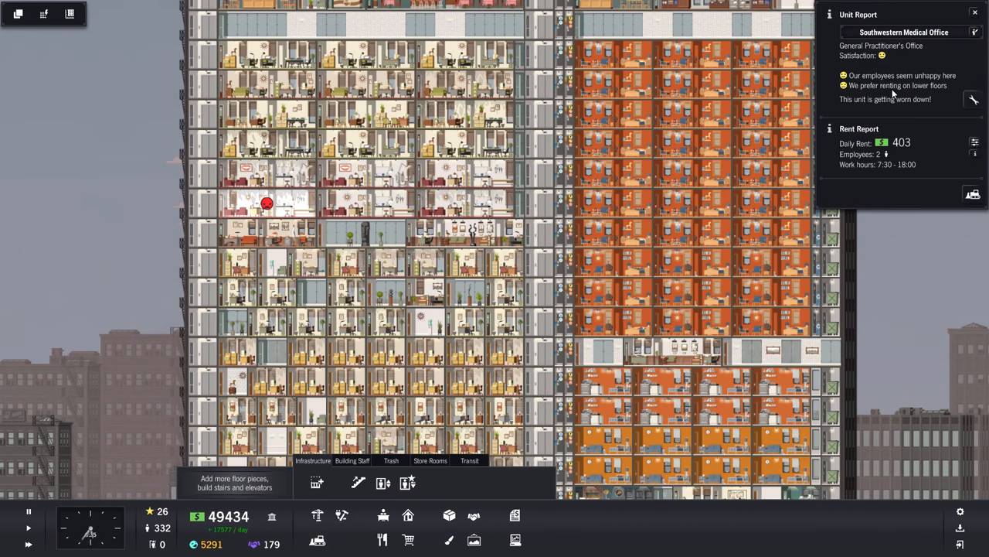
{"action": "mouse_move", "coordinate": [773, 250]}
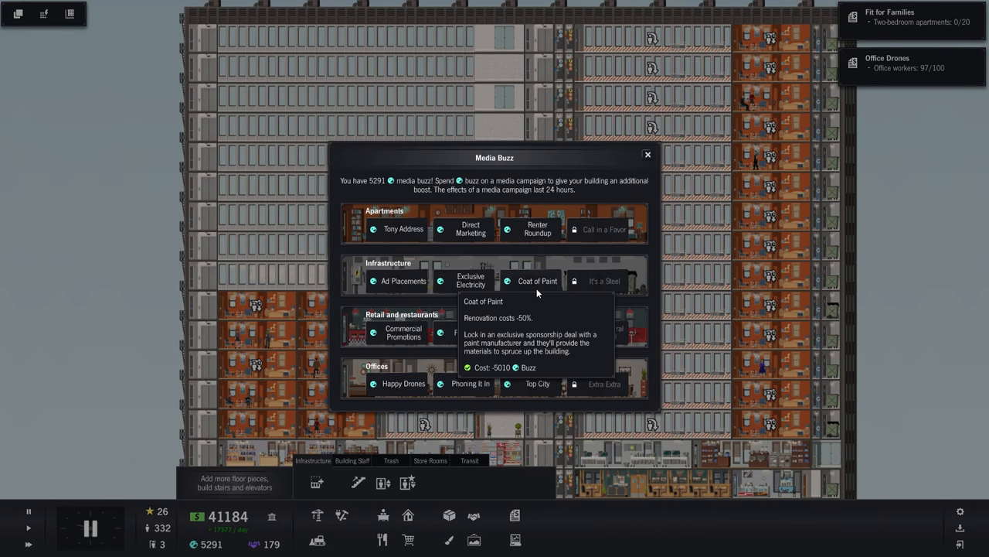
{"action": "mouse_move", "coordinate": [538, 229]}
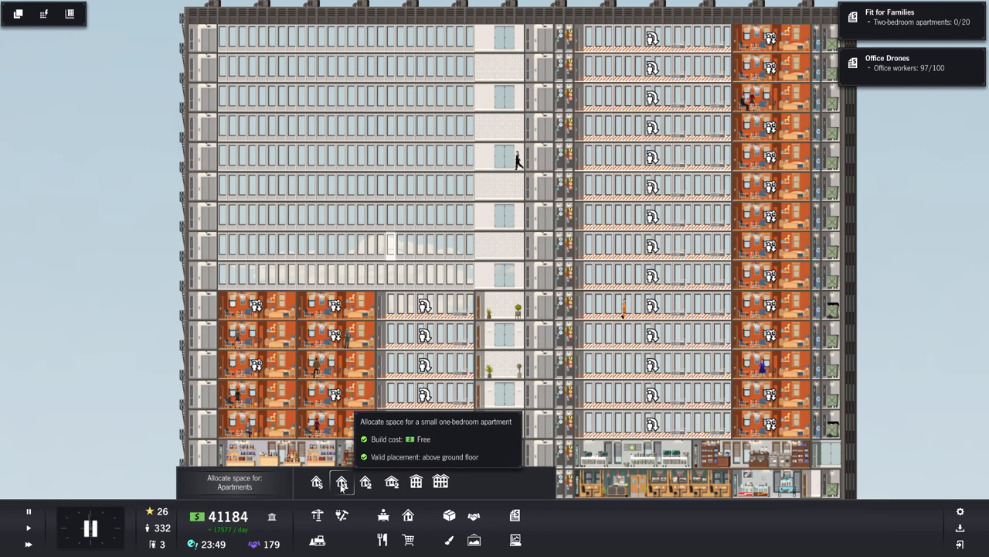
{"action": "mouse_move", "coordinate": [365, 482]}
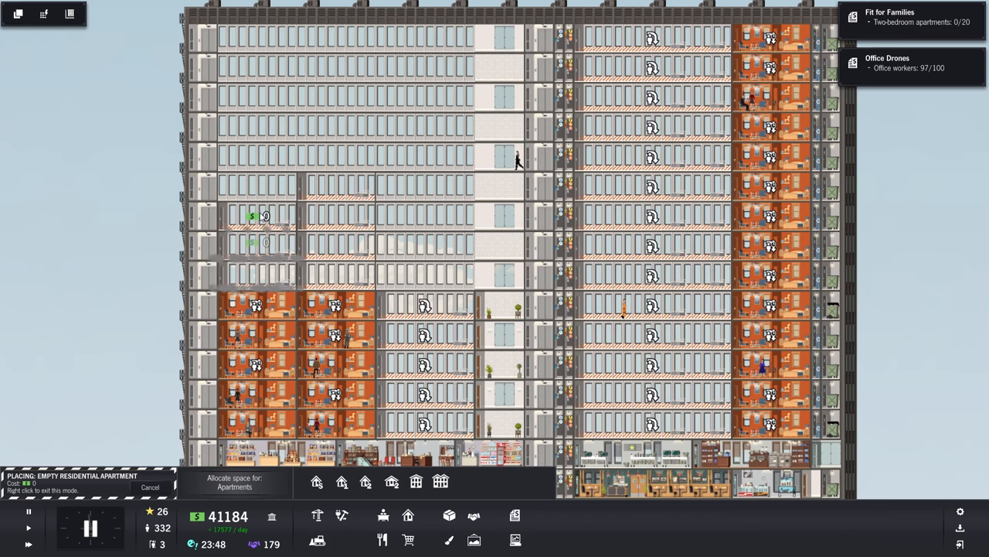
{"action": "left_click", "coordinate": [251, 158]}
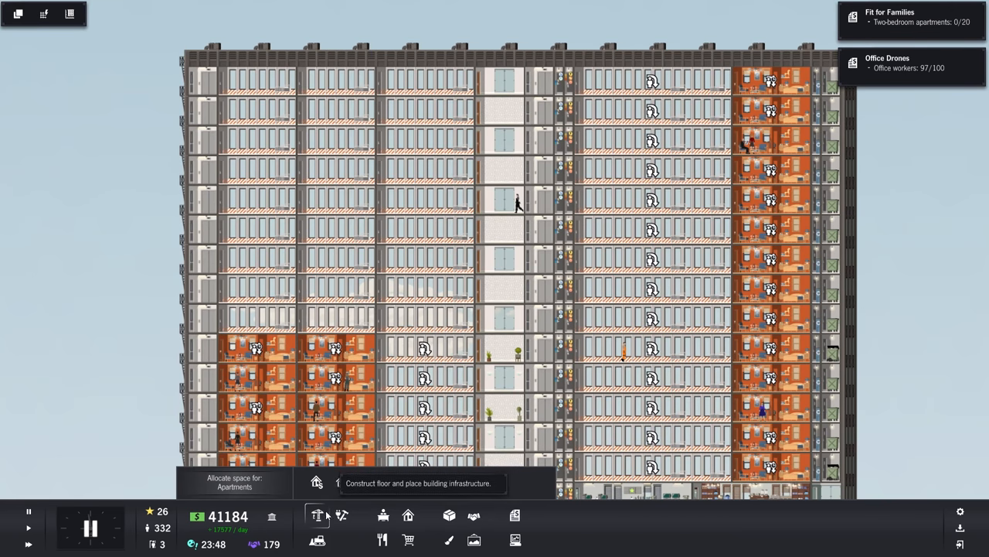
Lay gas pipes from the utility shaft across the tower's floors
{"action": "left_click", "coordinate": [342, 515]}
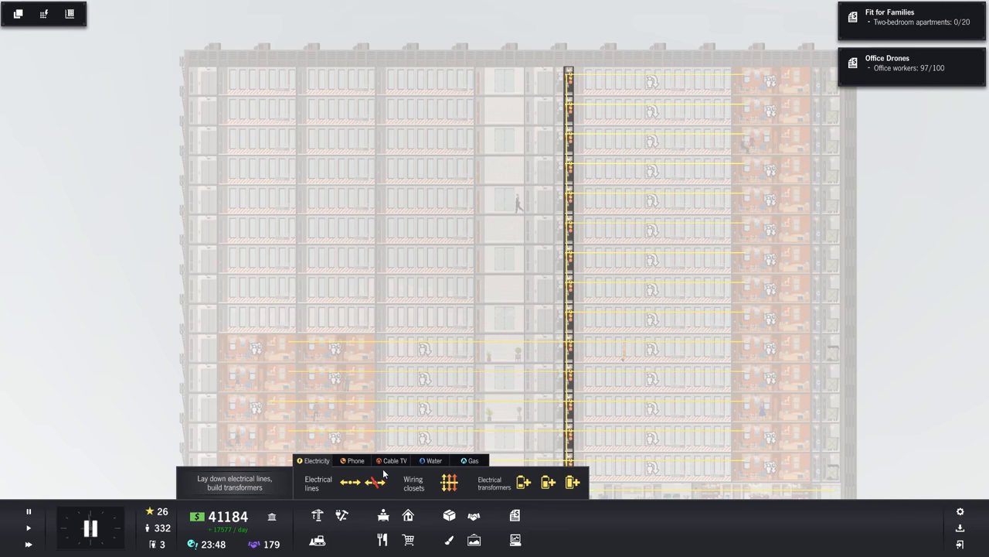
{"action": "left_click", "coordinate": [433, 461]}
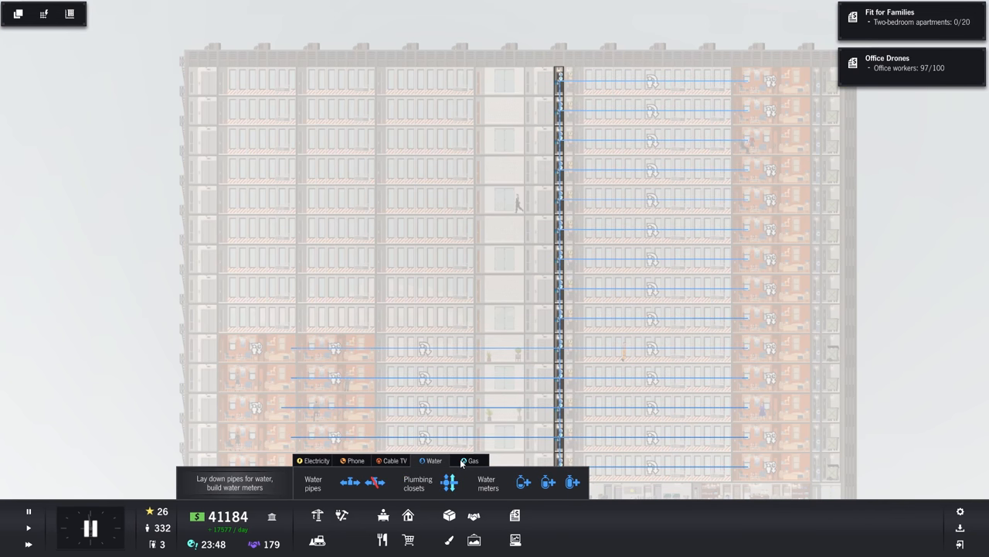
{"action": "left_click", "coordinate": [473, 461]}
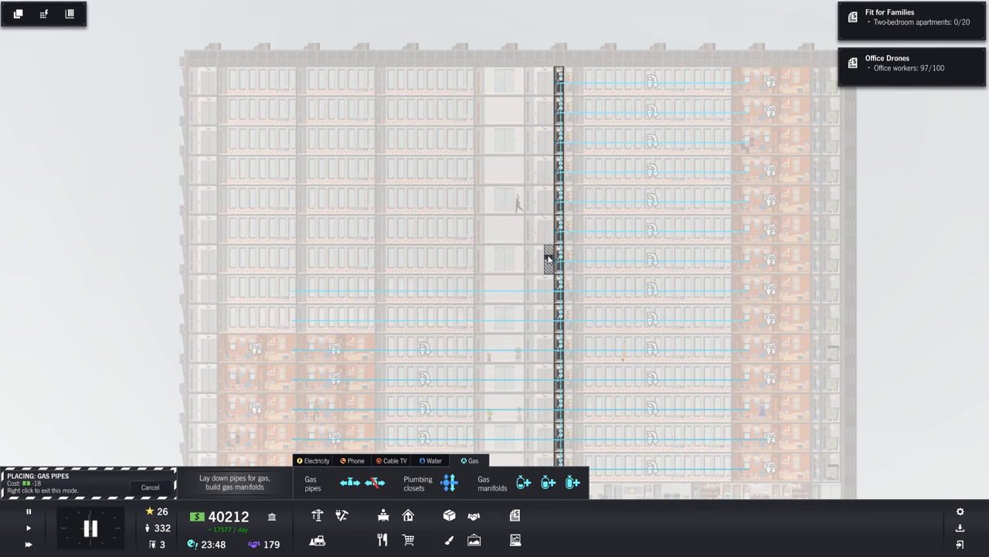
{"action": "left_click", "coordinate": [550, 260]}
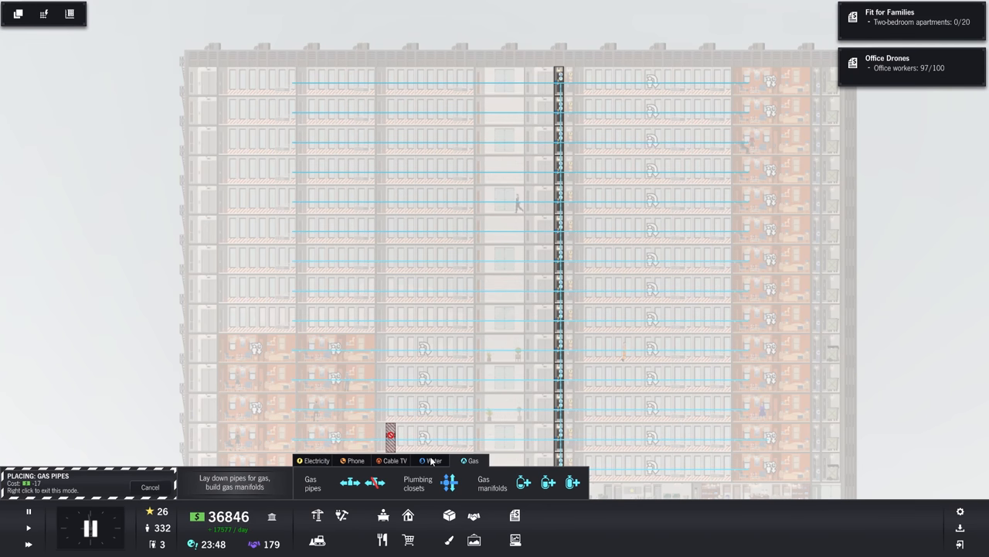
Run water pipes across the upper and middle floors down to a lower floor
{"action": "left_click", "coordinate": [432, 461]}
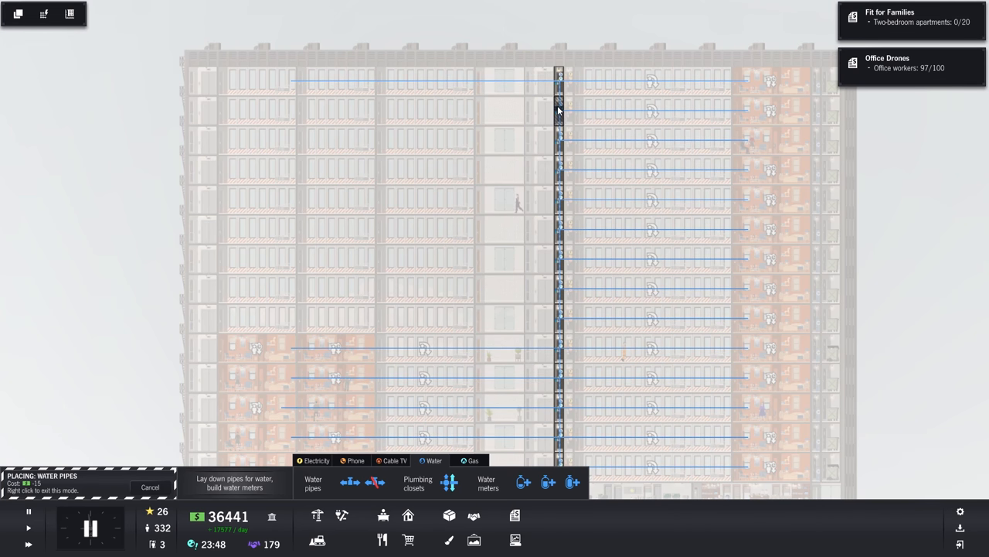
{"action": "left_click", "coordinate": [549, 142]}
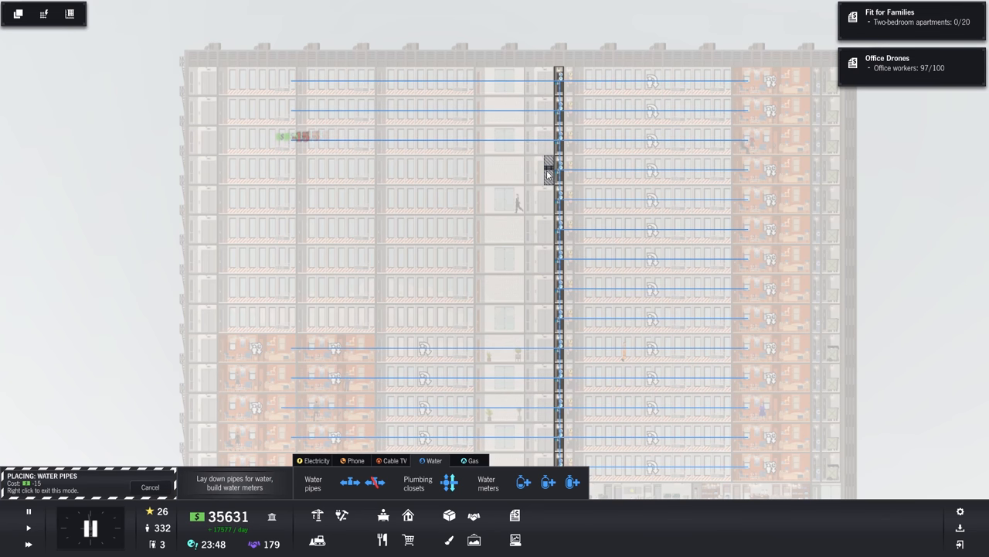
{"action": "left_click", "coordinate": [479, 198]}
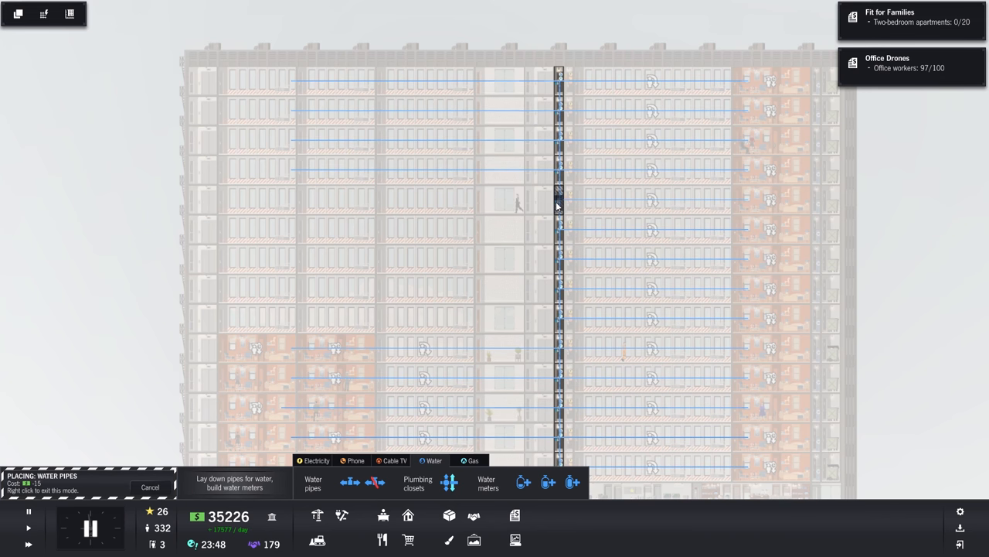
{"action": "left_click_drag", "start_coordinate": [498, 199], "coordinate": [560, 199]}
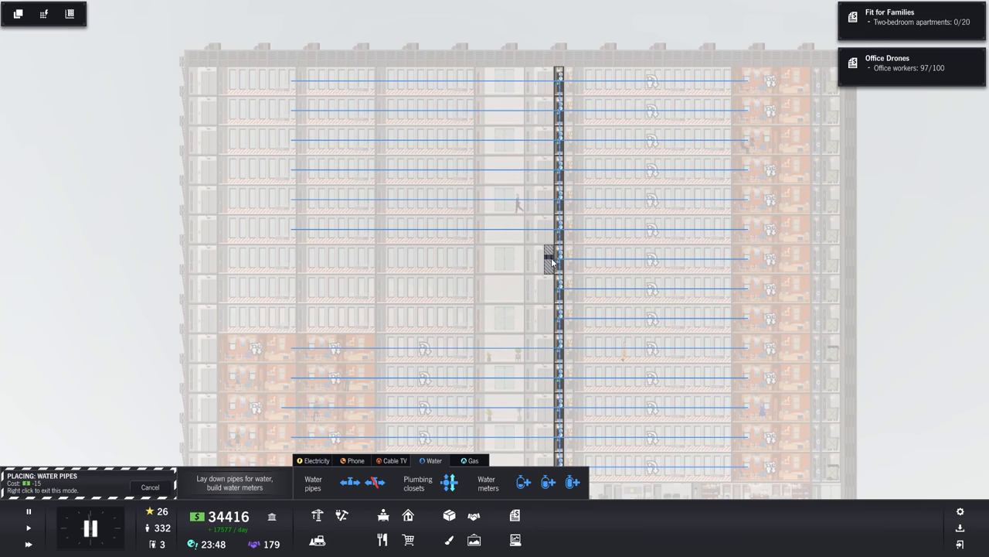
{"action": "left_click", "coordinate": [529, 288]}
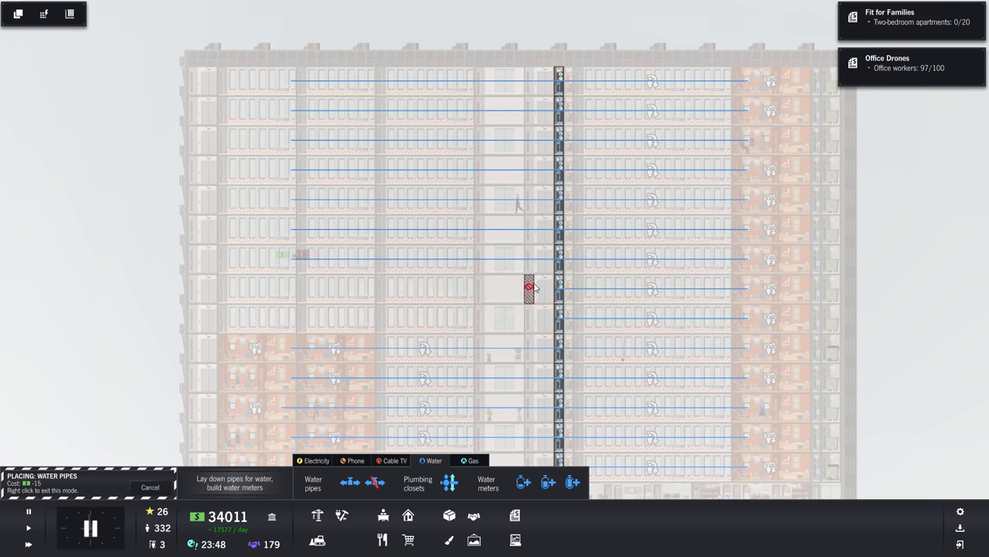
{"action": "left_click", "coordinate": [399, 288]}
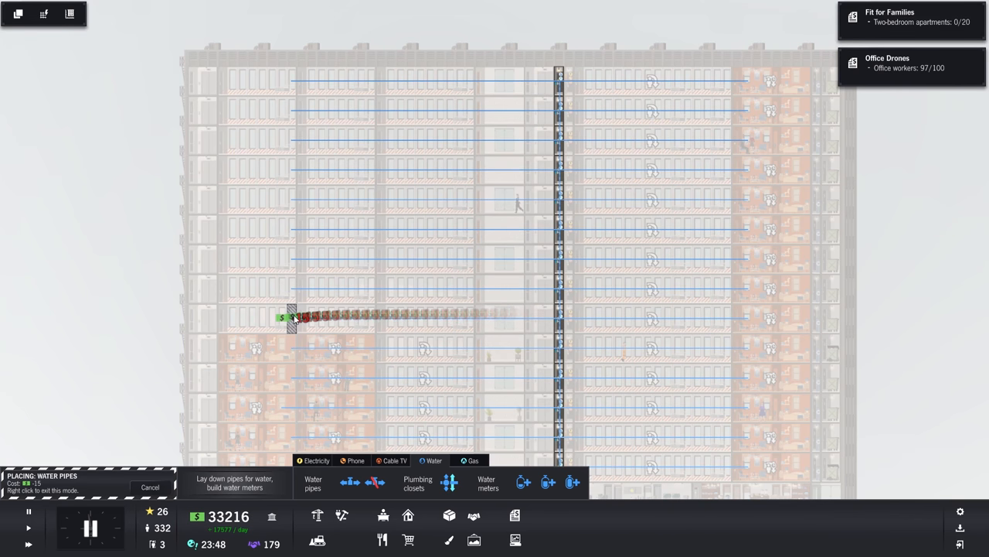
{"action": "left_click", "coordinate": [395, 461]}
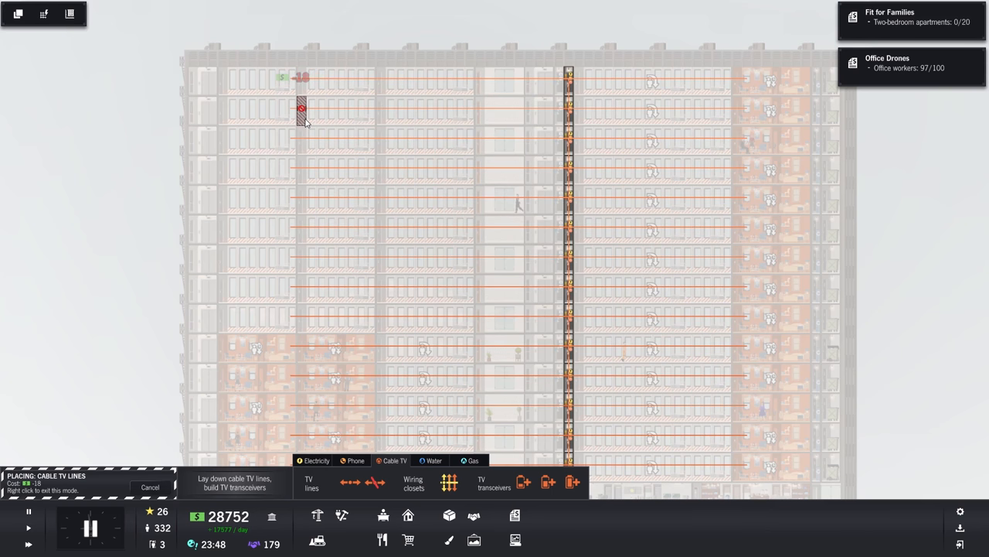
{"action": "left_click", "coordinate": [315, 461]}
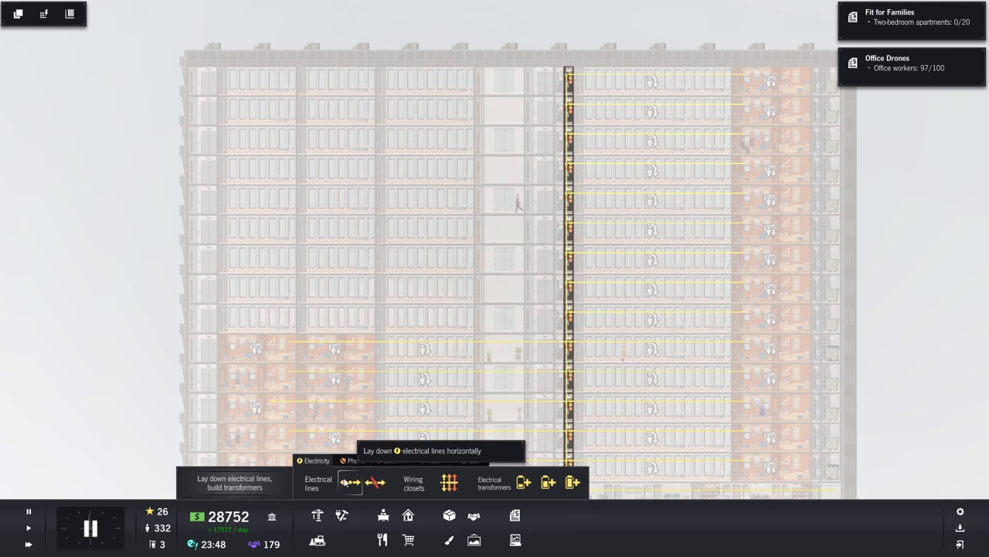
Draw electrical lines horizontally across the tower's floors
{"action": "left_click", "coordinate": [349, 482]}
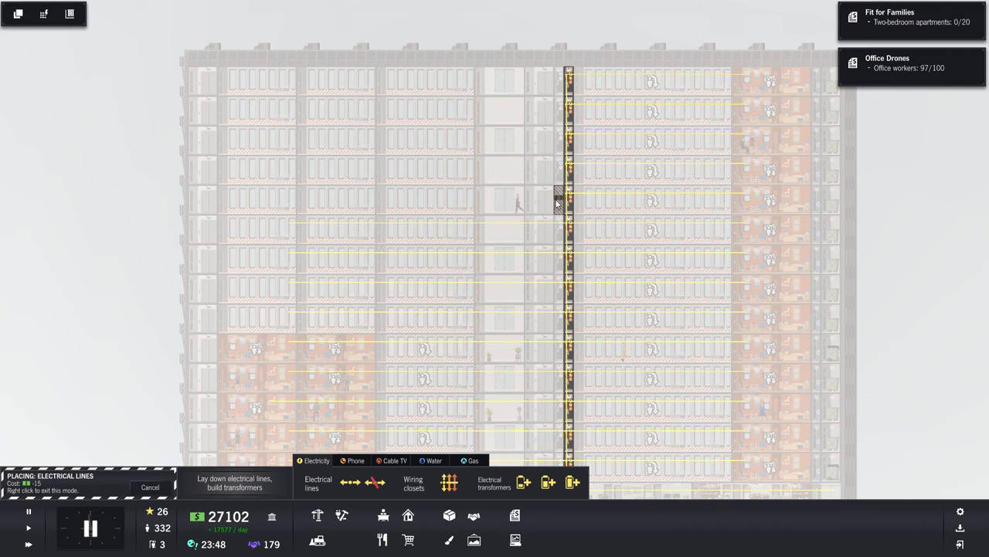
{"action": "left_click", "coordinate": [567, 167]}
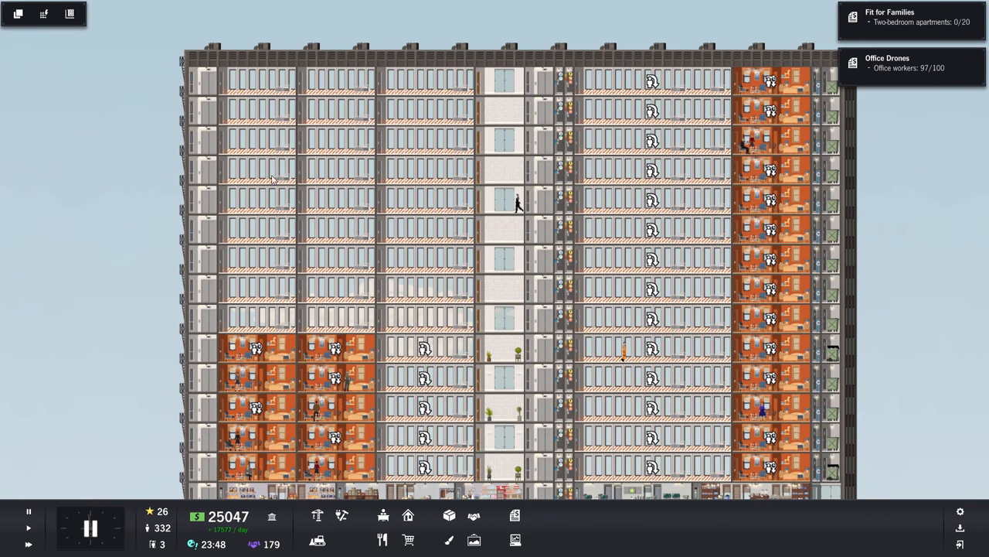
Furnish three empty upper-left apartments as 1 BR units and browse interior decoration
{"action": "left_click", "coordinate": [337, 317]}
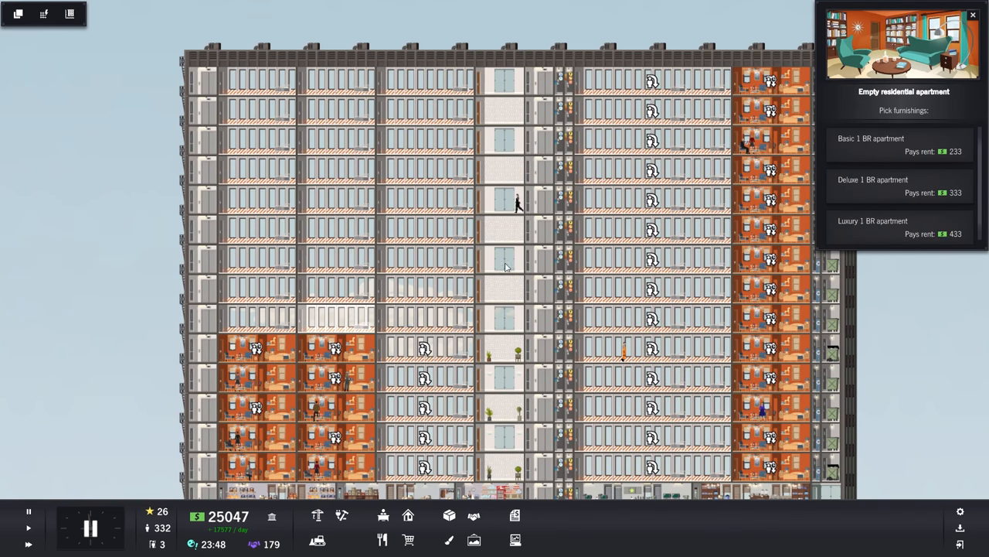
{"action": "mouse_move", "coordinate": [558, 256]}
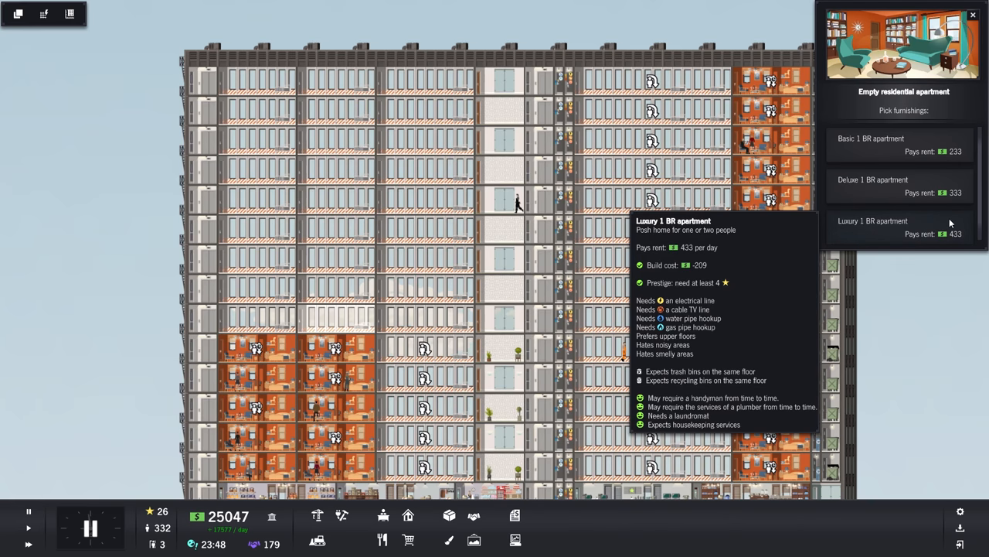
{"action": "mouse_move", "coordinate": [901, 223]}
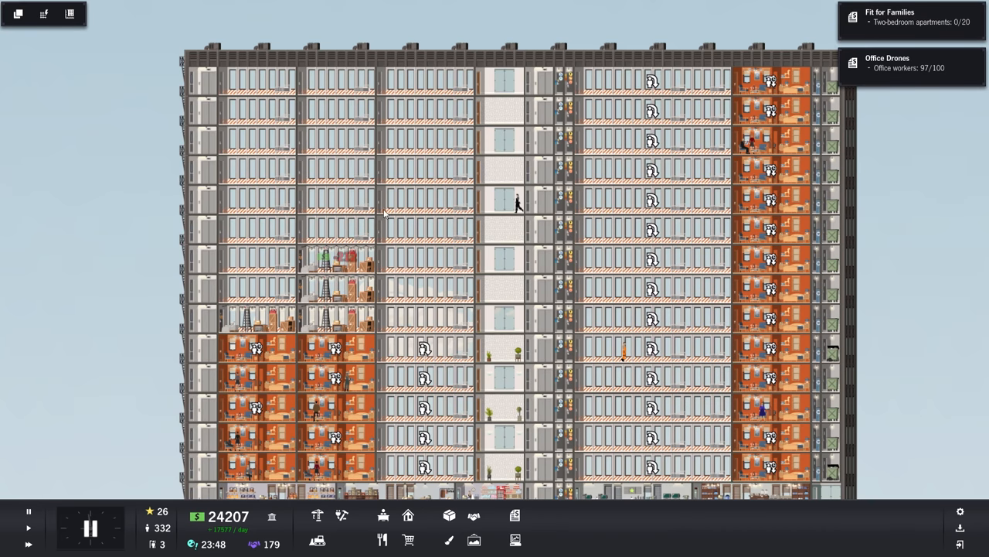
{"action": "left_click", "coordinate": [333, 198]}
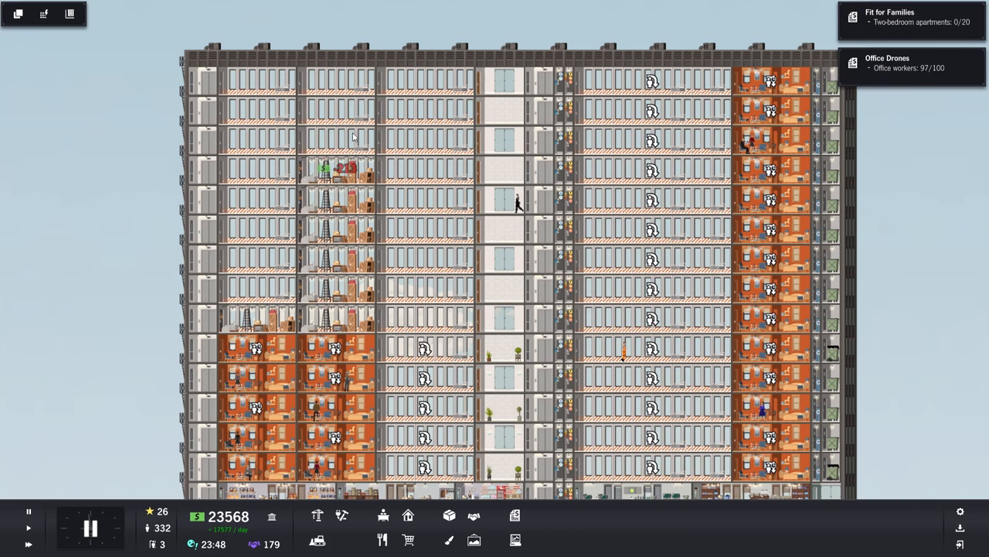
{"action": "left_click", "coordinate": [338, 111]}
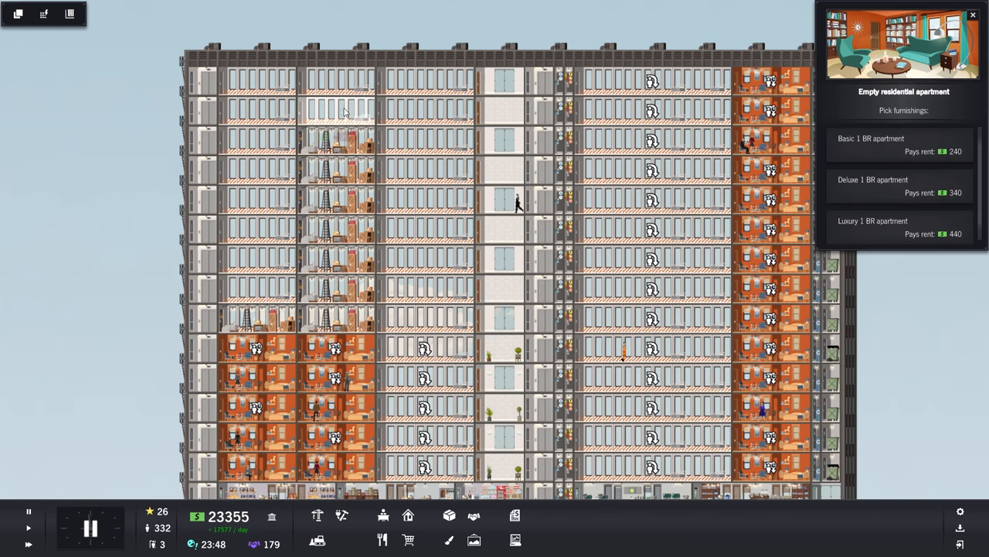
{"action": "left_click", "coordinate": [871, 146]}
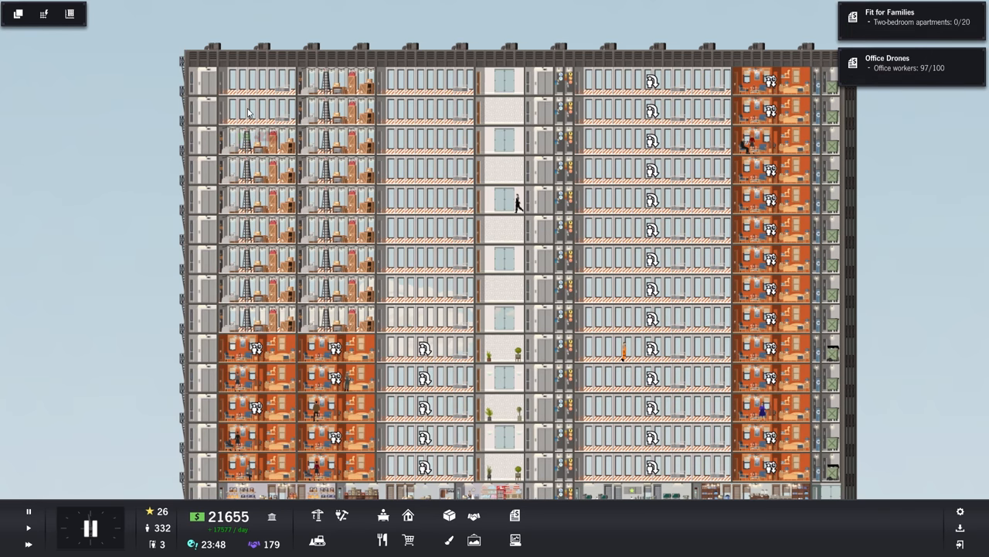
{"action": "left_click", "coordinate": [260, 81]}
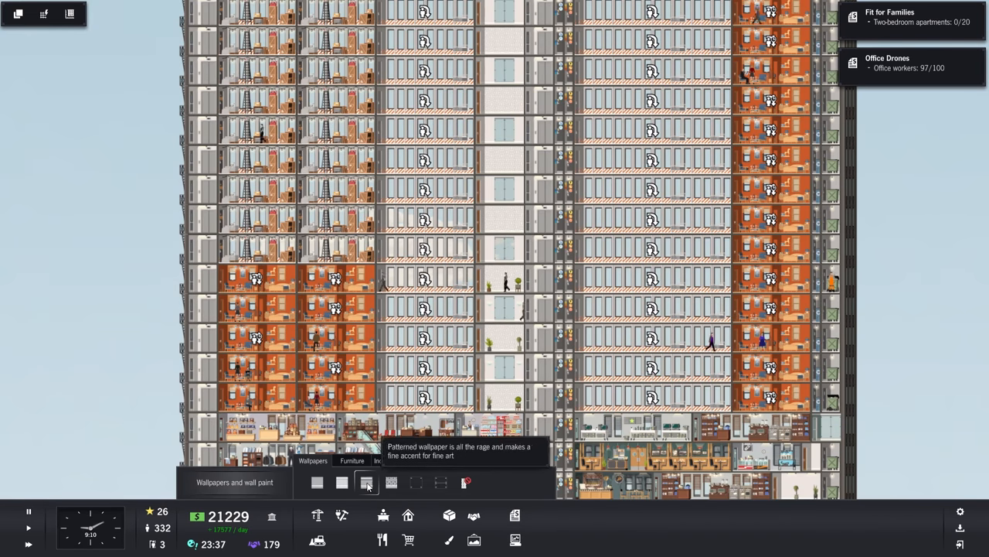
{"action": "mouse_move", "coordinate": [448, 516]}
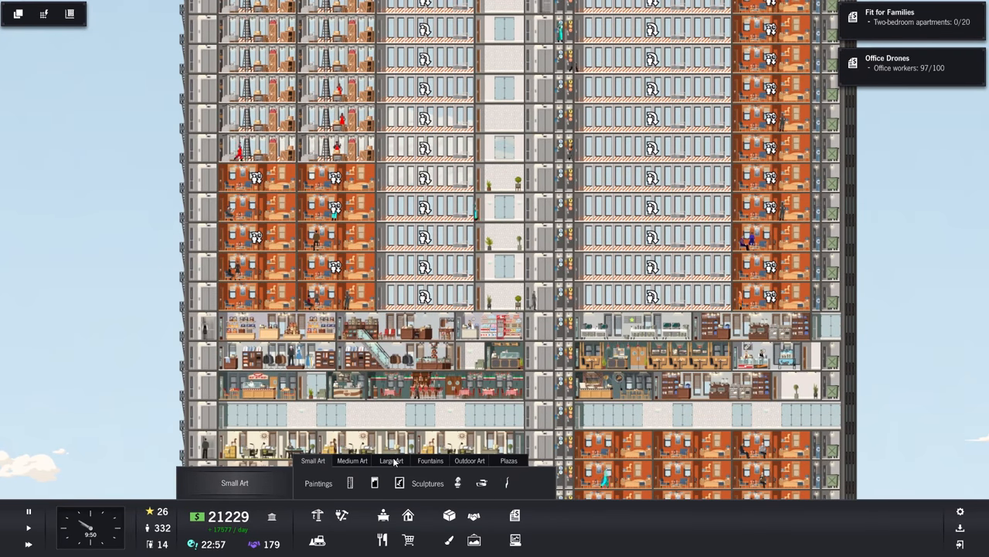
Hang two medium abstract paintings on the central corridor walls
{"action": "left_click", "coordinate": [352, 461]}
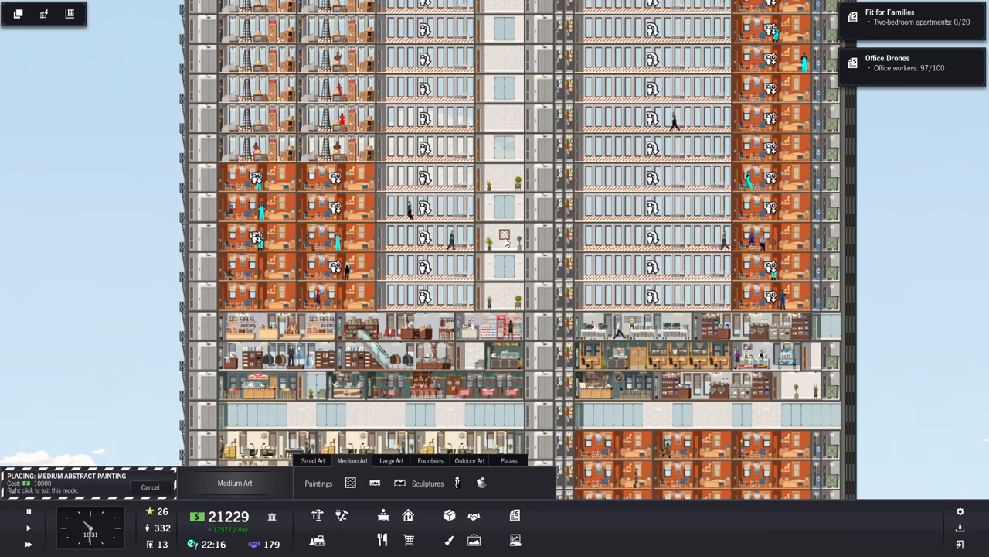
{"action": "left_click", "coordinate": [504, 235]}
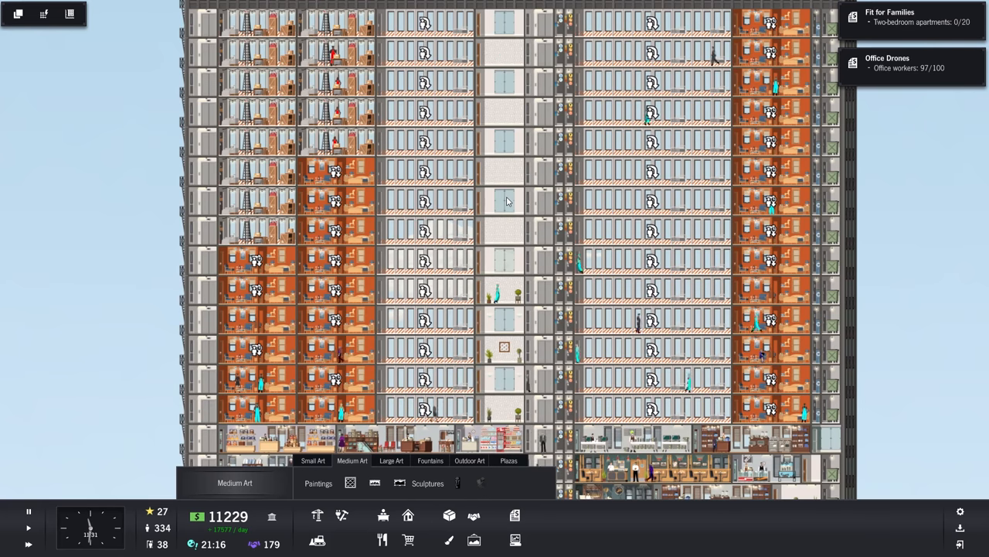
{"action": "left_click", "coordinate": [349, 482]}
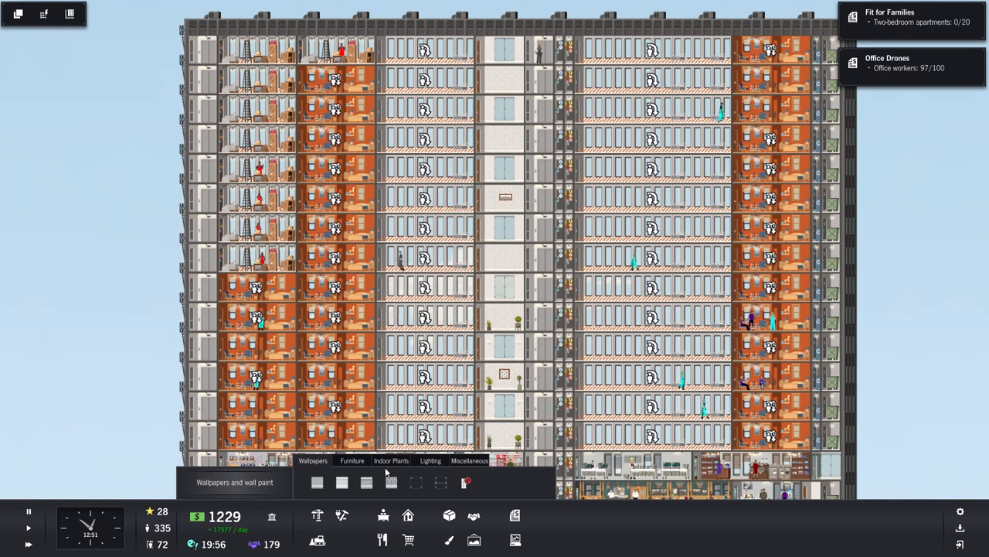
Select an indoor plant to place in the central hallways
{"action": "left_click", "coordinate": [392, 461]}
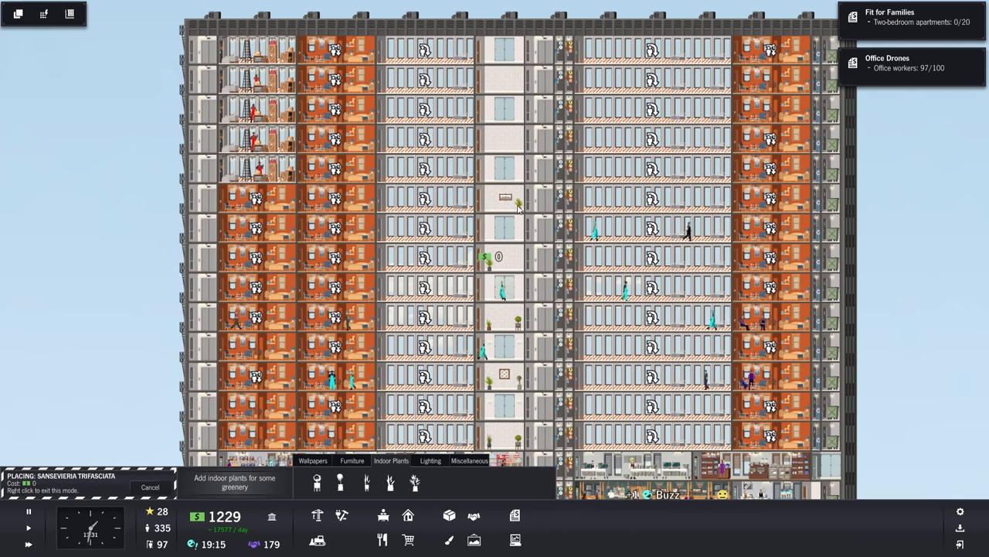
{"action": "mouse_move", "coordinate": [340, 483]}
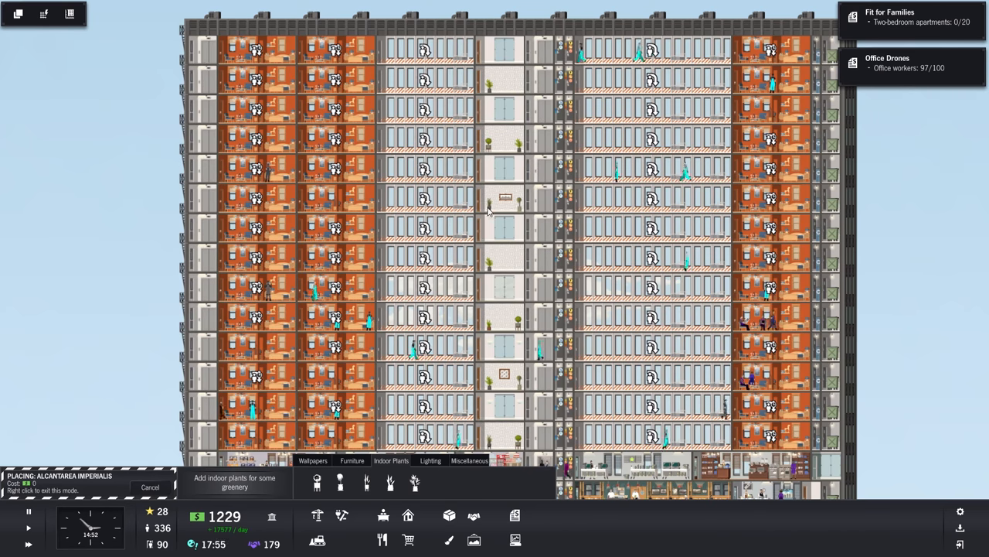
{"action": "mouse_move", "coordinate": [389, 482]}
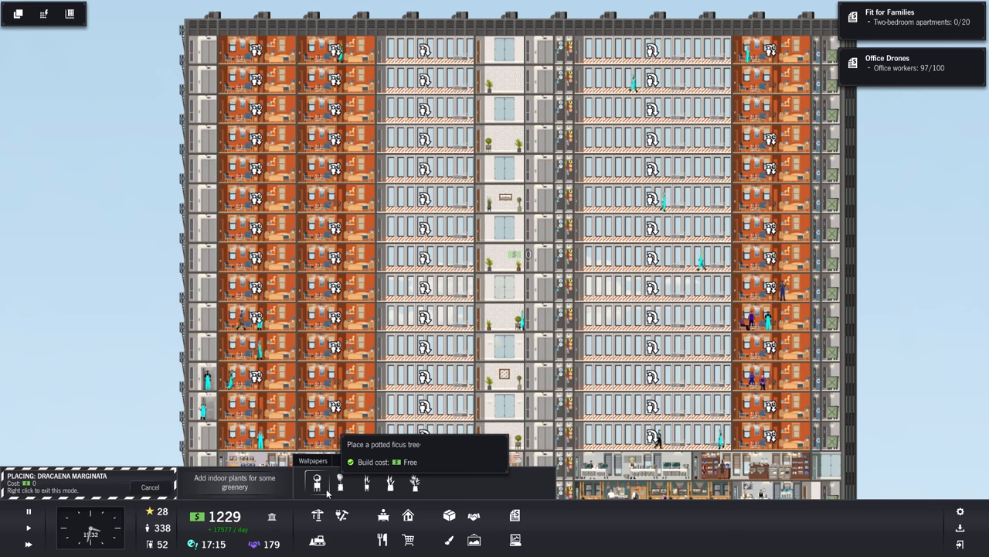
{"action": "mouse_move", "coordinate": [367, 482]}
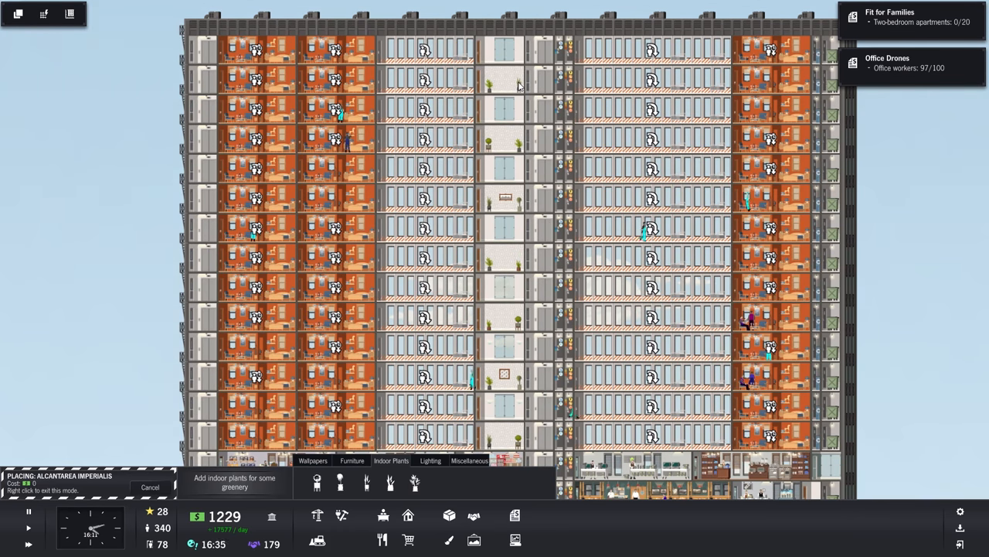
Scroll to the basement and bring up the Pinnacle Inc. insurance office's Unit Report
{"action": "scroll", "scroll_direction": "down", "scroll_amount": 3}
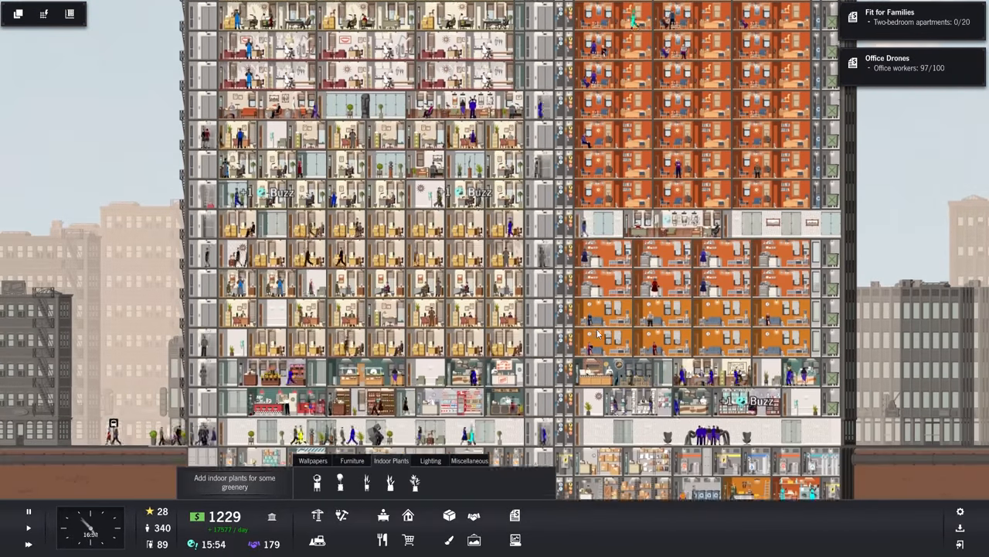
{"action": "scroll", "scroll_direction": "down", "scroll_amount": 3}
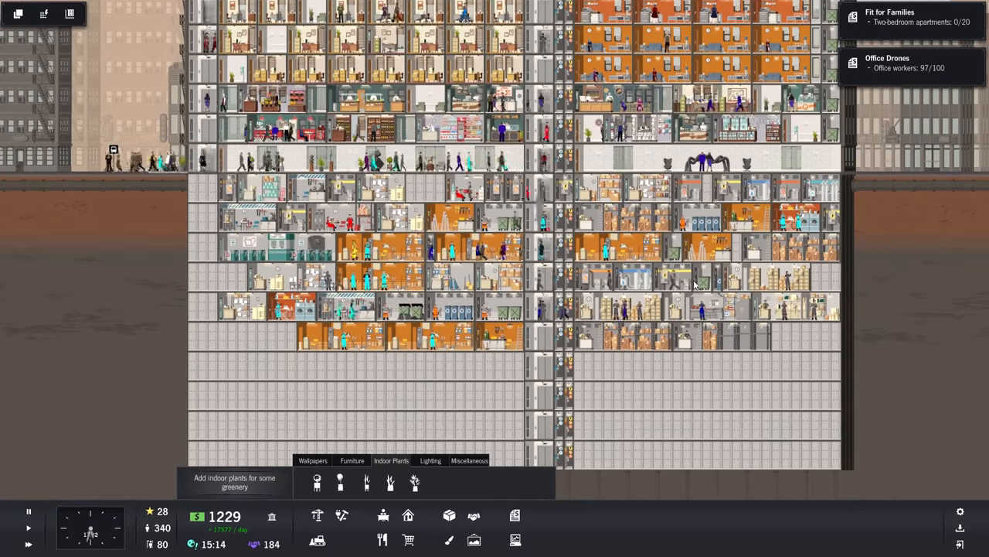
{"action": "left_click", "coordinate": [689, 201]}
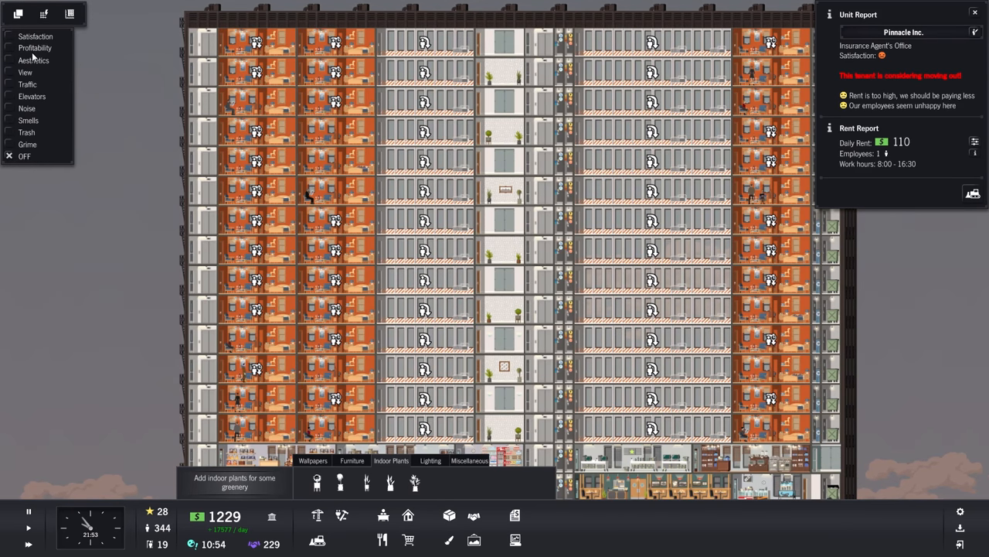
Show the Profitability overlay and dismiss the Daily Budget Summary
{"action": "left_click", "coordinate": [34, 48]}
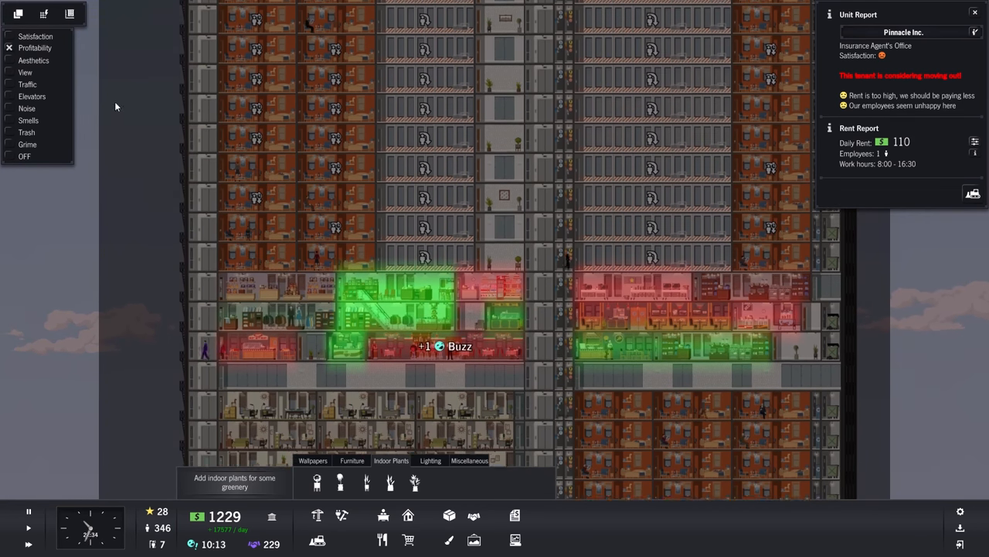
{"action": "left_click", "coordinate": [25, 72]}
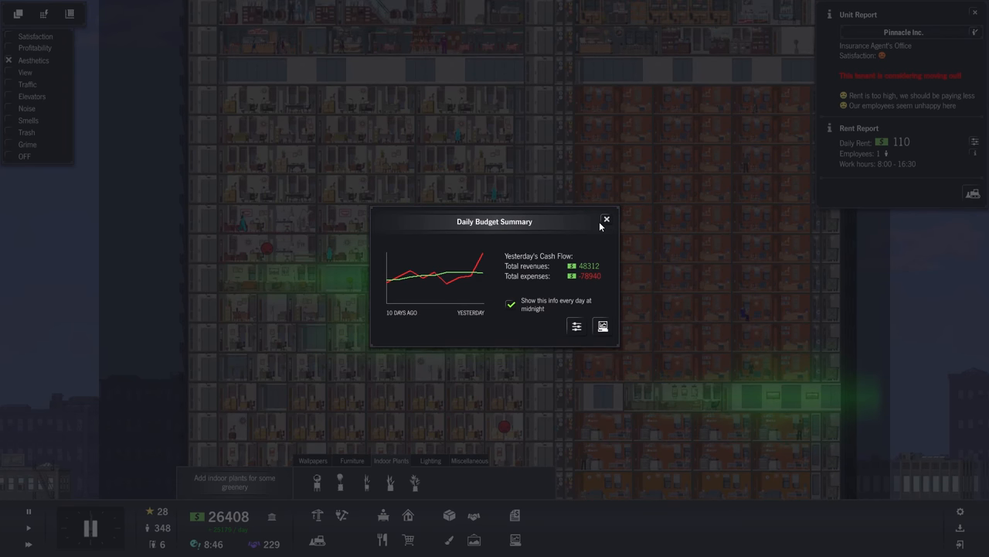
{"action": "left_click", "coordinate": [606, 219]}
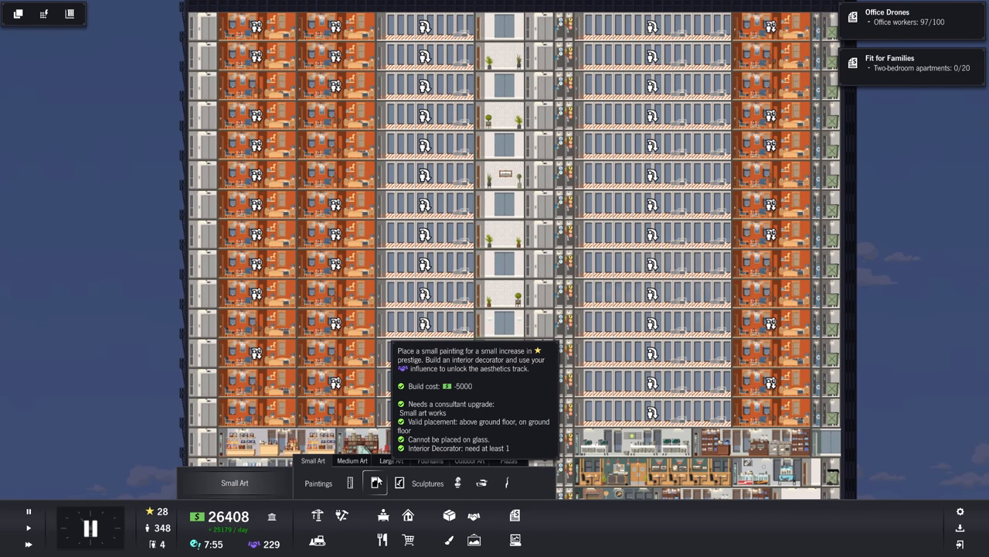
Place a small painting, a small sculpture and a medium painting in the tower
{"action": "left_click", "coordinate": [374, 482]}
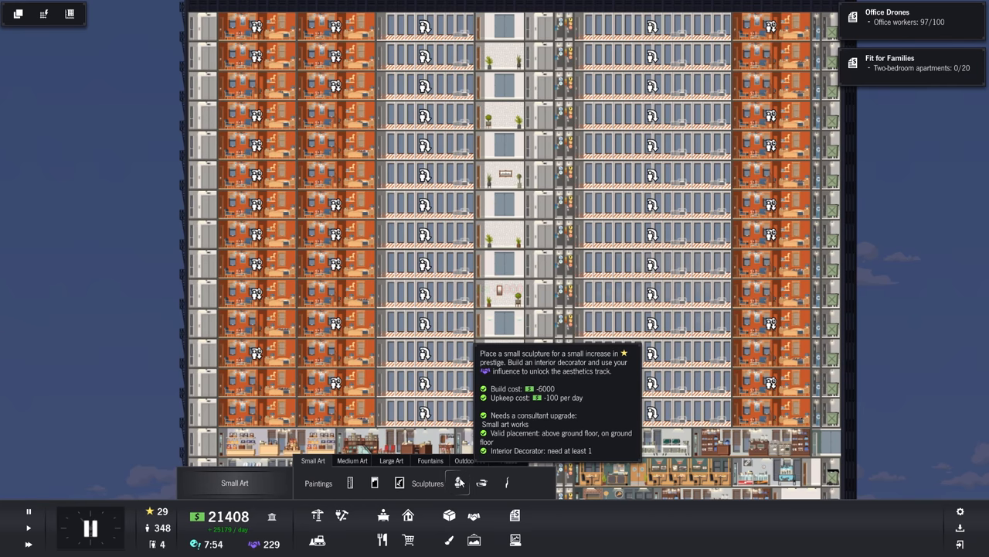
{"action": "left_click", "coordinate": [457, 482]}
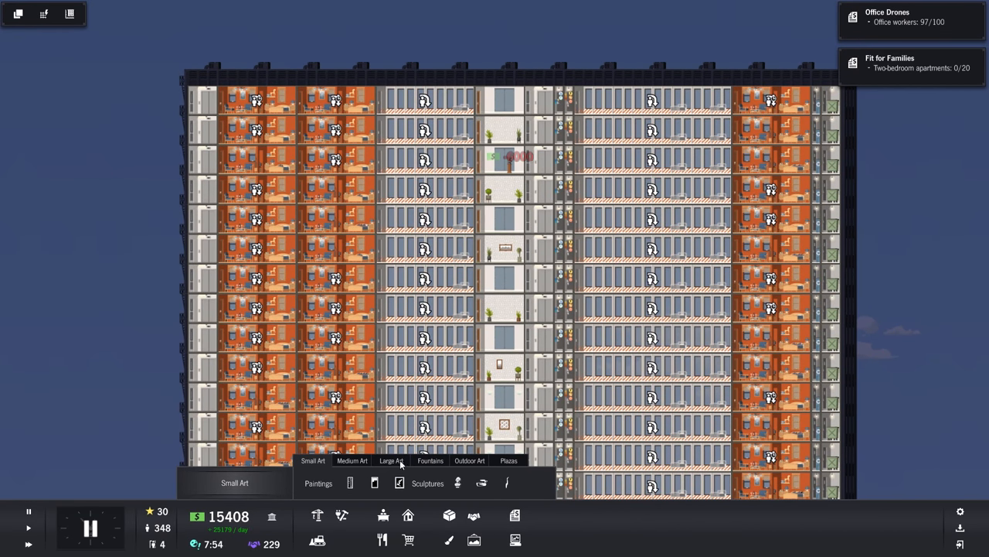
{"action": "left_click", "coordinate": [350, 482]}
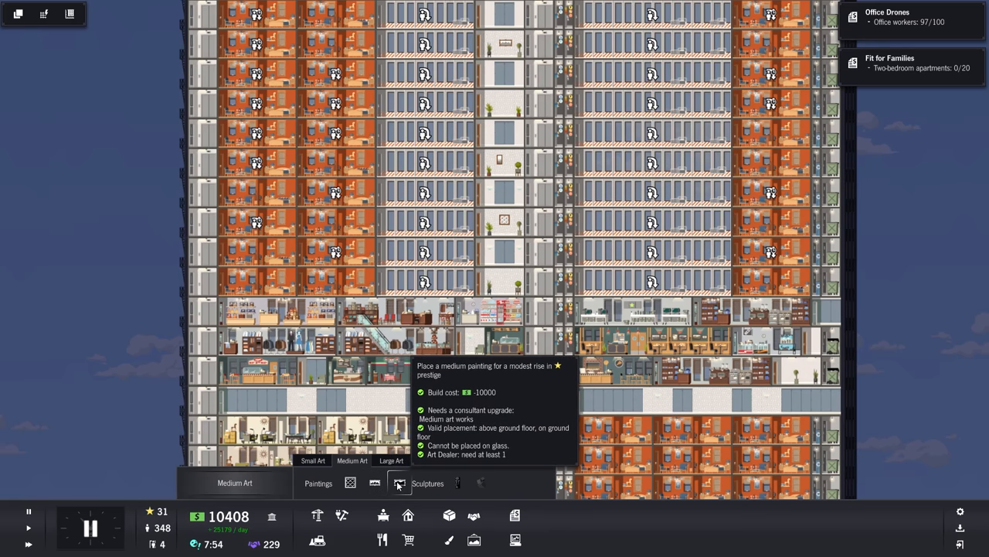
{"action": "left_click", "coordinate": [501, 278]}
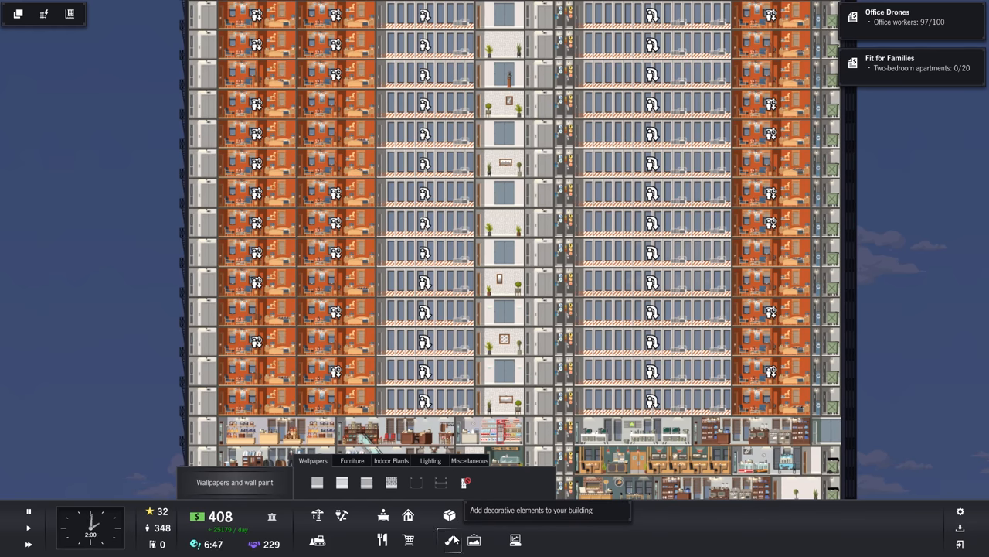
{"action": "left_click", "coordinate": [470, 461]}
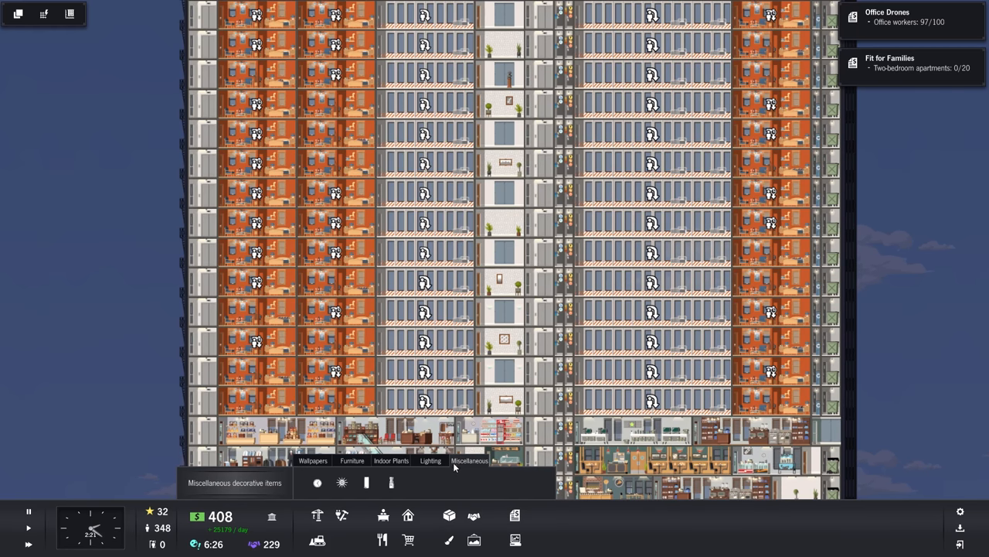
{"action": "left_click", "coordinate": [367, 482]}
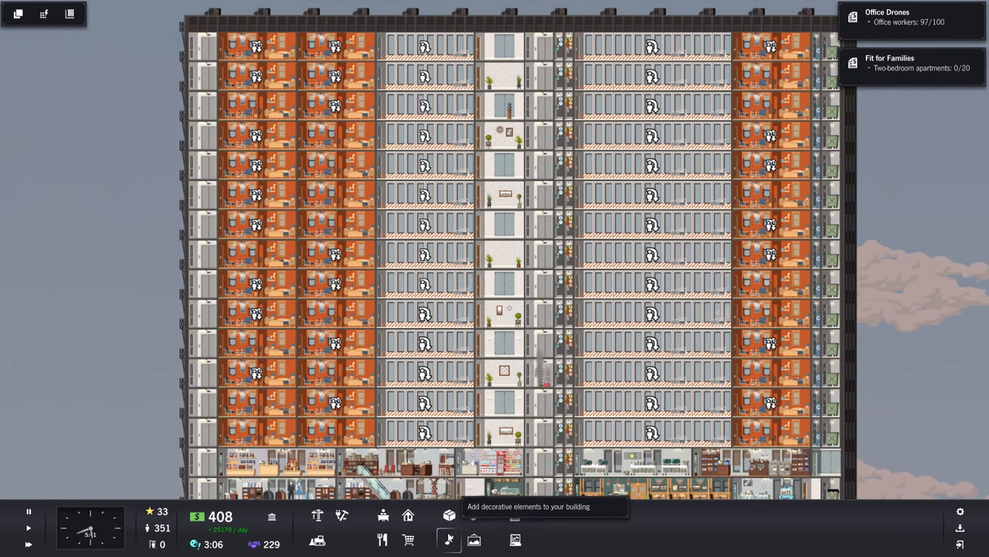
{"action": "left_click", "coordinate": [448, 540]}
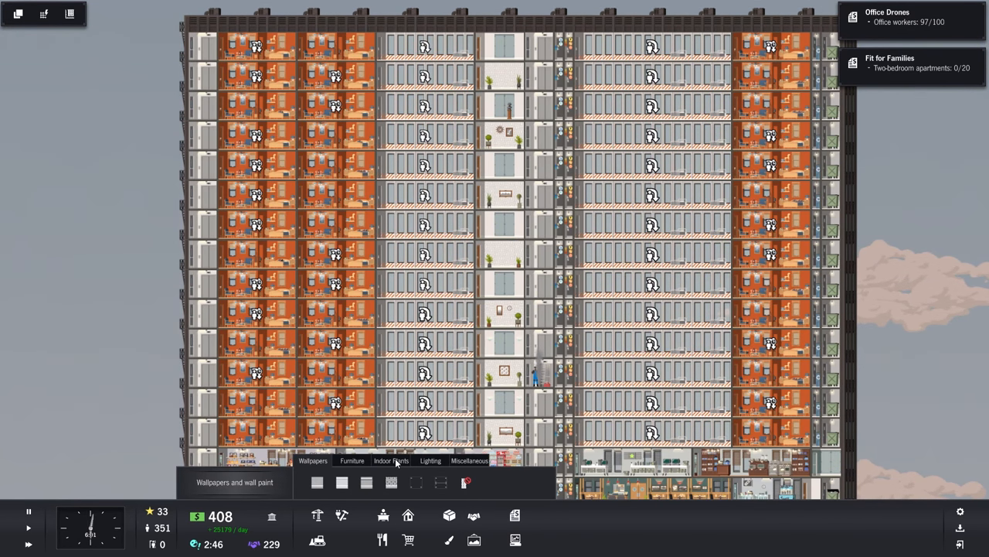
{"action": "left_click", "coordinate": [352, 461]}
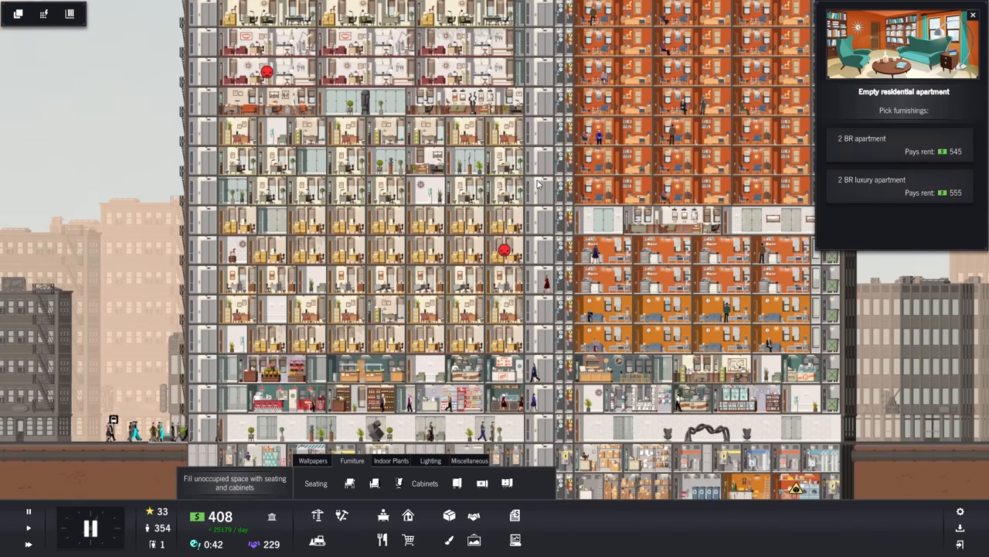
Browse the Residential Services list (laundromat, dog walking, yoga) and close it
{"action": "scroll", "scroll_direction": "down", "scroll_amount": 3}
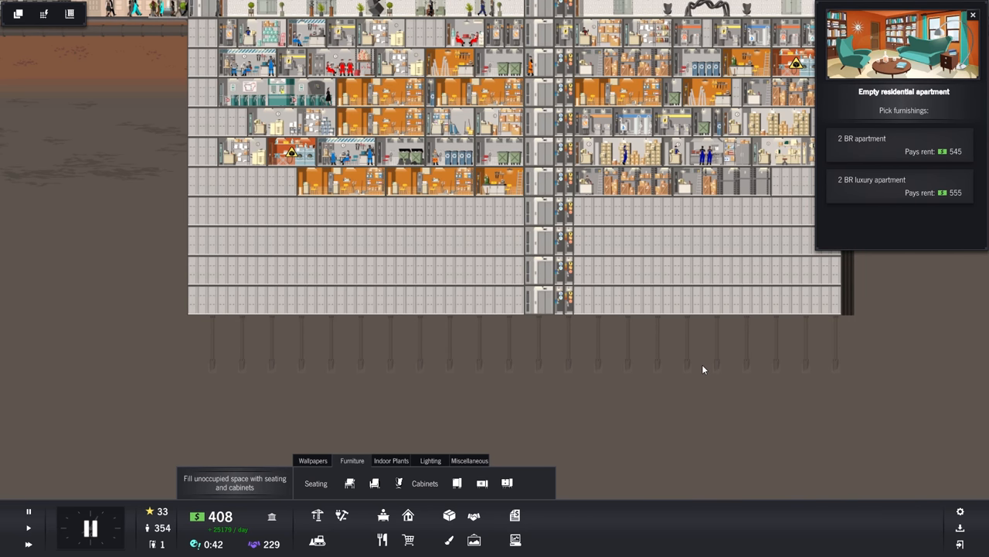
{"action": "mouse_move", "coordinate": [705, 368]}
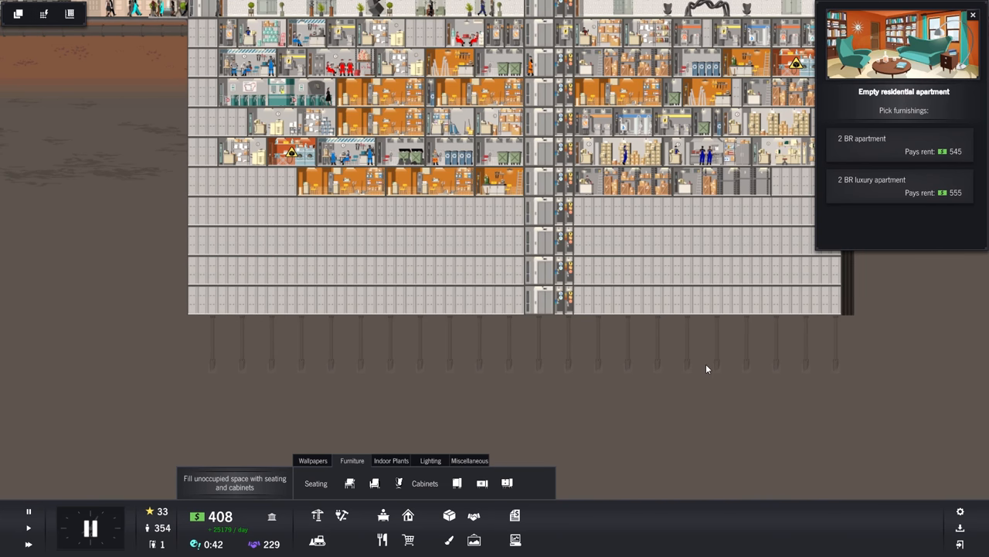
{"action": "mouse_move", "coordinate": [863, 365]}
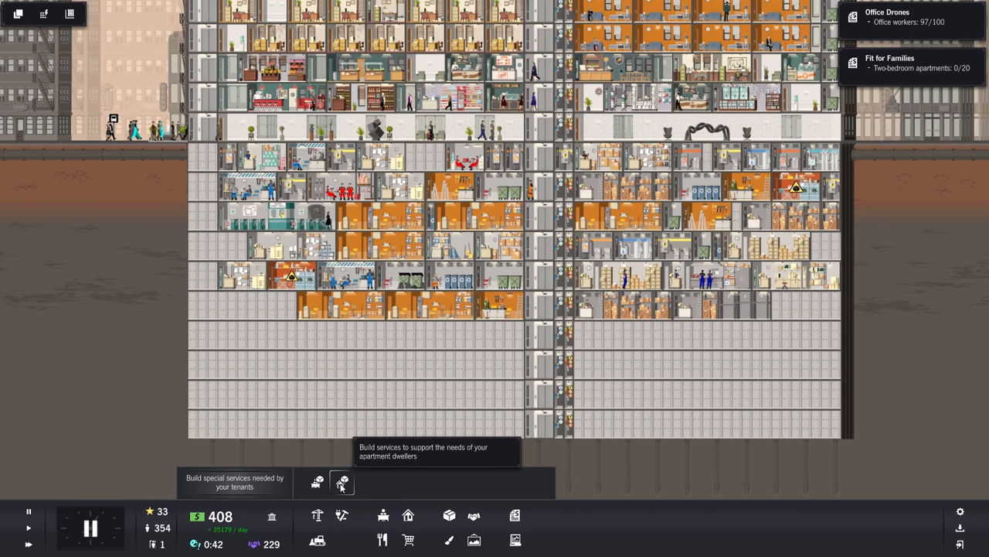
{"action": "left_click", "coordinate": [341, 482]}
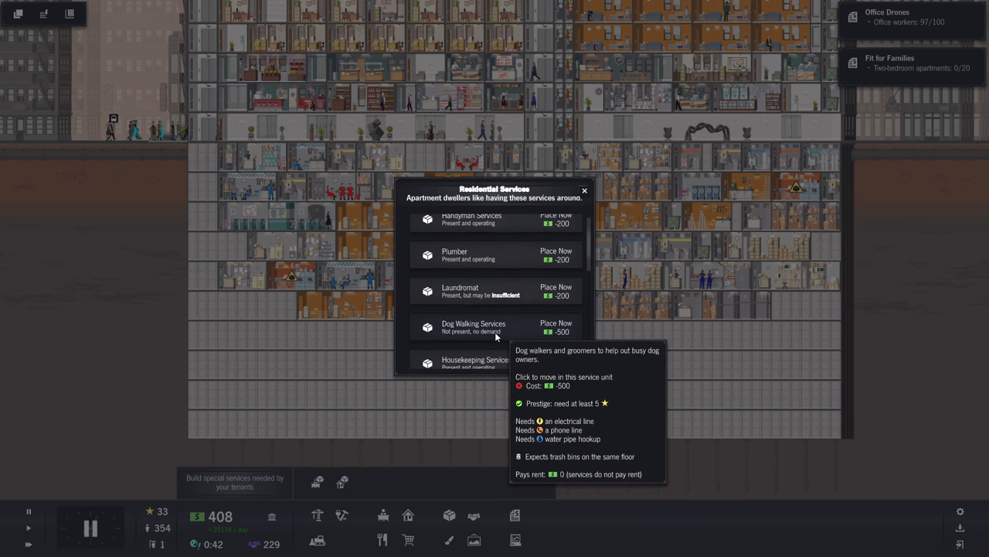
{"action": "scroll", "scroll_direction": "down", "scroll_amount": 3}
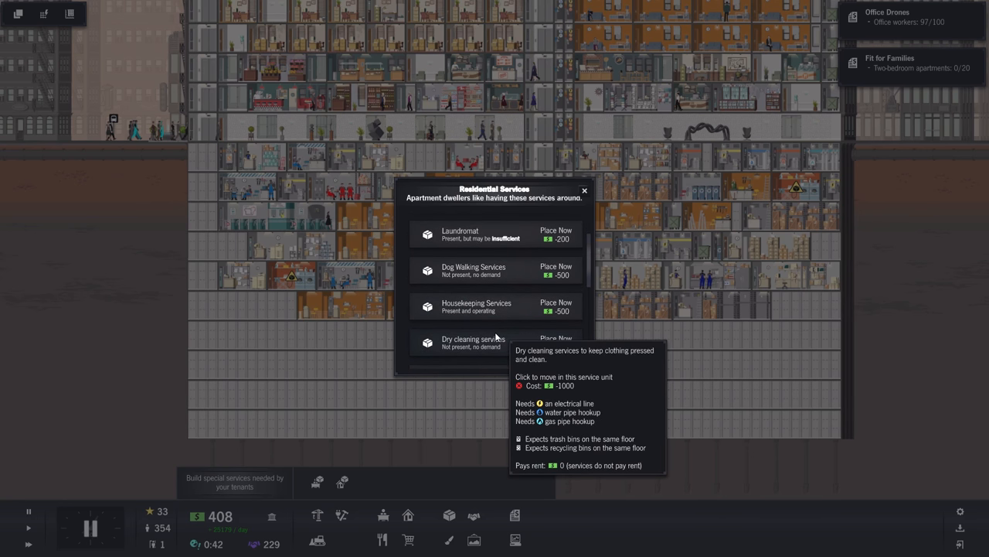
{"action": "scroll", "scroll_direction": "down", "scroll_amount": 3}
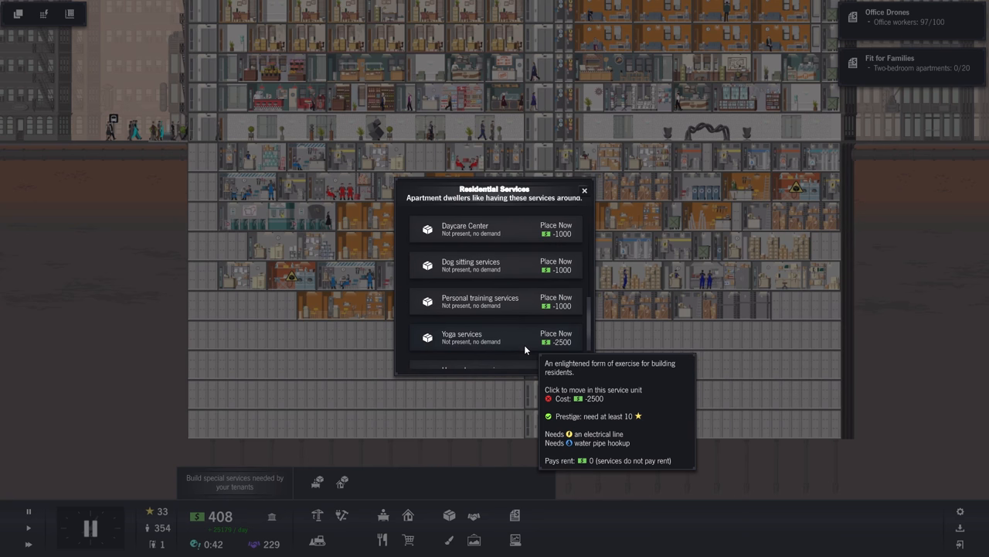
{"action": "scroll", "scroll_direction": "down", "scroll_amount": 3}
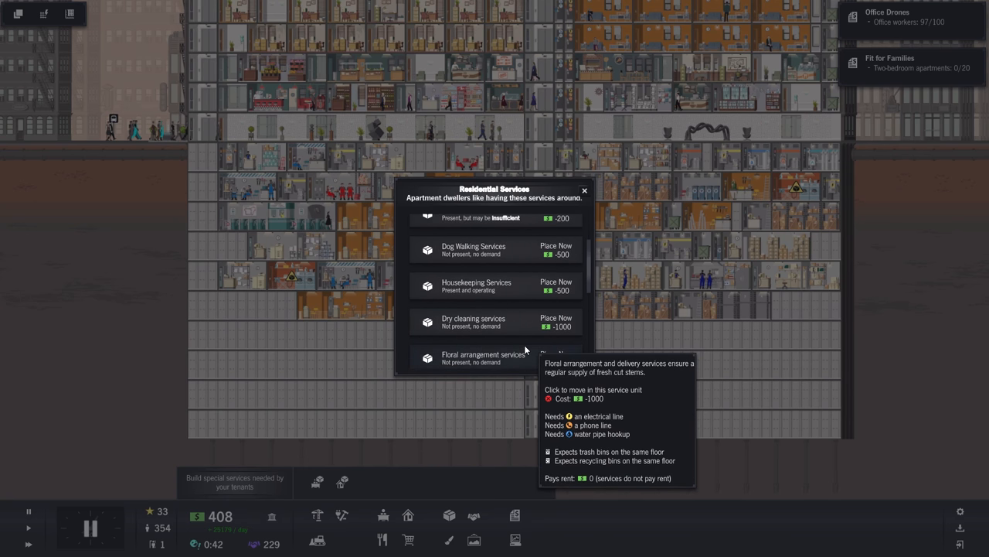
{"action": "left_click", "coordinate": [557, 249]}
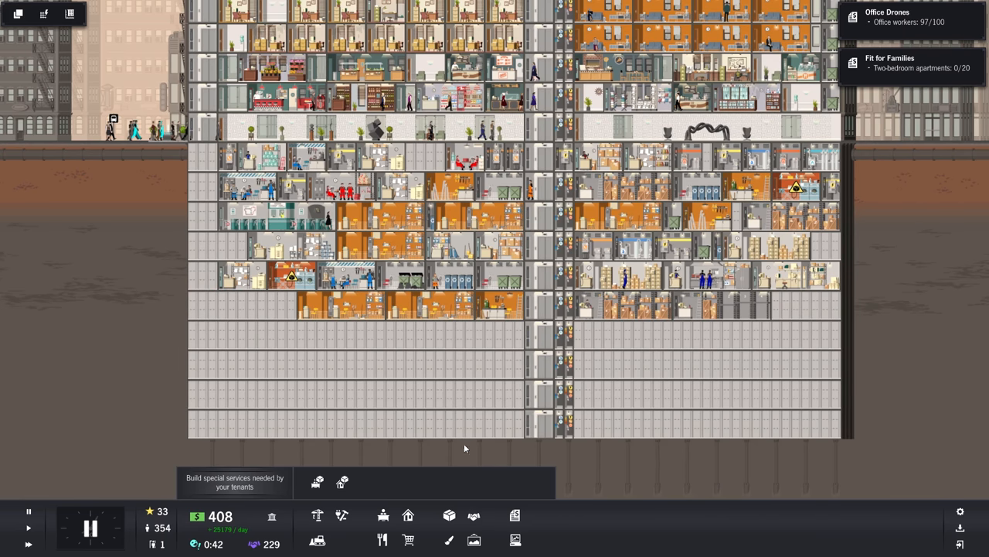
{"action": "mouse_move", "coordinate": [142, 539]}
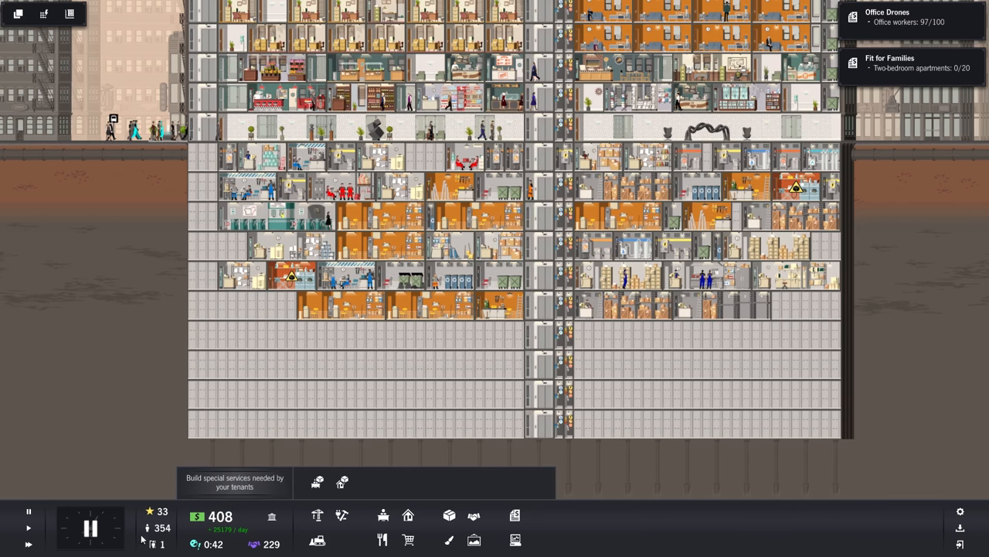
{"action": "mouse_move", "coordinate": [449, 516]}
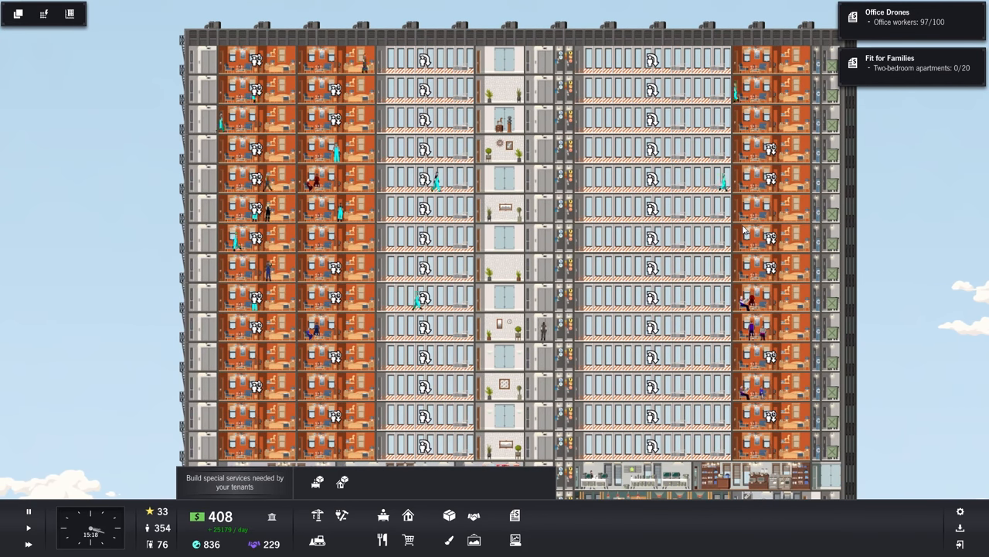
Let the simulation run into the next day's budget summary
{"action": "scroll", "scroll_direction": "down", "scroll_amount": 3}
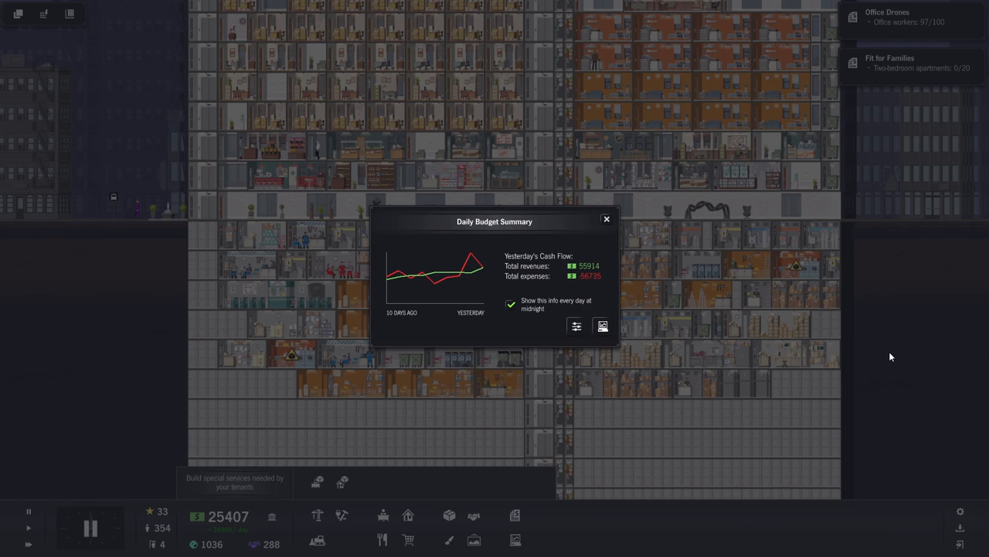
{"action": "mouse_move", "coordinate": [810, 184]}
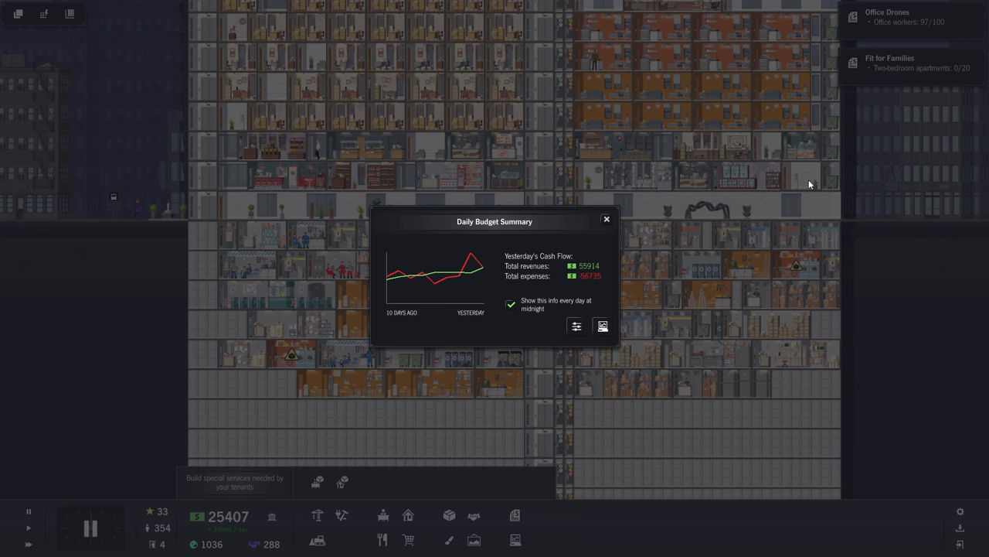
Dismiss the Daily Budget Summary with cash back at 25,407
{"action": "left_click", "coordinate": [606, 220]}
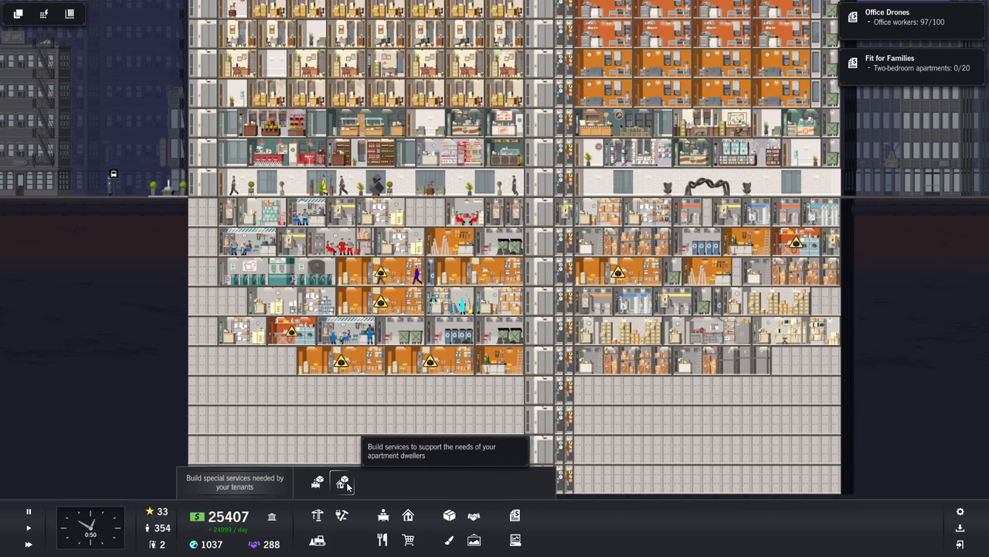
Review the residential services list and place a Dog Walking Service for apartment dwellers
{"action": "left_click", "coordinate": [340, 482]}
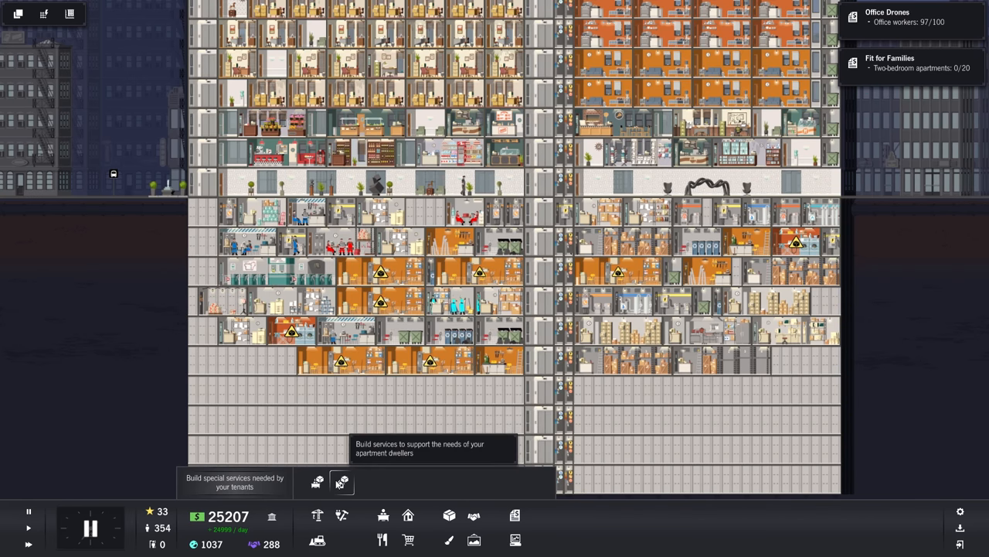
{"action": "left_click", "coordinate": [342, 483]}
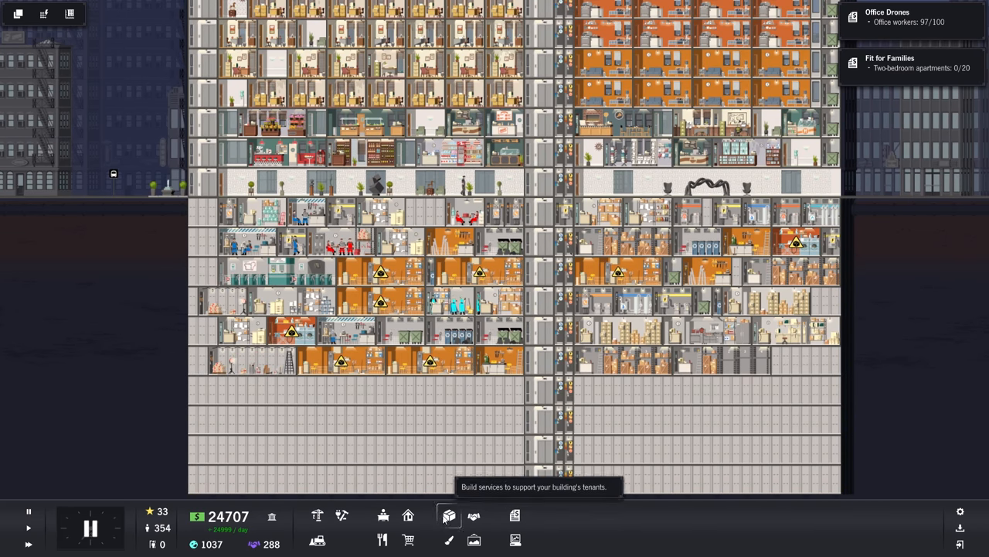
{"action": "left_click", "coordinate": [448, 517]}
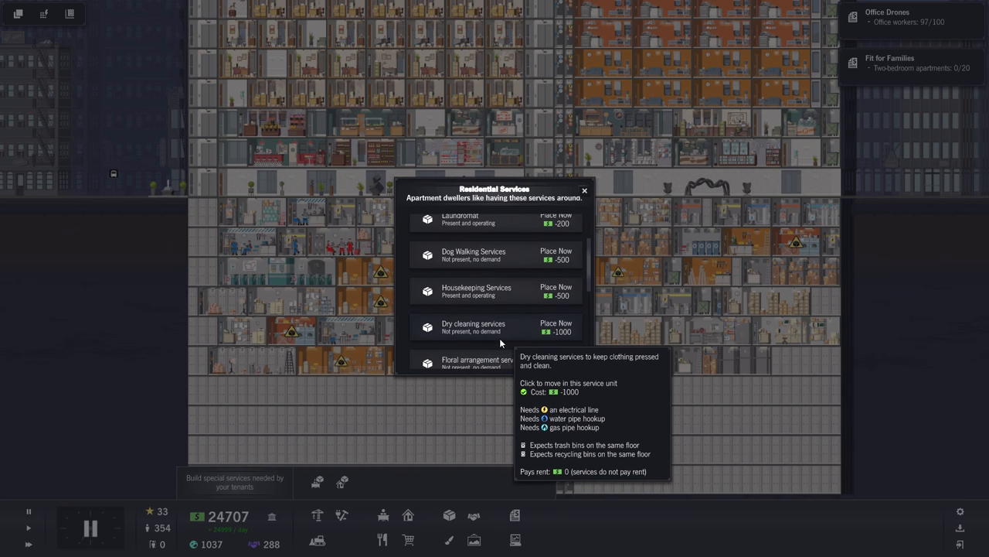
{"action": "left_click", "coordinate": [556, 255]}
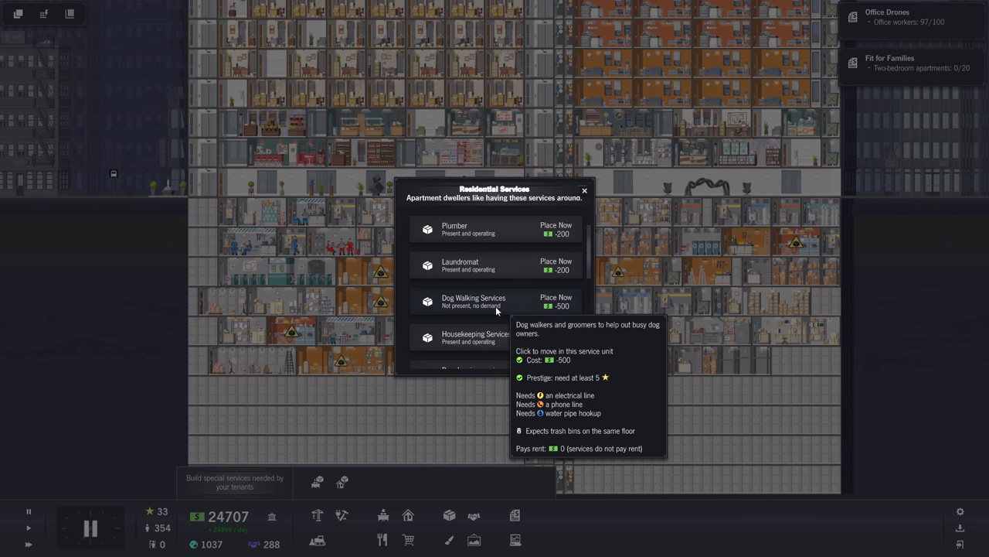
{"action": "left_click", "coordinate": [556, 302]}
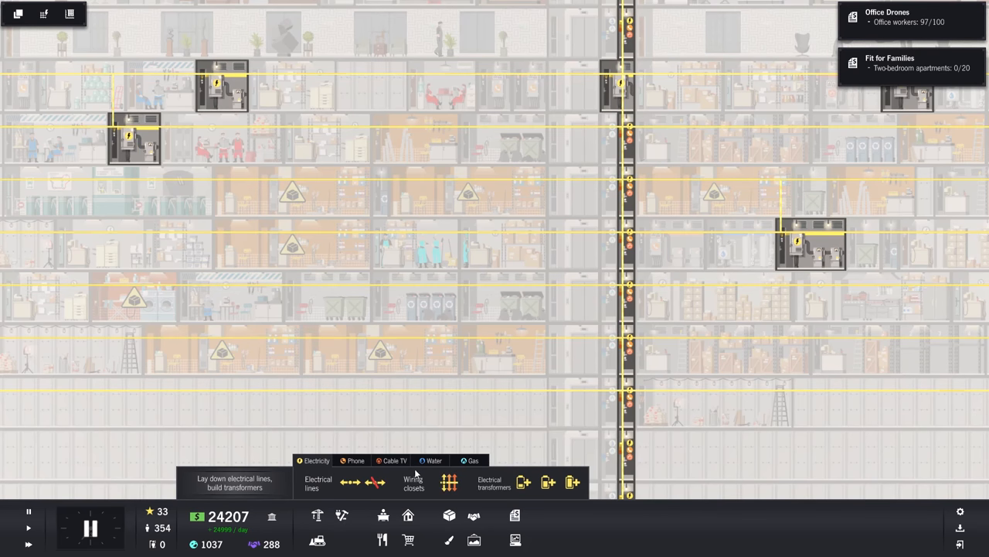
Run water pipe, electrical line and gas pipe extensions to the flagged lower-floor units
{"action": "left_click", "coordinate": [430, 460]}
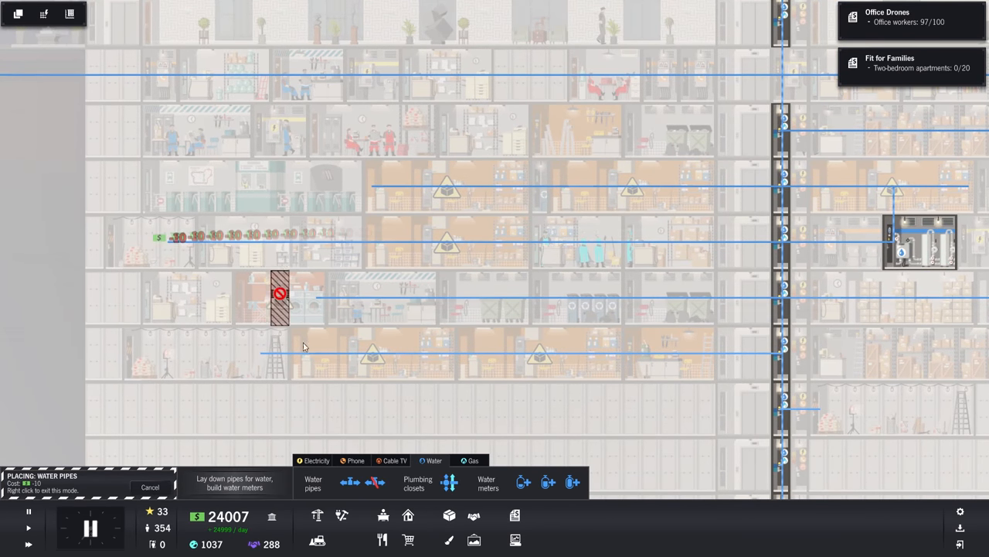
{"action": "left_click", "coordinate": [313, 461]}
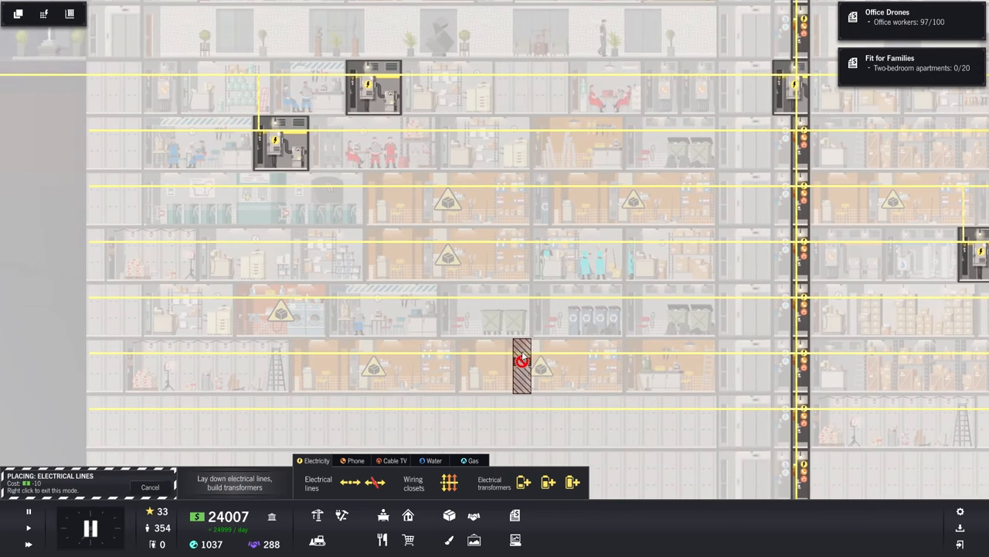
{"action": "left_click", "coordinate": [473, 461]}
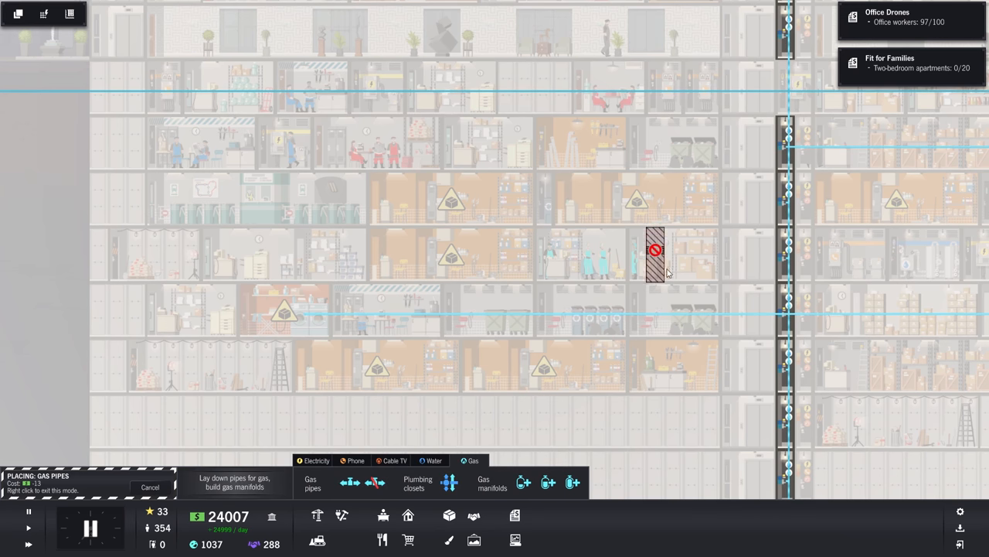
{"action": "left_click_drag", "start_coordinate": [656, 251], "coordinate": [244, 255]}
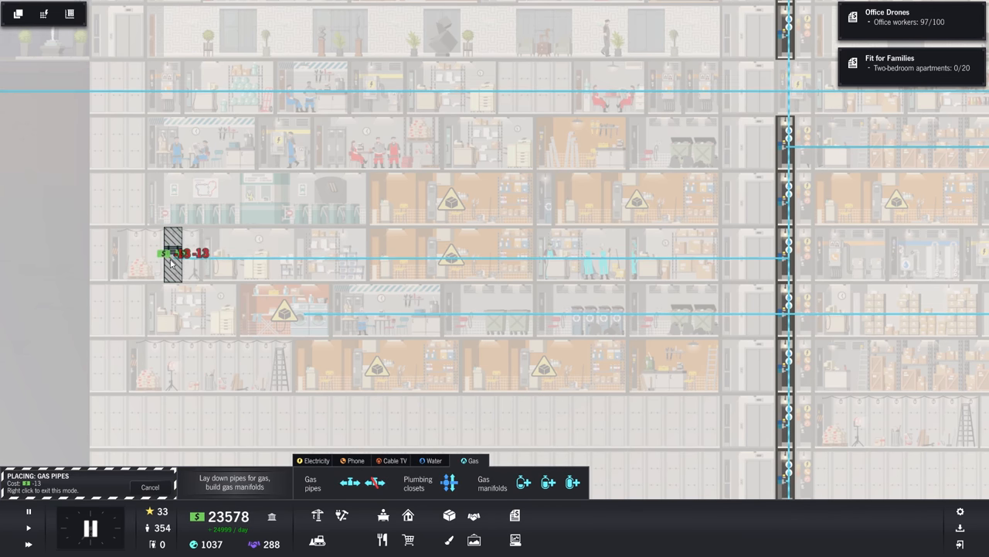
{"action": "left_click", "coordinate": [355, 461]}
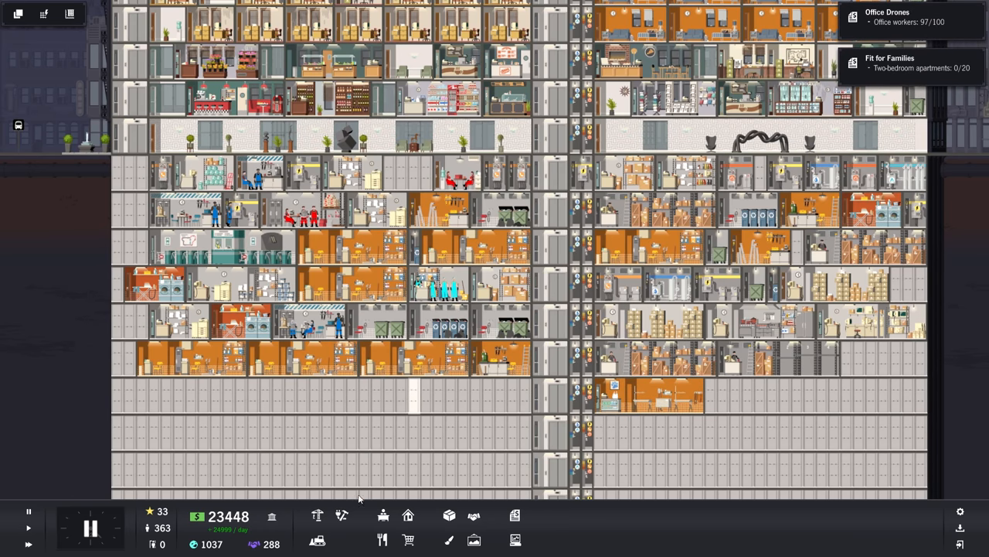
{"action": "mouse_move", "coordinate": [342, 516]}
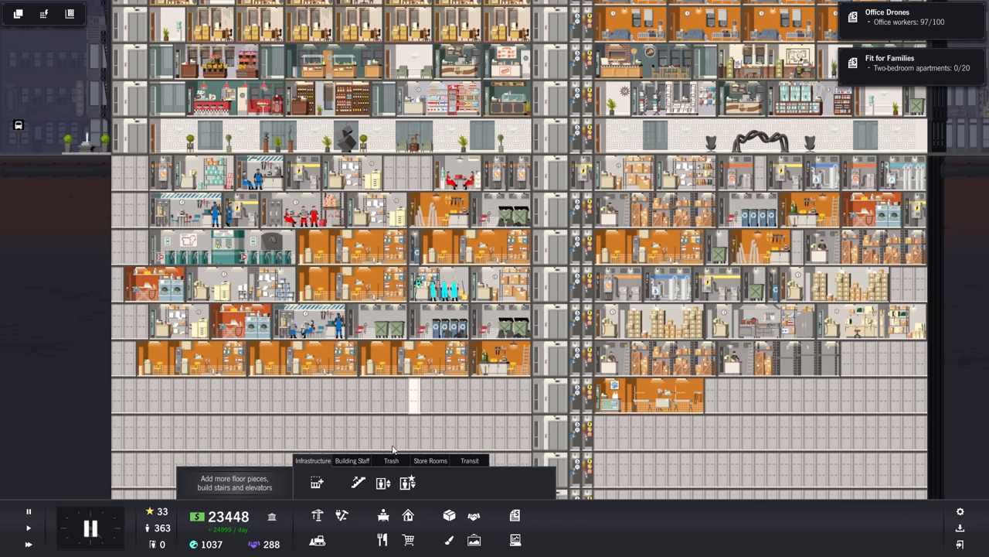
Place a trash bin and a recycling bin on the office floors via Infrastructure > Trash
{"action": "left_click", "coordinate": [392, 461]}
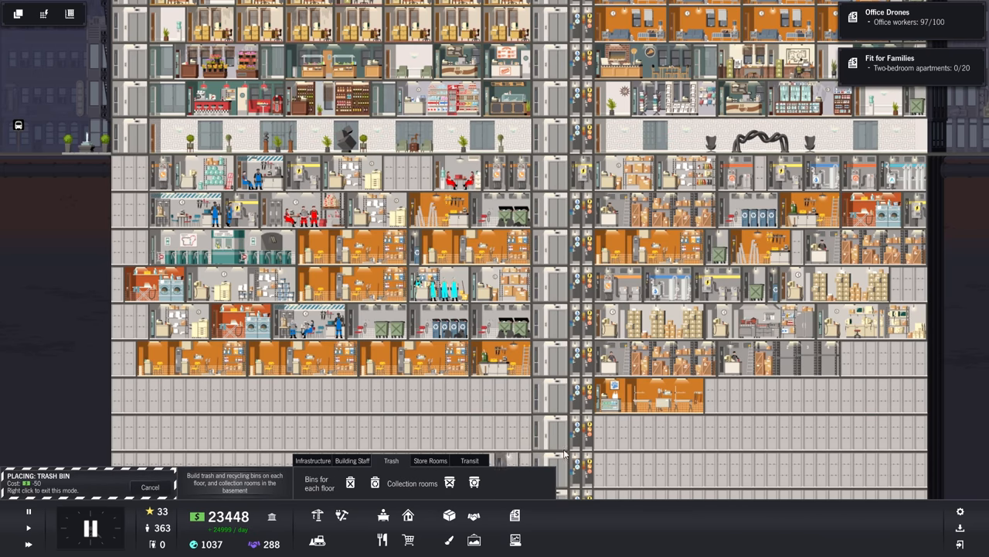
{"action": "left_click", "coordinate": [124, 359]}
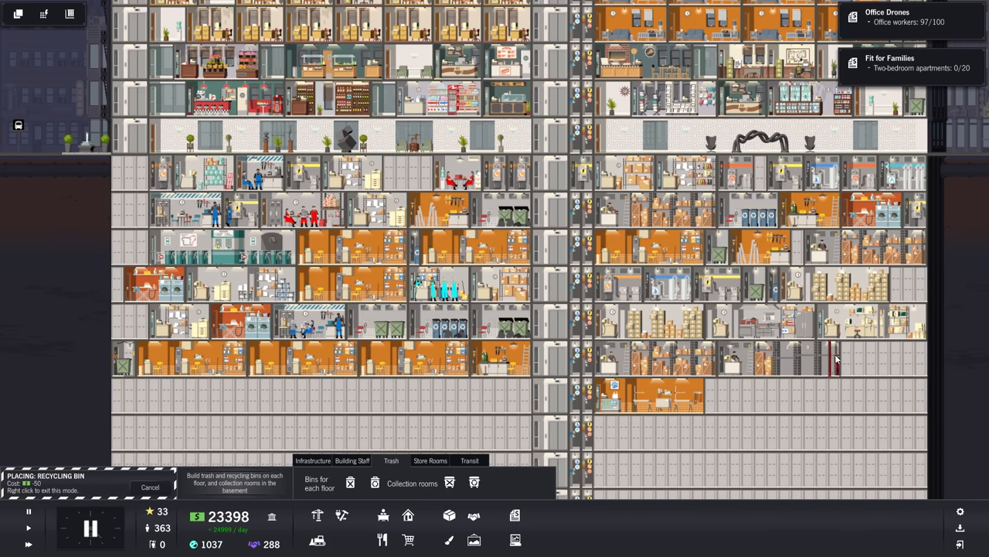
{"action": "left_click", "coordinate": [427, 394]}
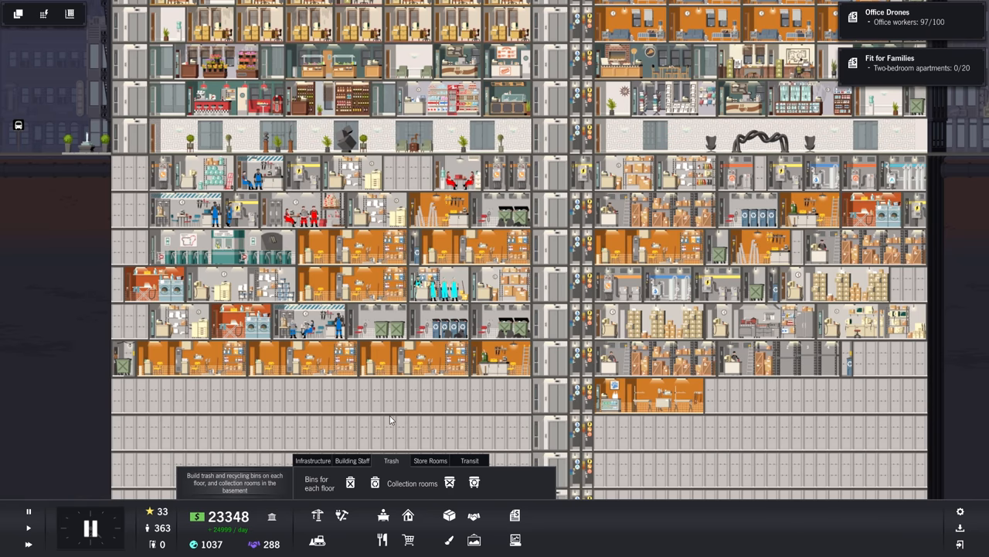
{"action": "mouse_move", "coordinate": [410, 387]}
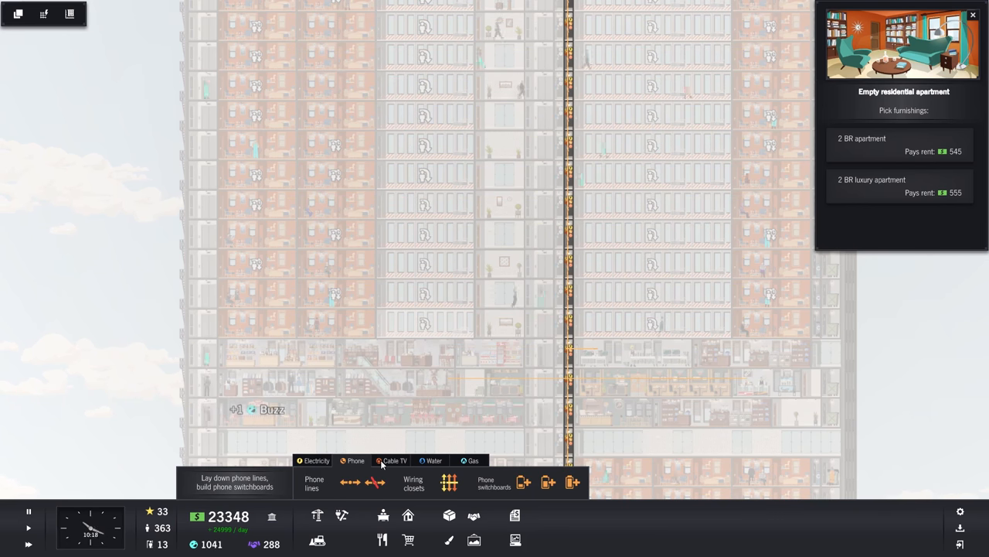
Furnish the empty upper-floor apartment as a 2 BR apartment home
{"action": "left_click", "coordinate": [314, 482]}
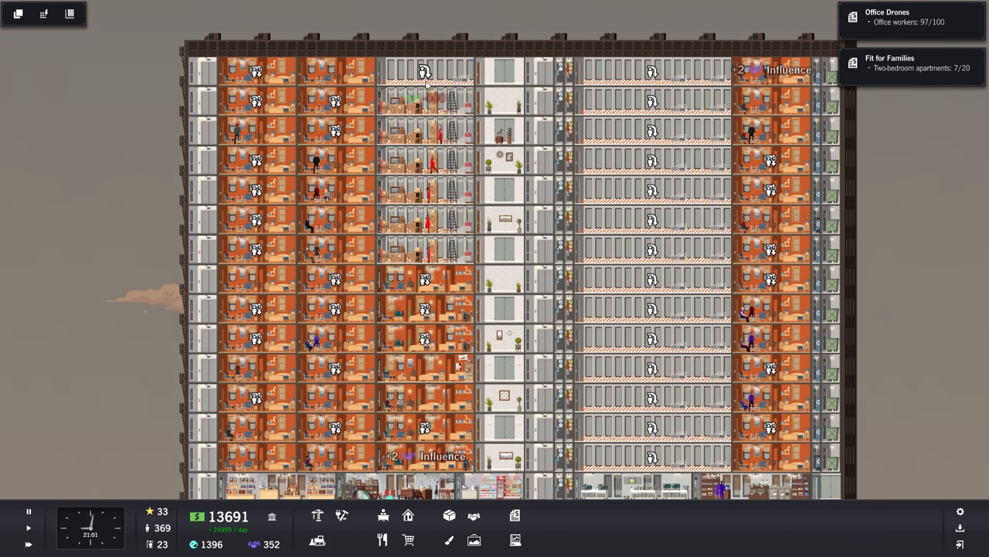
{"action": "scroll", "scroll_direction": "down", "scroll_amount": 3}
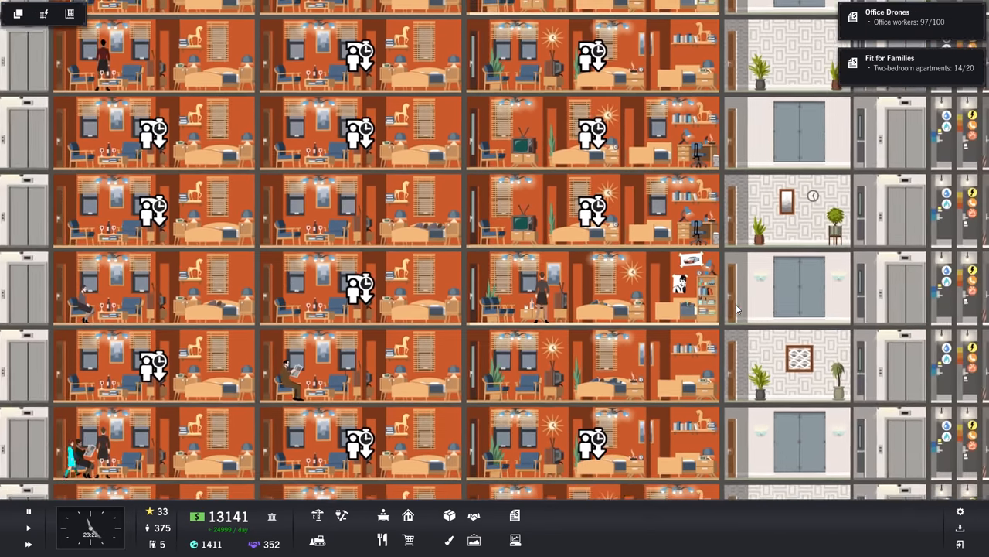
{"action": "scroll", "scroll_direction": "down", "scroll_amount": 3}
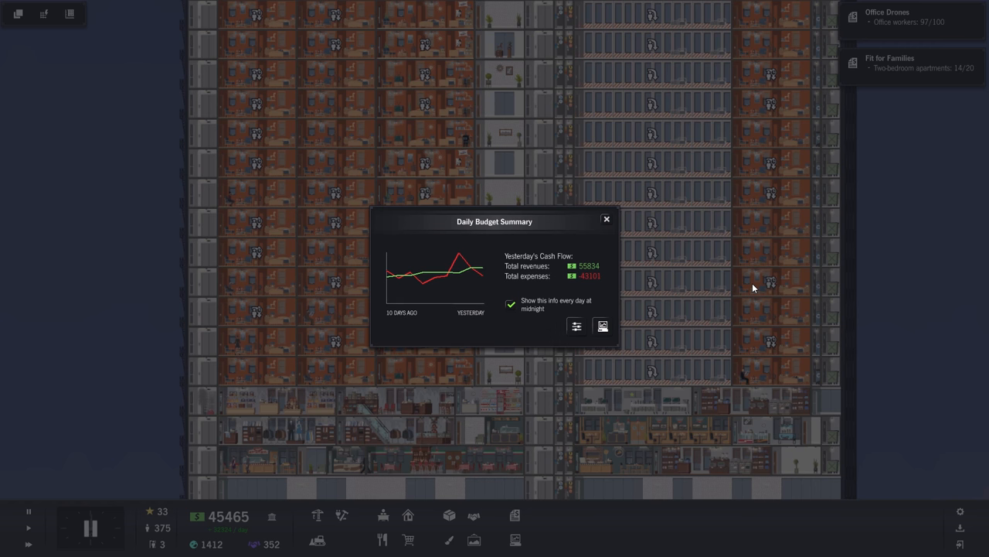
{"action": "mouse_move", "coordinate": [606, 224]}
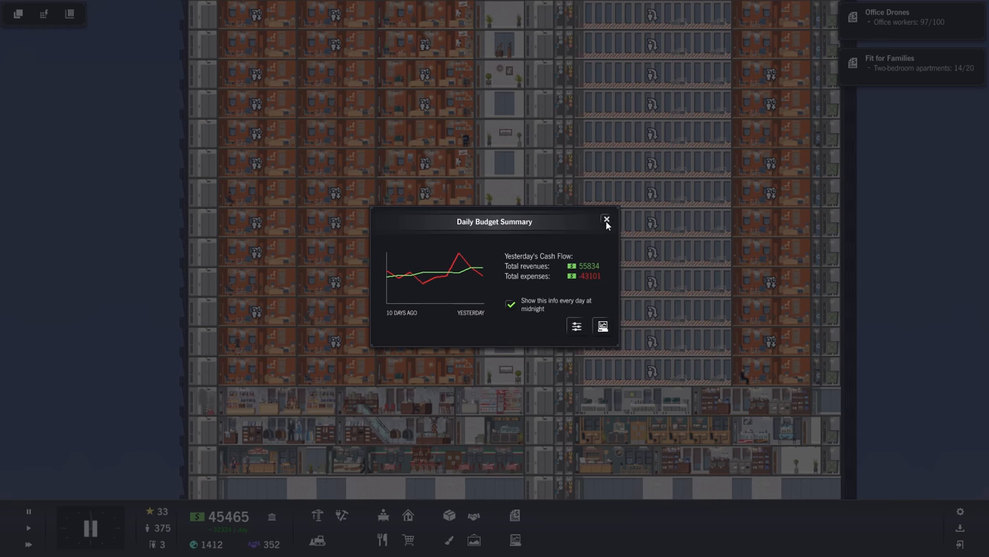
Dismiss the Daily Budget Summary with cash at 45,465
{"action": "left_click", "coordinate": [608, 219]}
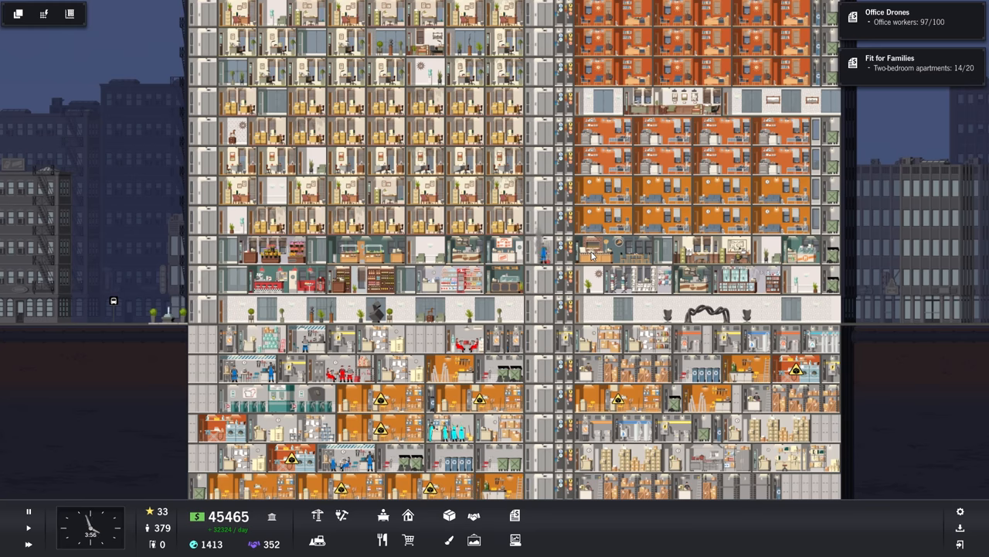
{"action": "scroll", "scroll_direction": "down", "scroll_amount": 3}
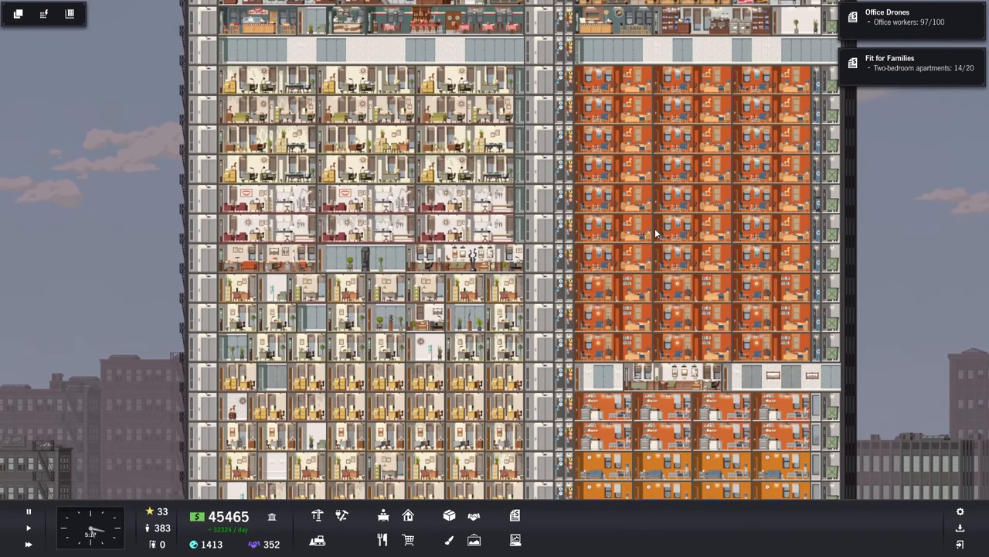
{"action": "scroll", "scroll_direction": "down", "scroll_amount": 3}
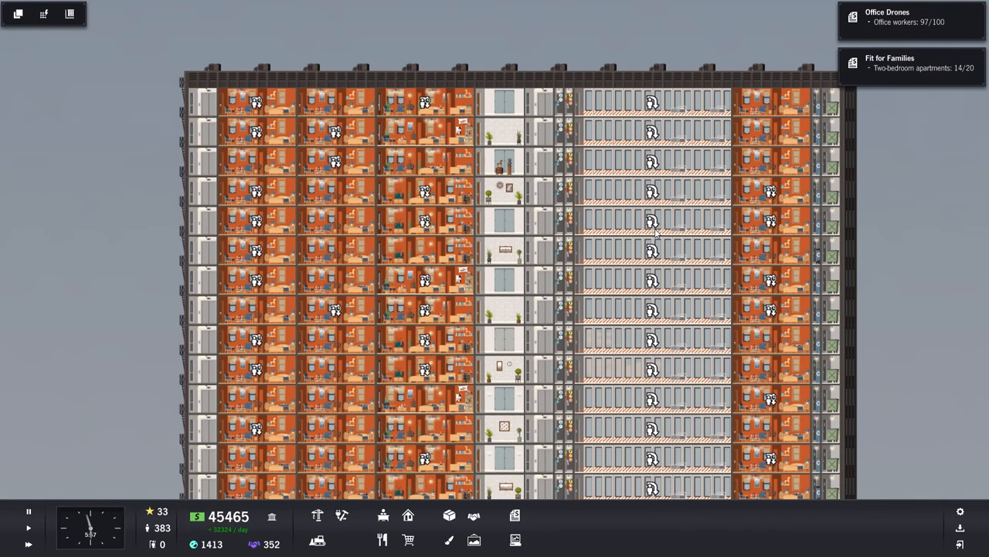
{"action": "scroll", "scroll_direction": "down", "scroll_amount": 3}
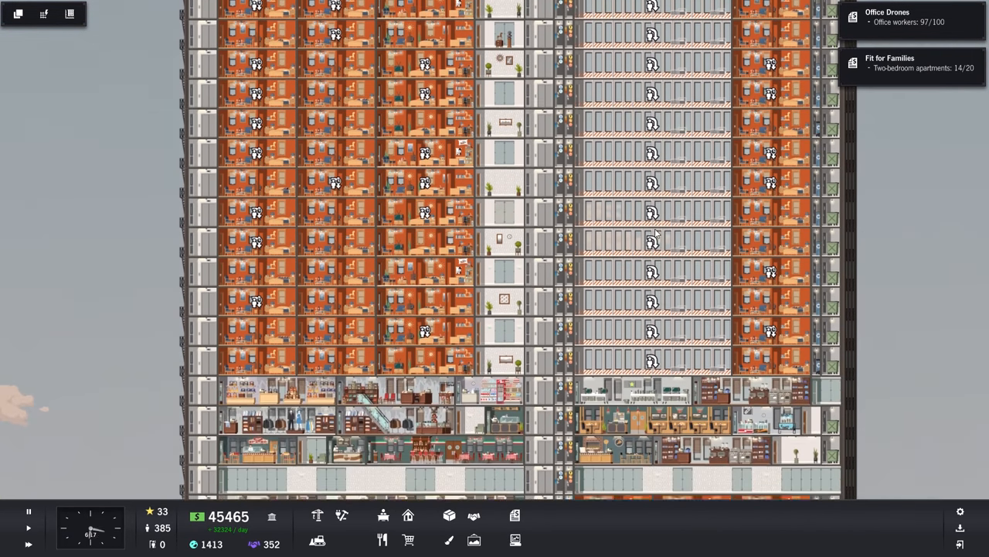
{"action": "scroll", "scroll_direction": "down", "scroll_amount": 3}
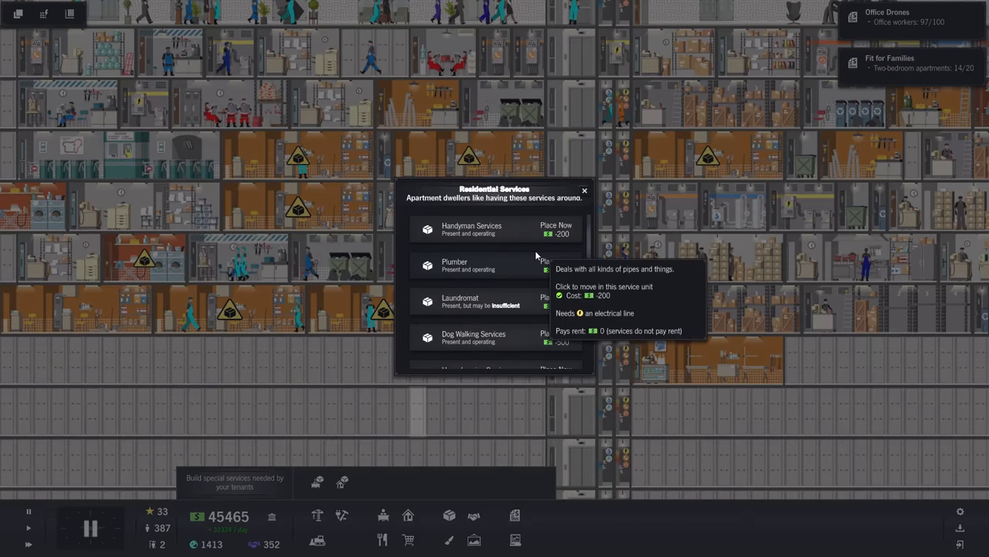
Show the trash room's Unit Report with its 100-per-day operating cost
{"action": "left_click", "coordinate": [460, 300]}
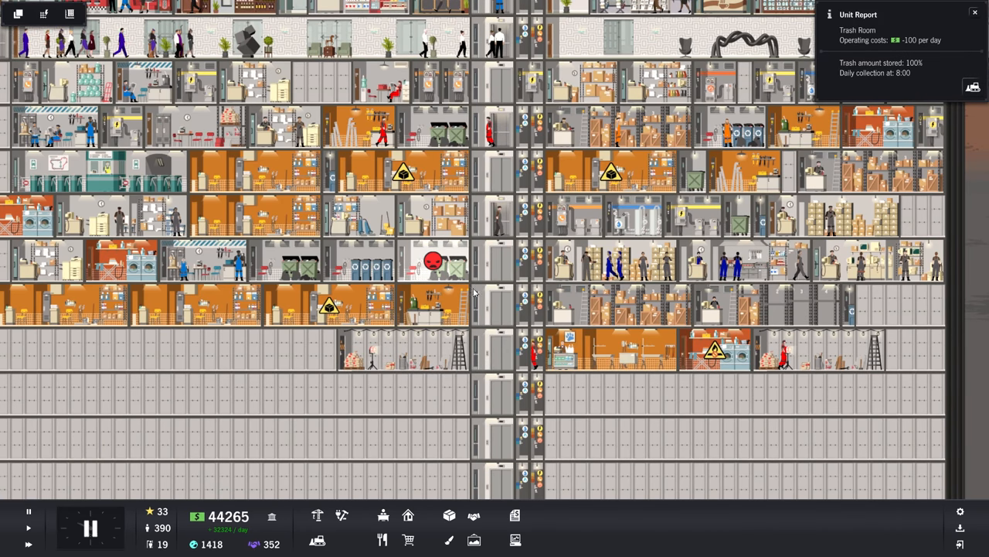
{"action": "mouse_move", "coordinate": [424, 126]}
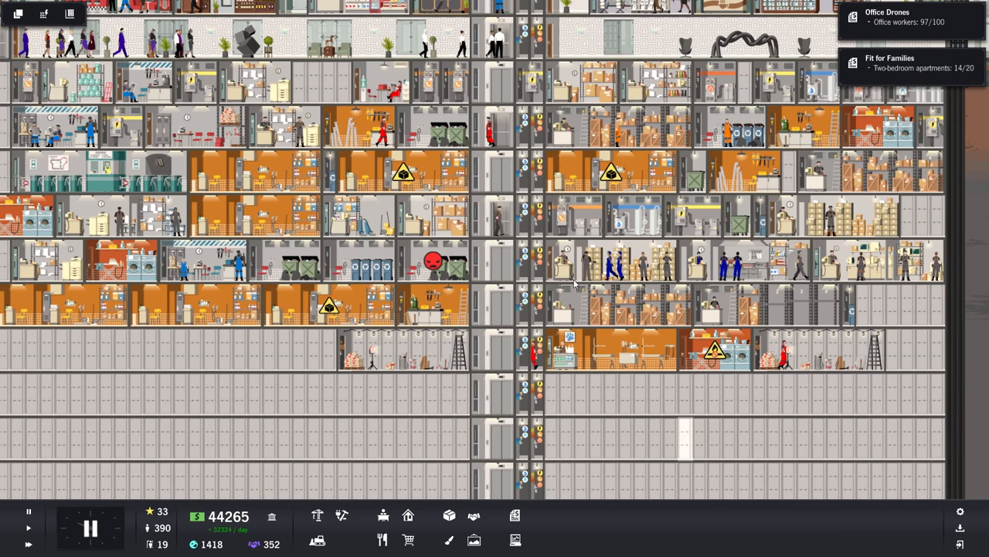
Add a lower-floor trash bin and a basement trash collection room
{"action": "left_click", "coordinate": [625, 352]}
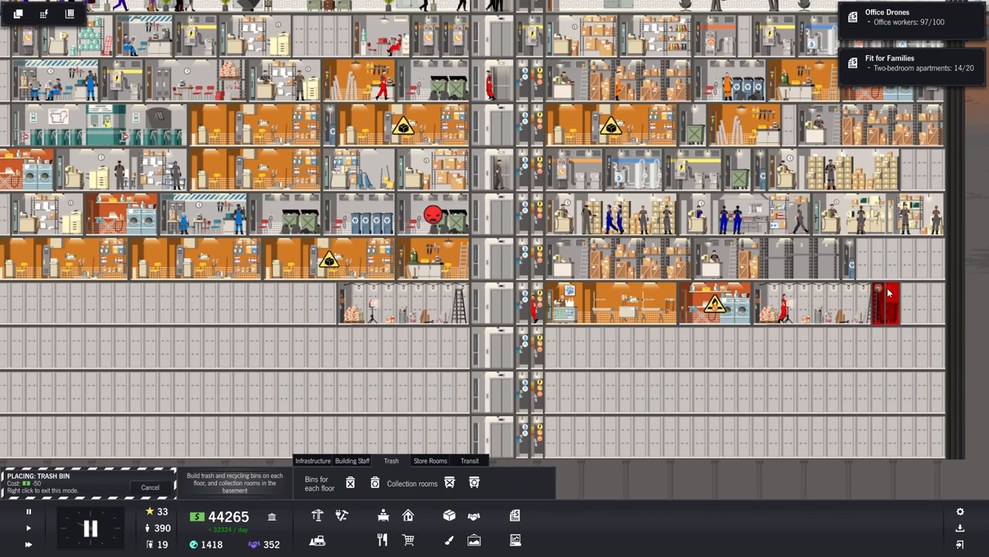
{"action": "left_click", "coordinate": [888, 301]}
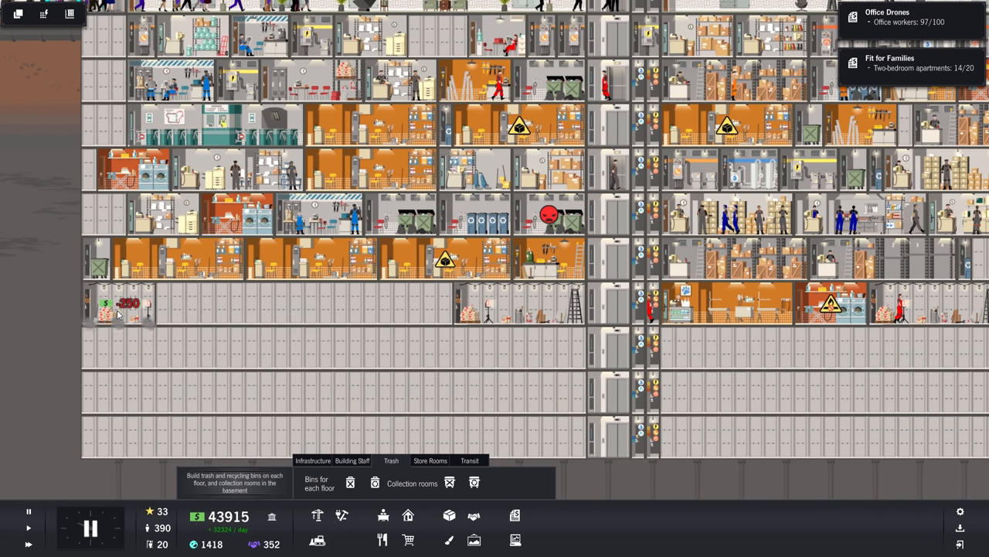
{"action": "mouse_move", "coordinate": [450, 483]}
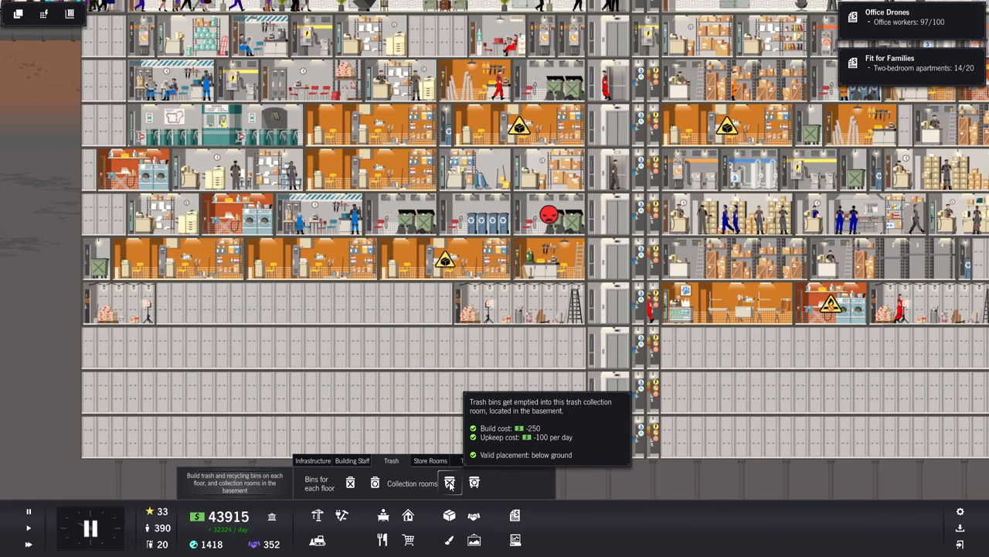
{"action": "left_click", "coordinate": [450, 482]}
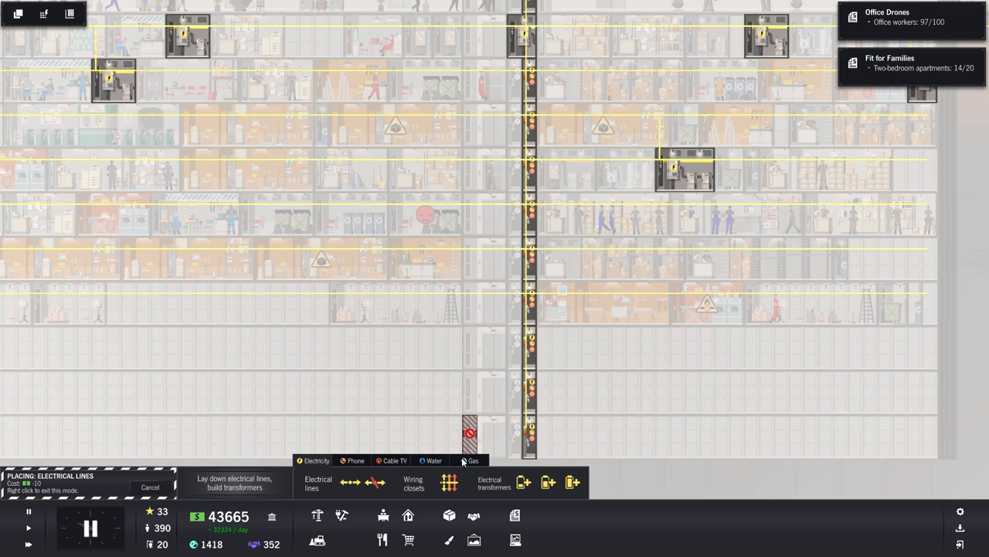
Wire the new room to electricity and extend water and phone lines across the floor
{"action": "left_click", "coordinate": [473, 460]}
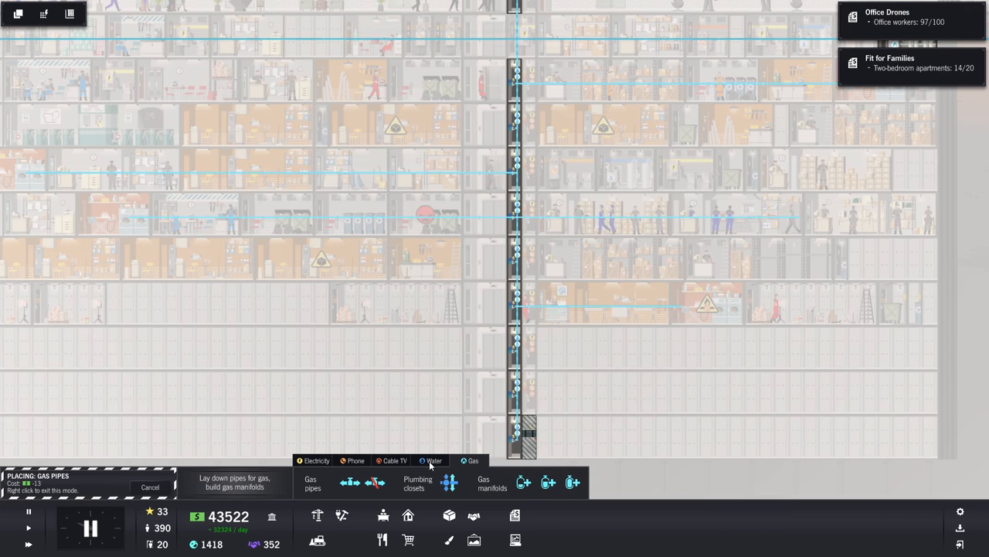
{"action": "left_click", "coordinate": [433, 460]}
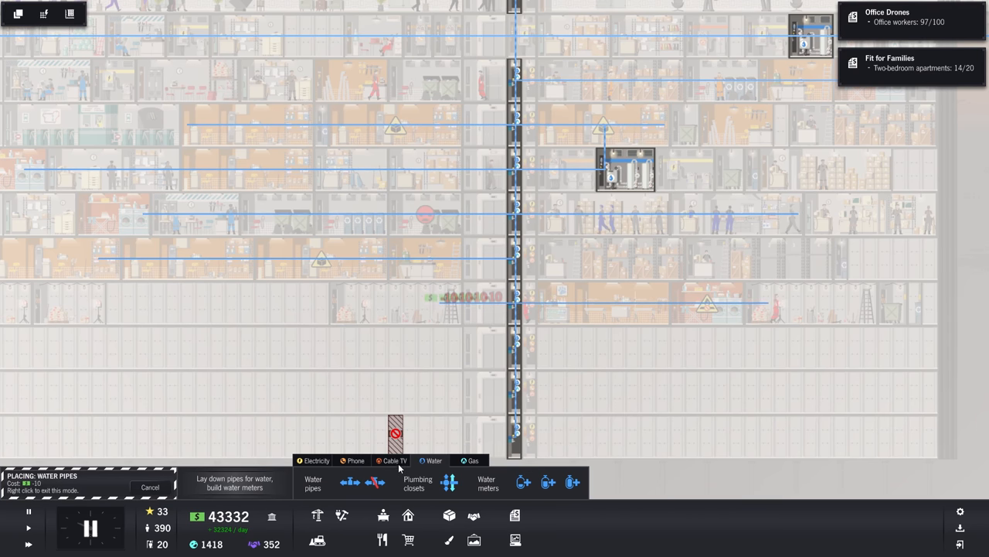
{"action": "left_click", "coordinate": [355, 461]}
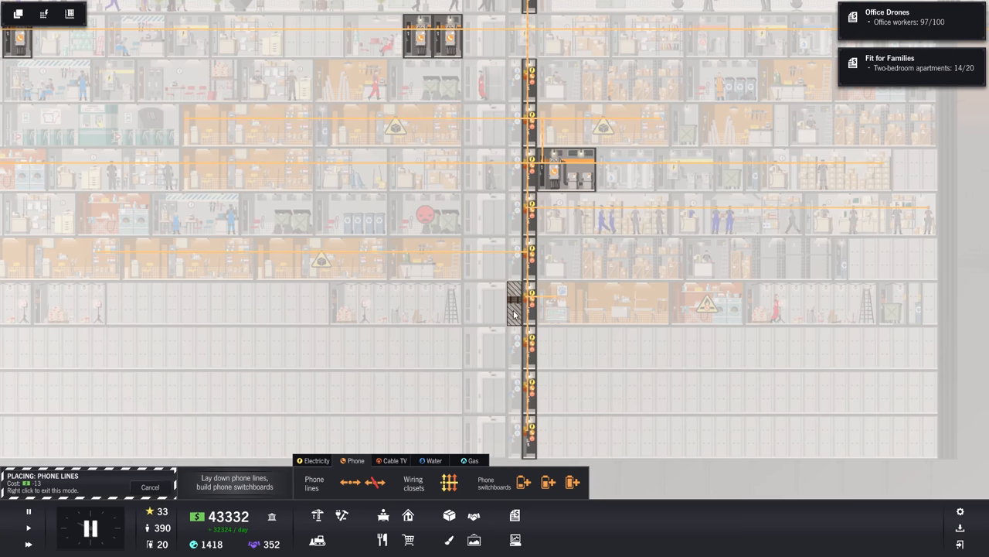
{"action": "left_click_drag", "start_coordinate": [514, 301], "coordinate": [755, 302]}
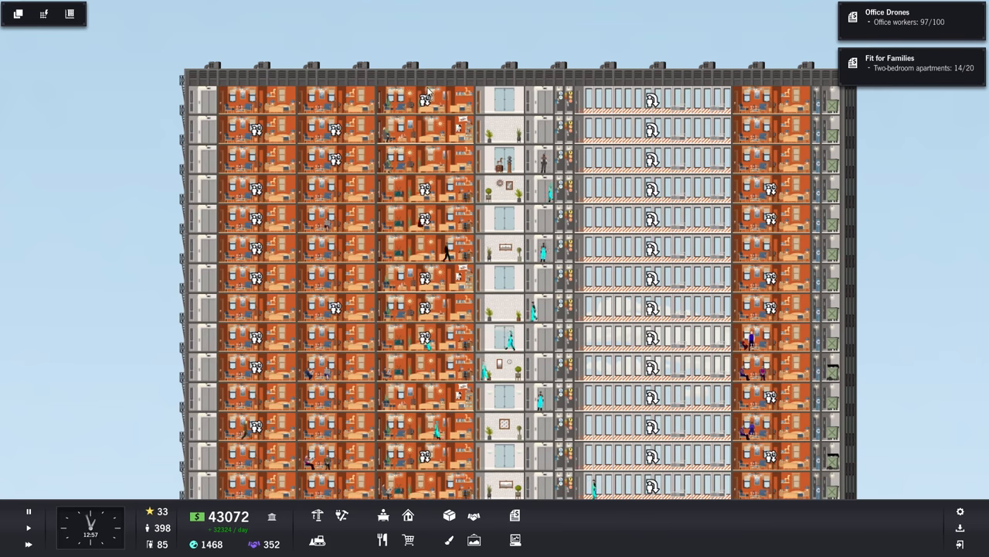
Browse the Decorations catalogue's Small Art paintings and sculptures
{"action": "scroll", "scroll_direction": "down", "scroll_amount": 3}
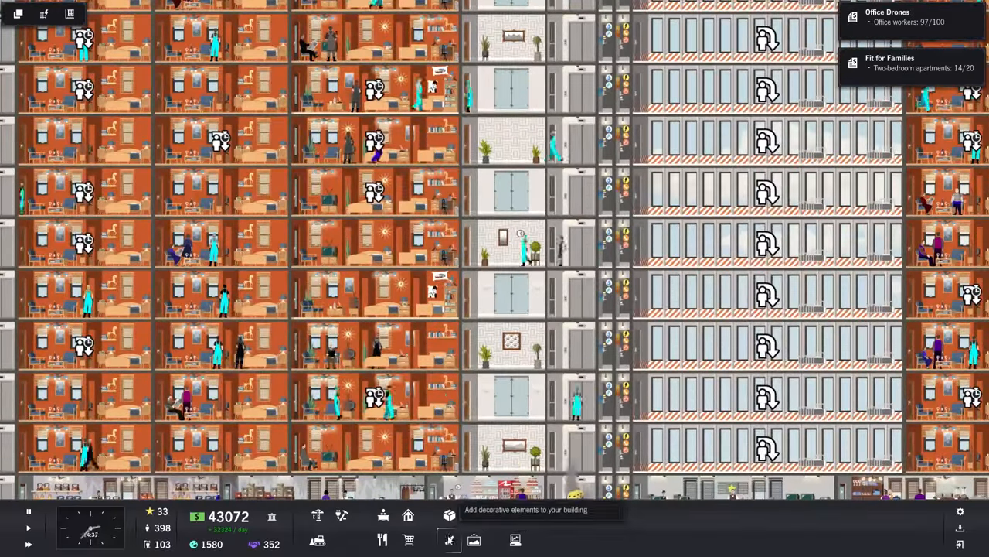
{"action": "left_click", "coordinate": [448, 539]}
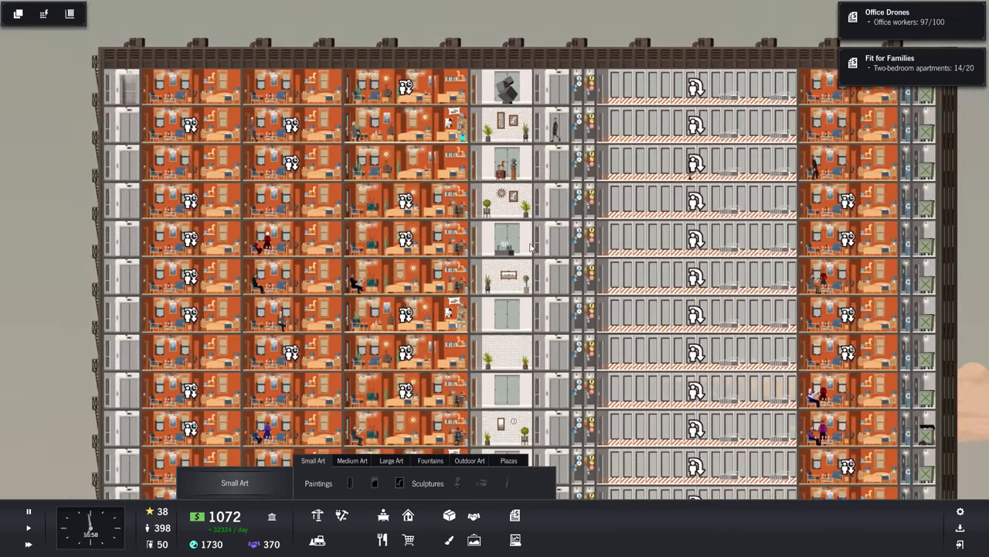
{"action": "scroll", "scroll_direction": "down", "scroll_amount": 3}
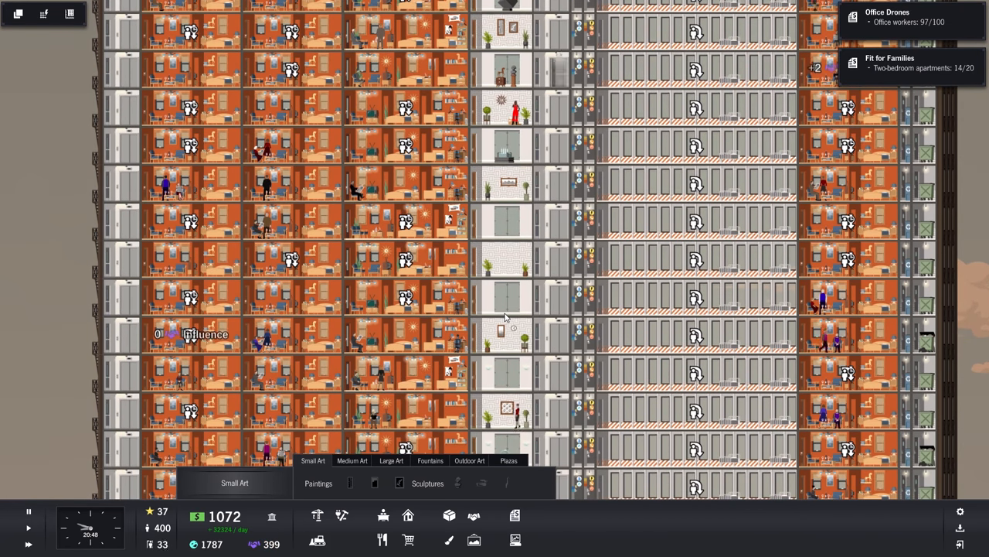
{"action": "scroll", "scroll_direction": "down", "scroll_amount": 3}
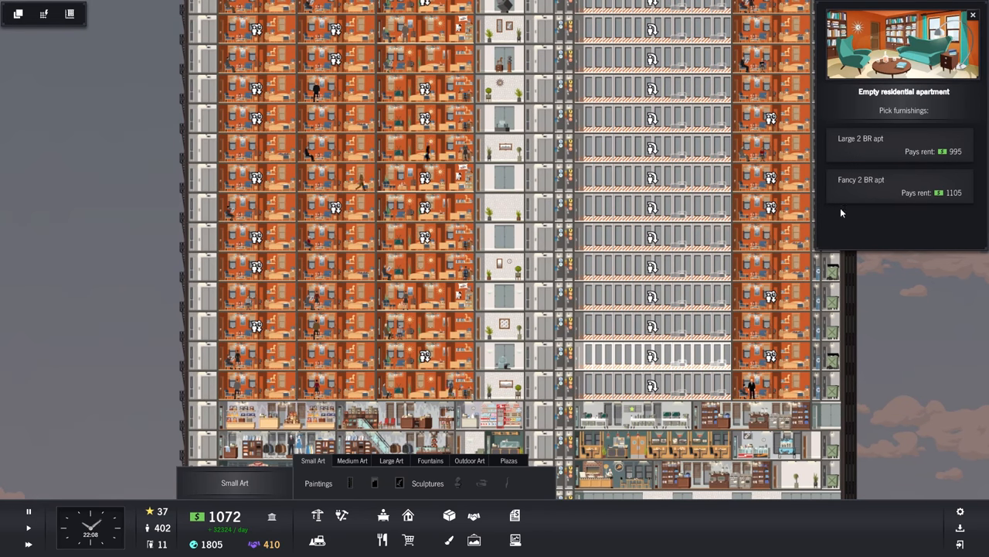
{"action": "mouse_move", "coordinate": [873, 186]}
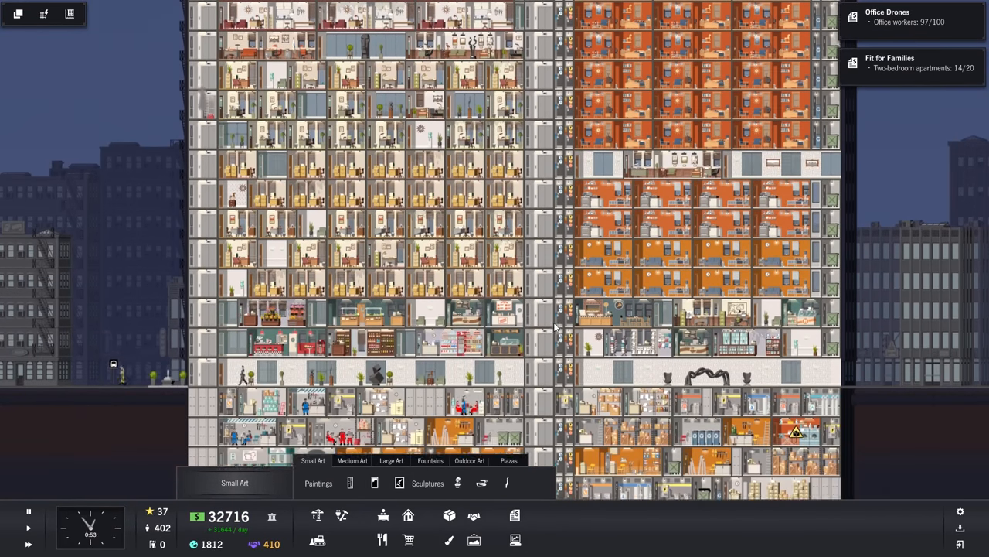
Zoom out to view the whole tower after dismissing the apartment furnishing panel
{"action": "scroll", "scroll_direction": "down", "scroll_amount": 3}
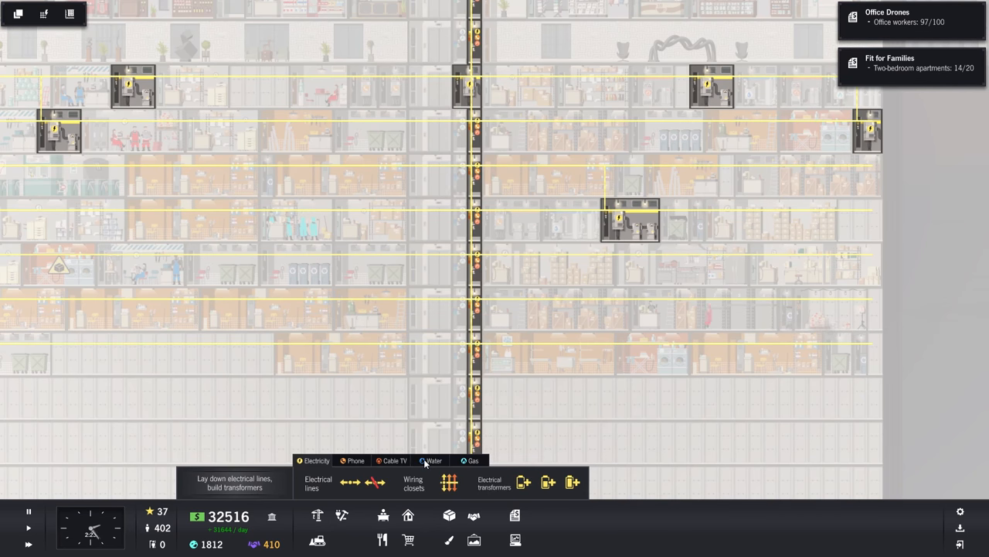
Place two large electrical transformers on the basement floors to raise electricity capacity
{"action": "left_click", "coordinate": [473, 461]}
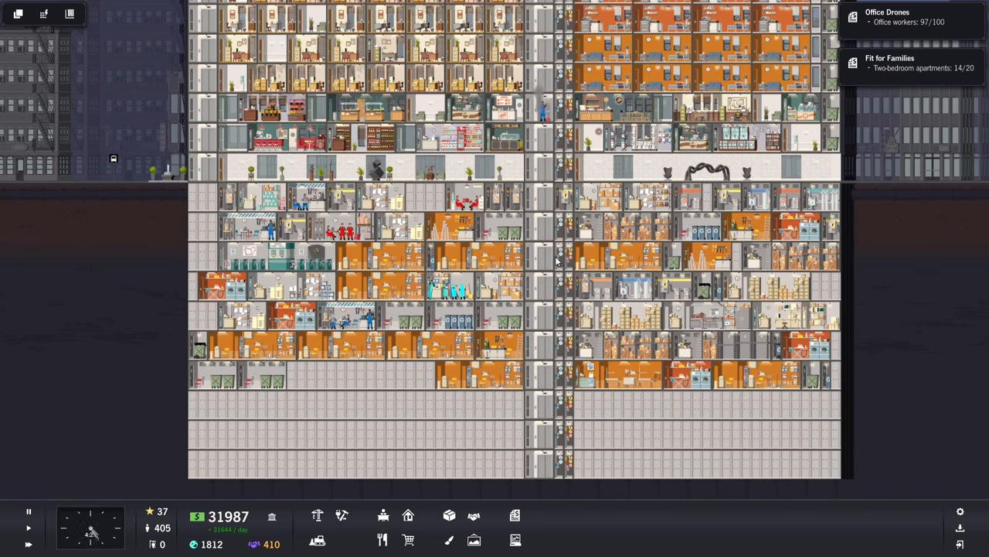
{"action": "mouse_move", "coordinate": [442, 348]}
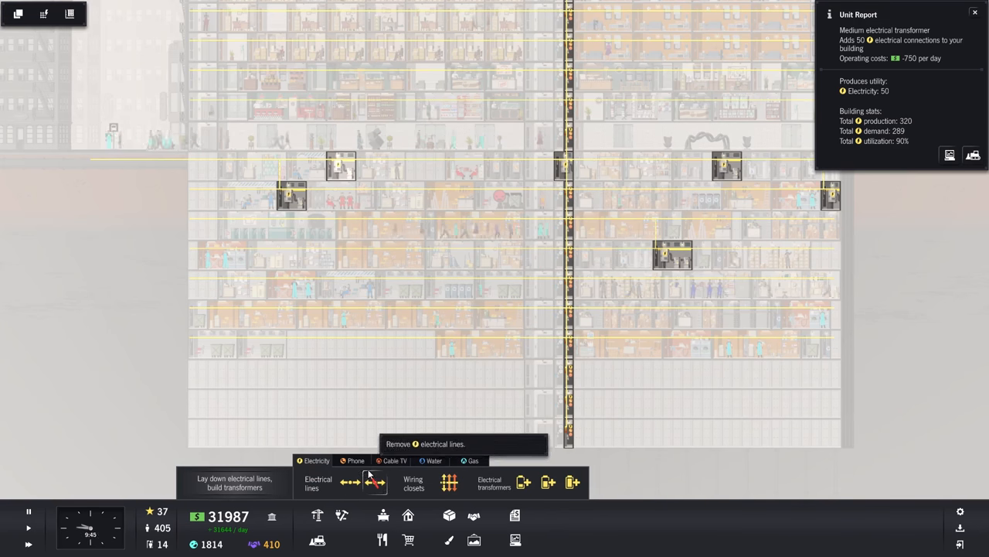
{"action": "left_click", "coordinate": [572, 482]}
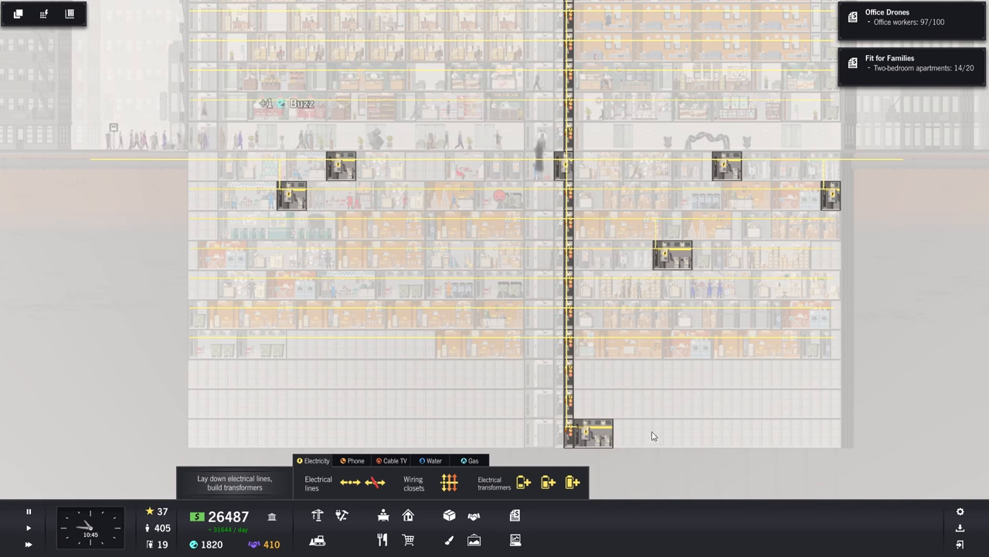
{"action": "left_click", "coordinate": [673, 255]}
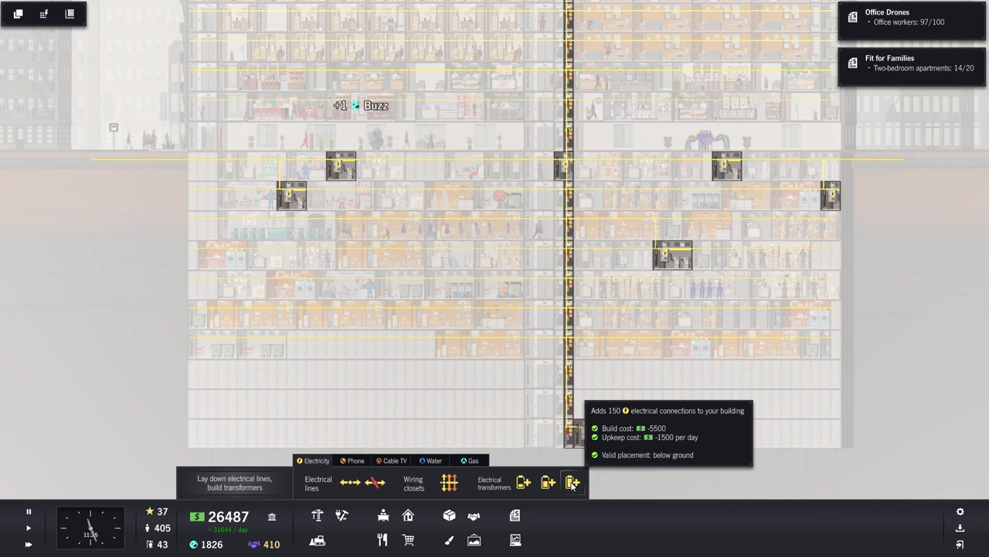
{"action": "left_click", "coordinate": [572, 482]}
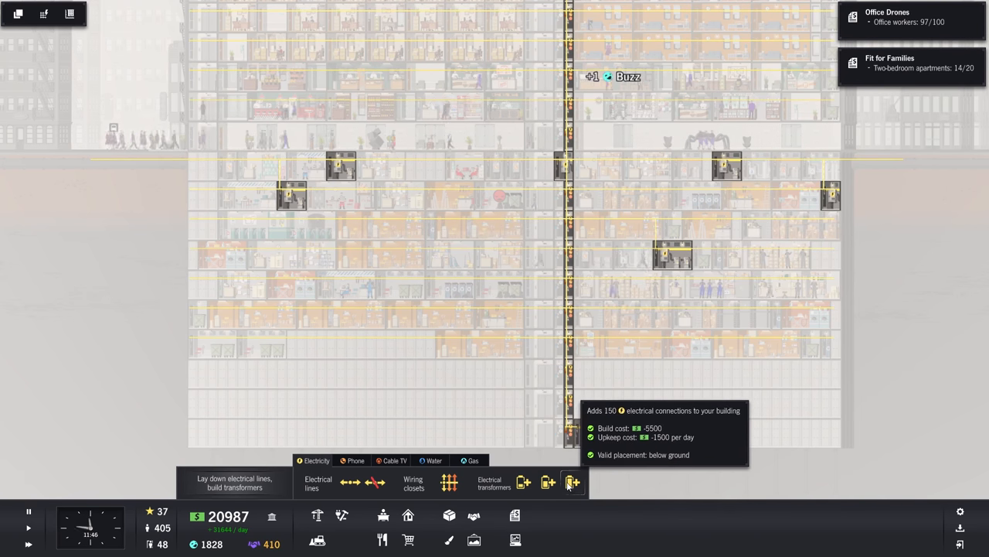
{"action": "left_click", "coordinate": [572, 482]}
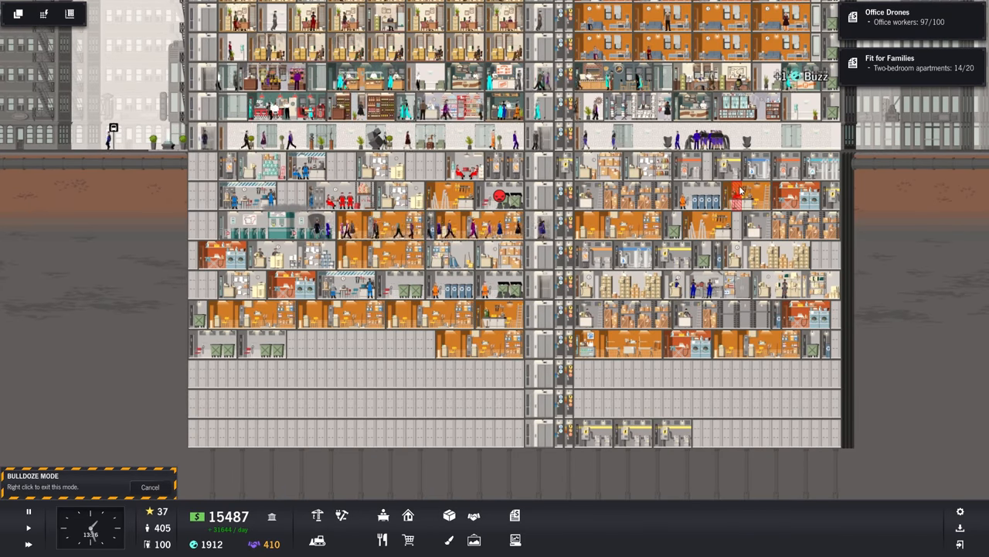
{"action": "left_click", "coordinate": [673, 432]}
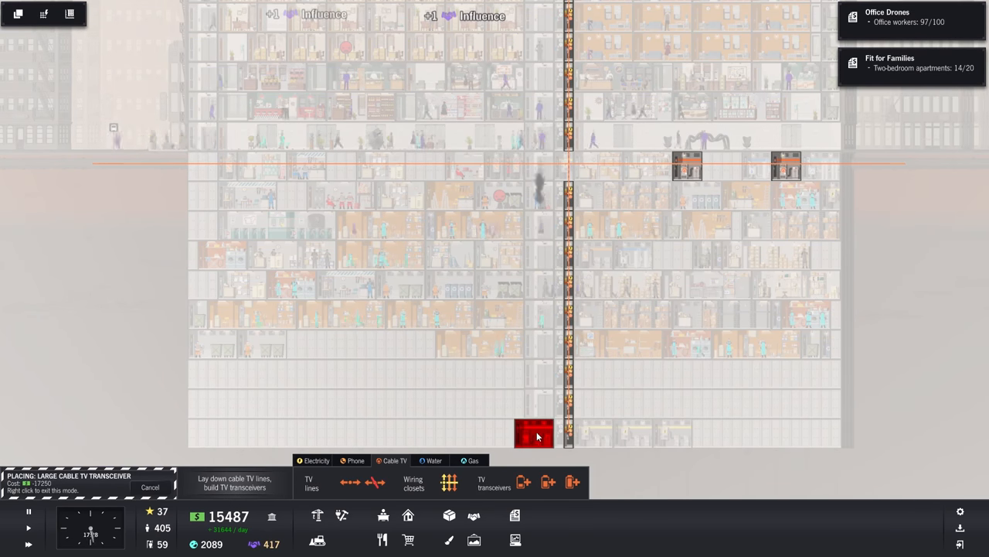
Place the large cable TV transceiver in the basement and start extending TV lines
{"action": "left_click", "coordinate": [533, 429]}
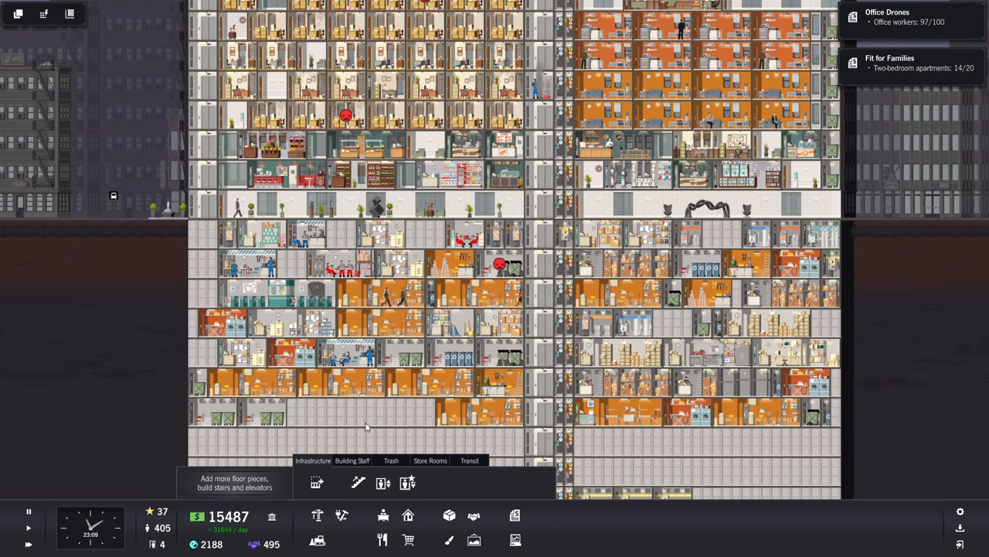
{"action": "scroll", "scroll_direction": "down", "scroll_amount": 3}
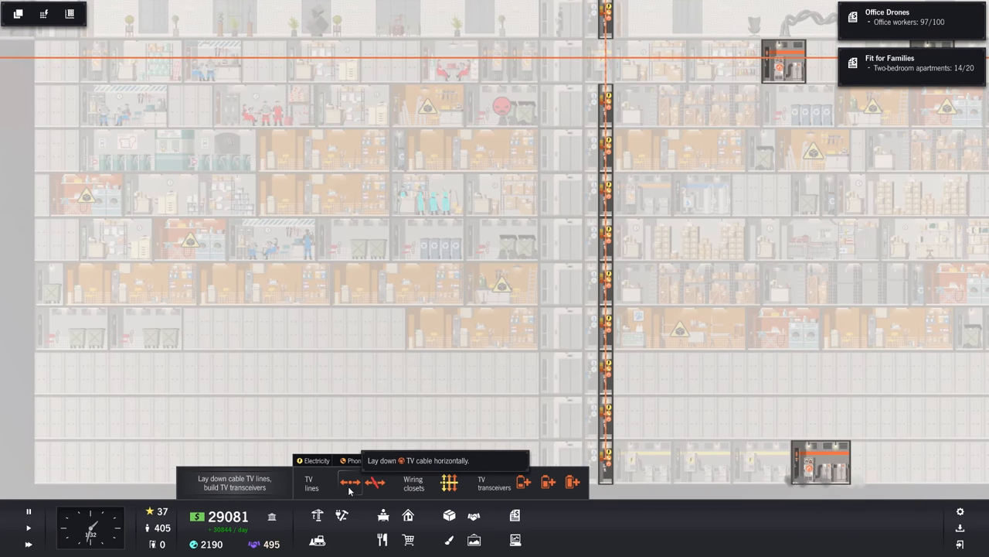
{"action": "left_click", "coordinate": [350, 482]}
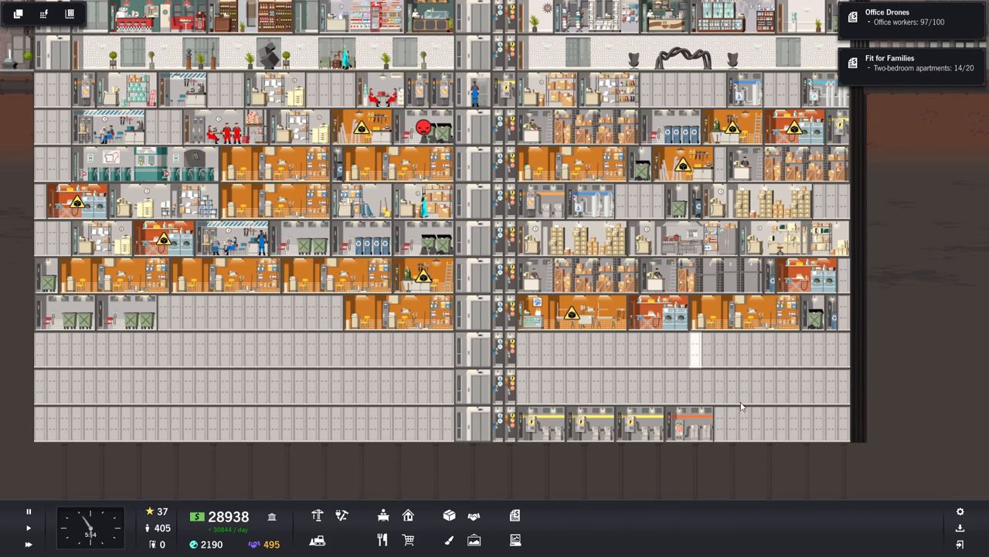
{"action": "mouse_move", "coordinate": [635, 424]}
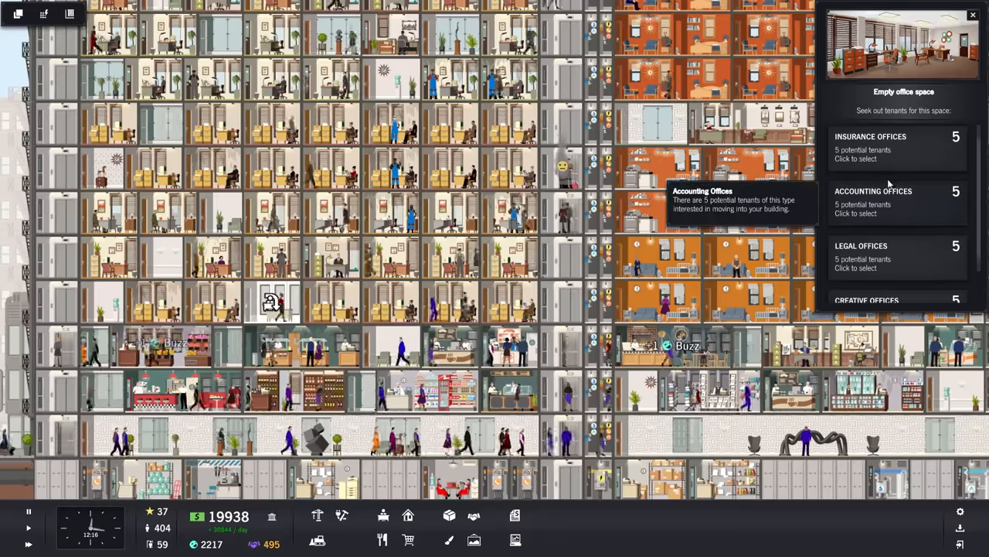
Lease the vacant office space to Accounting Offices tenants
{"action": "left_click", "coordinate": [973, 15]}
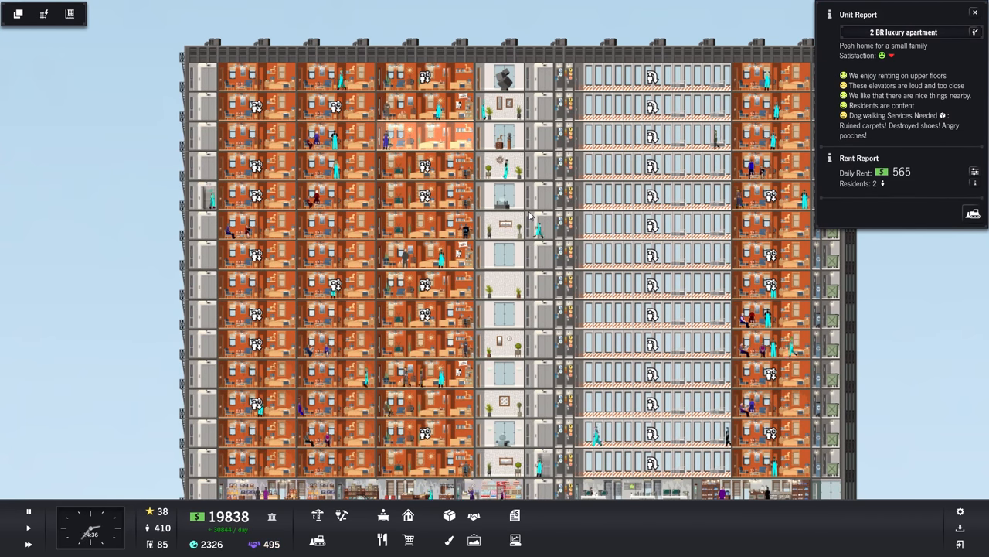
{"action": "scroll", "scroll_direction": "down", "scroll_amount": 3}
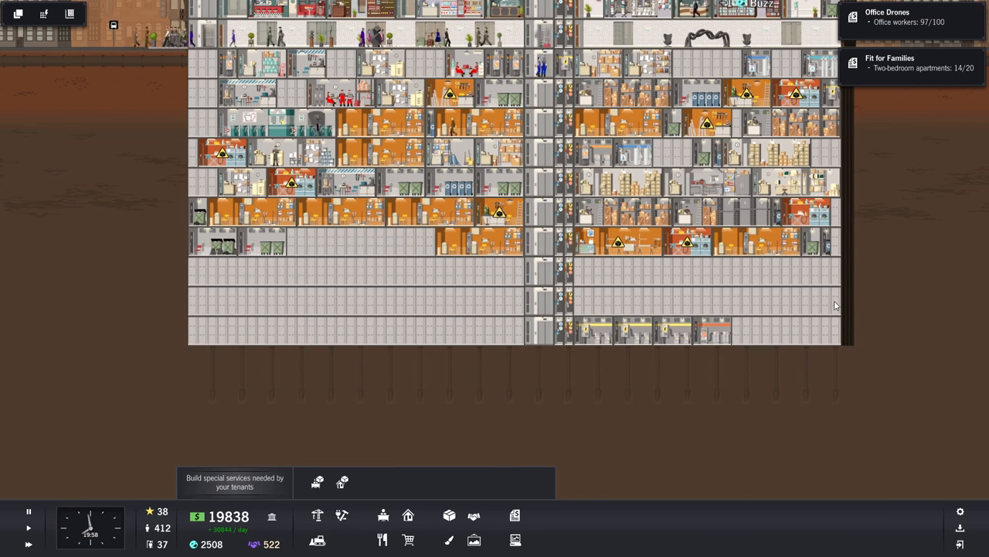
{"action": "mouse_move", "coordinate": [813, 269]}
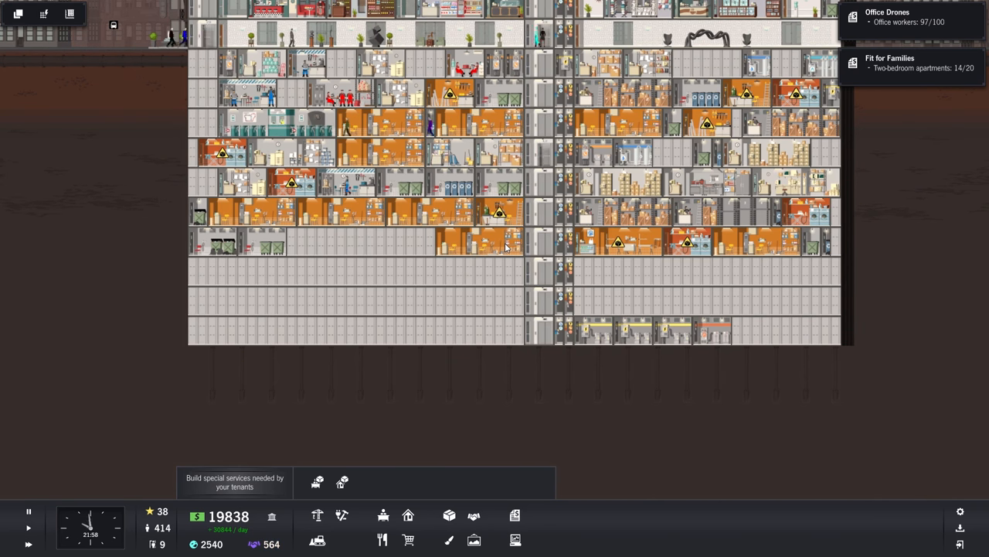
{"action": "mouse_move", "coordinate": [255, 544]}
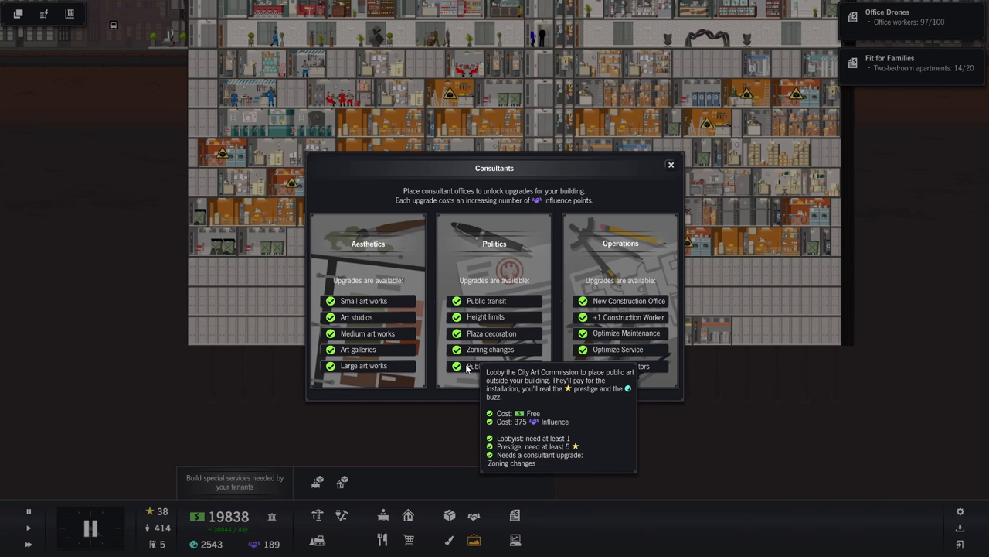
Close the consultants overview after buying the Public Art politics upgrade for 375 influence
{"action": "left_click", "coordinate": [671, 164]}
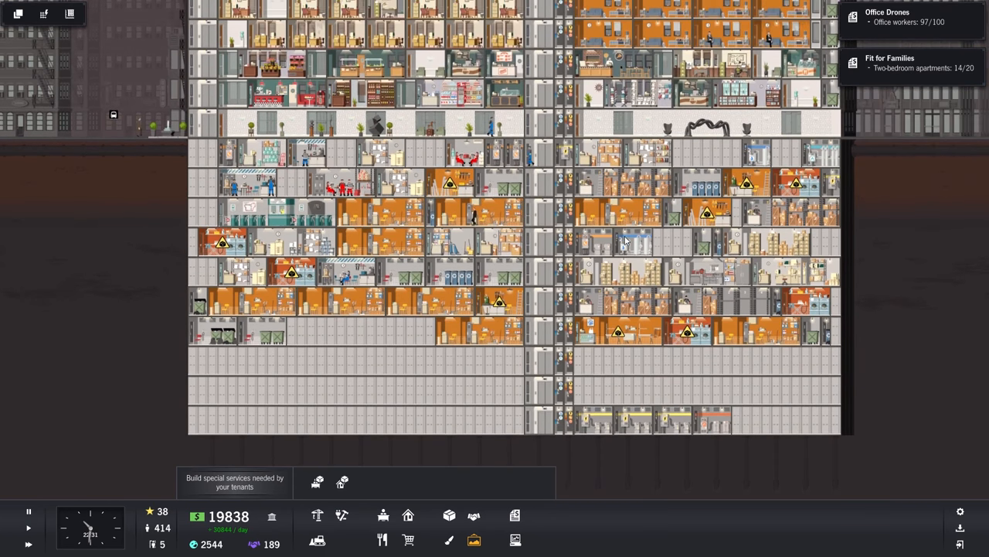
Choose The Water Bearer statue from the Outdoor Art build menu for placement
{"action": "scroll", "scroll_direction": "down", "scroll_amount": 3}
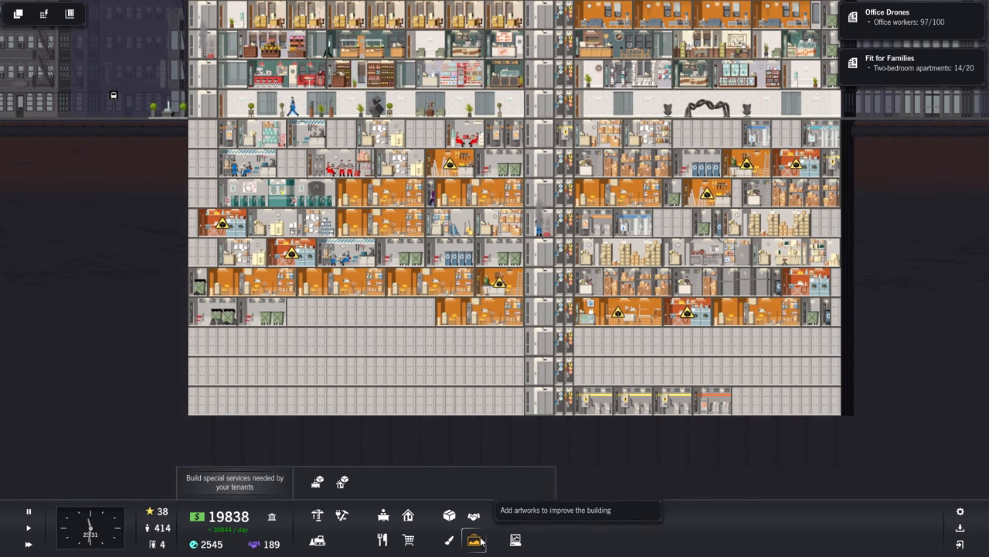
{"action": "left_click", "coordinate": [473, 539]}
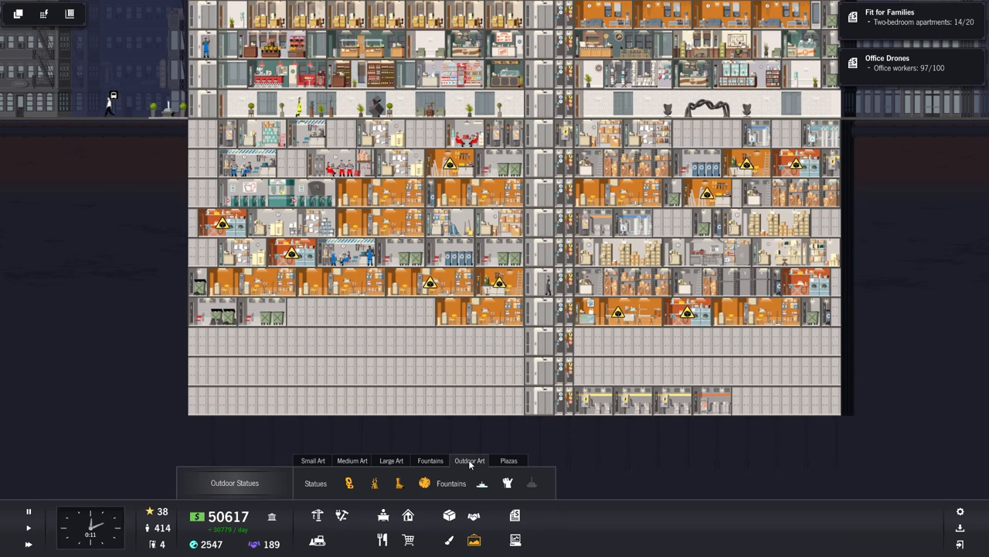
{"action": "left_click", "coordinate": [350, 482]}
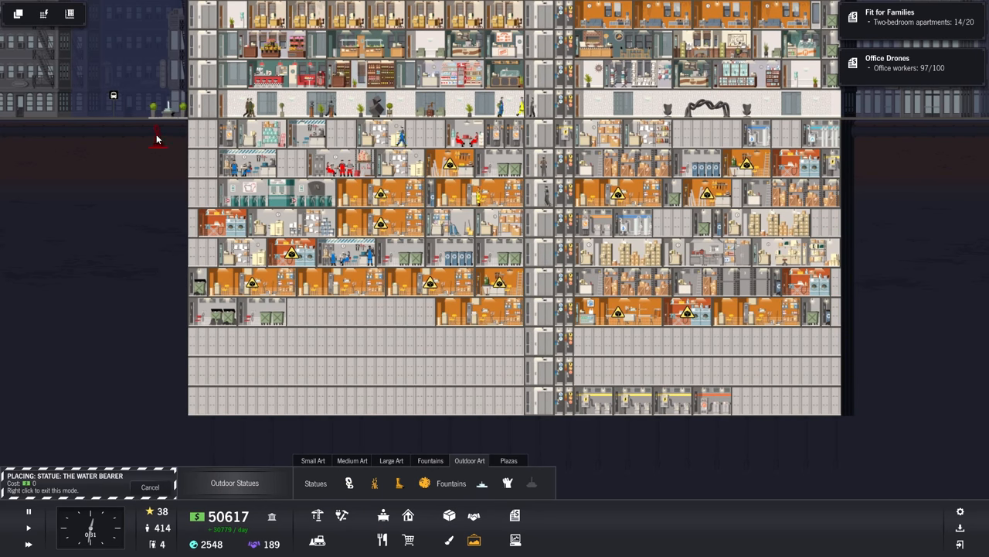